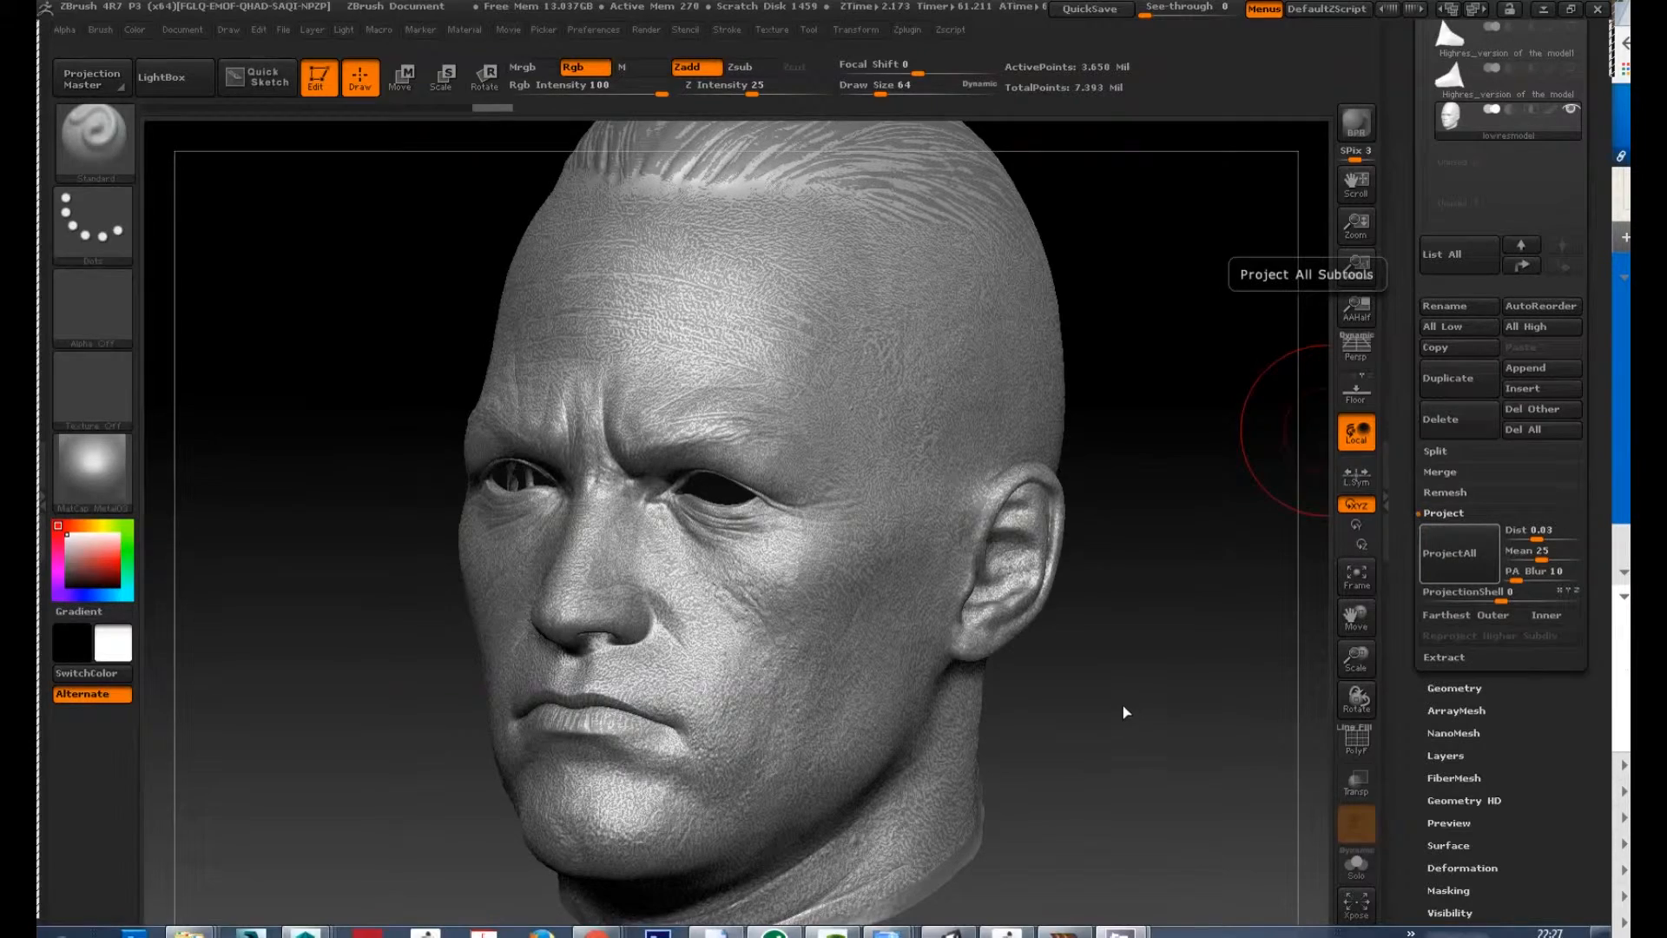
Step: Select the lowresmodel subtool, orbit the head to inspect it, and bring up the material picker
left_click(1446, 553)
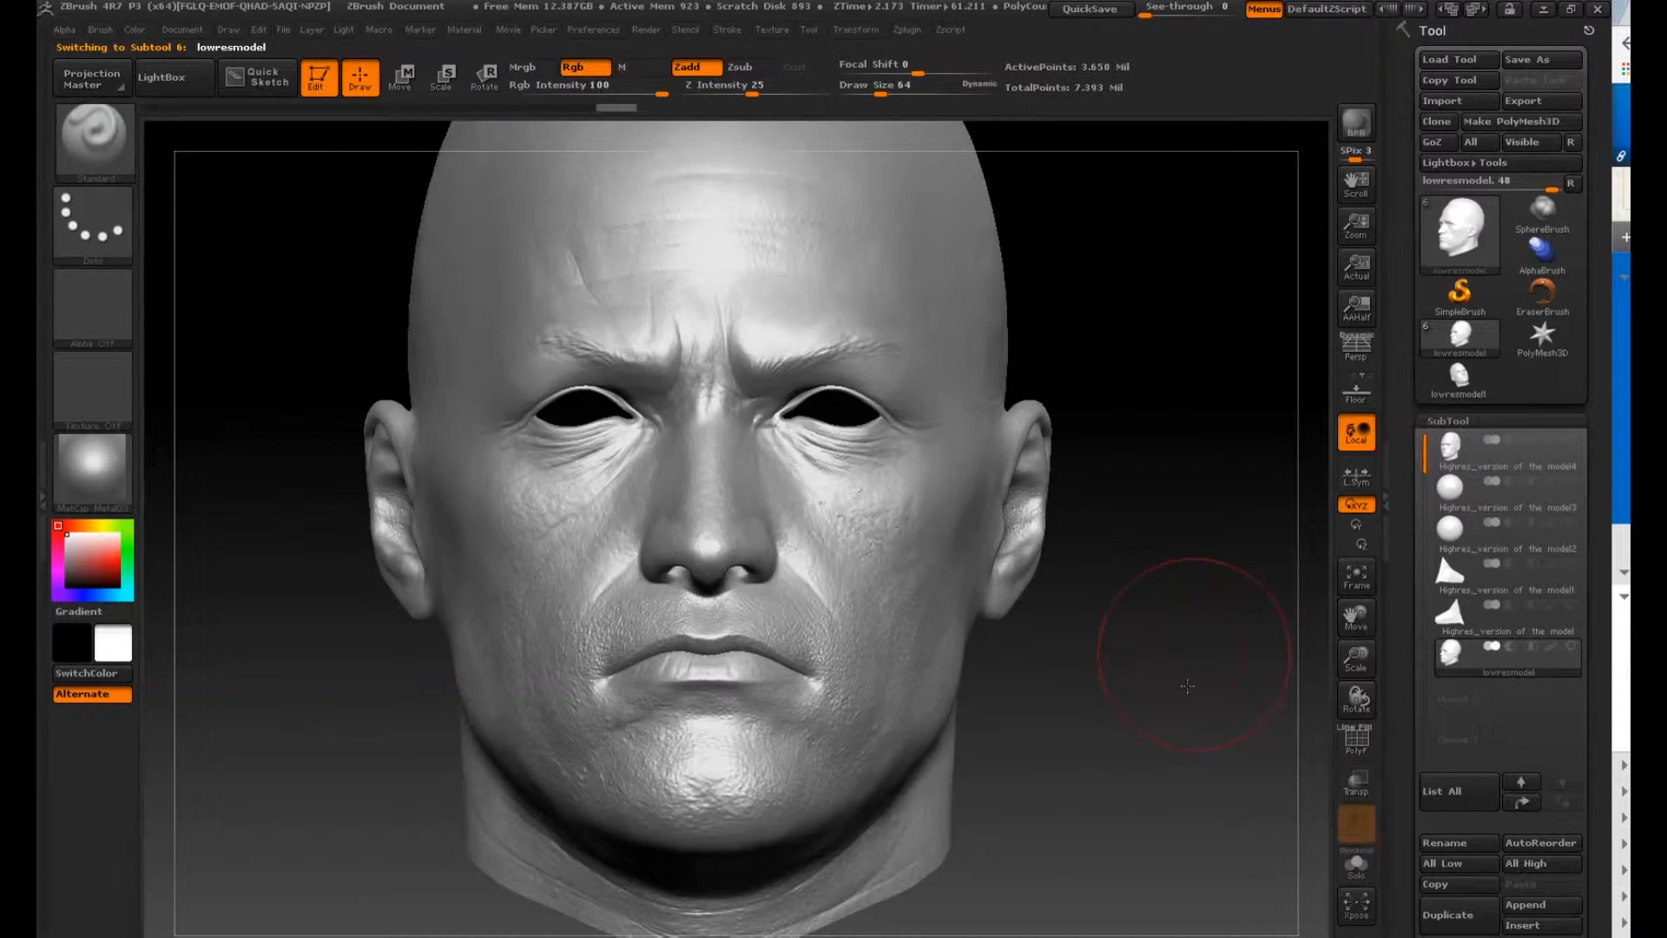
left_click_drag(1186, 686, 1214, 717)
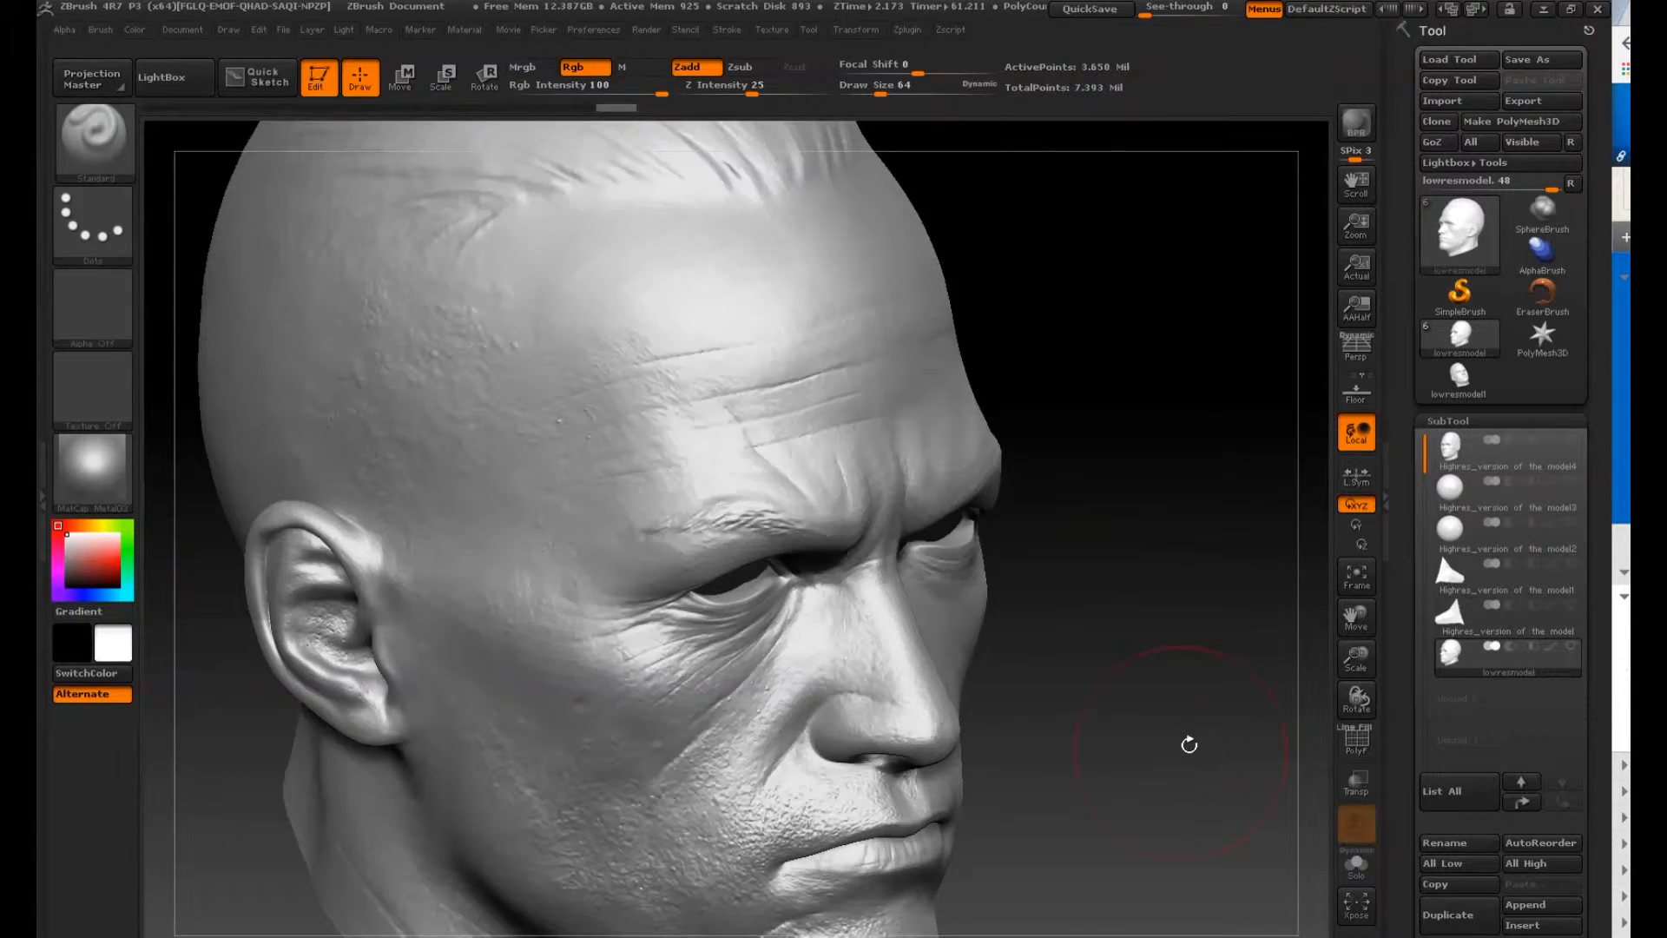
left_click_drag(1188, 745, 259, 545)
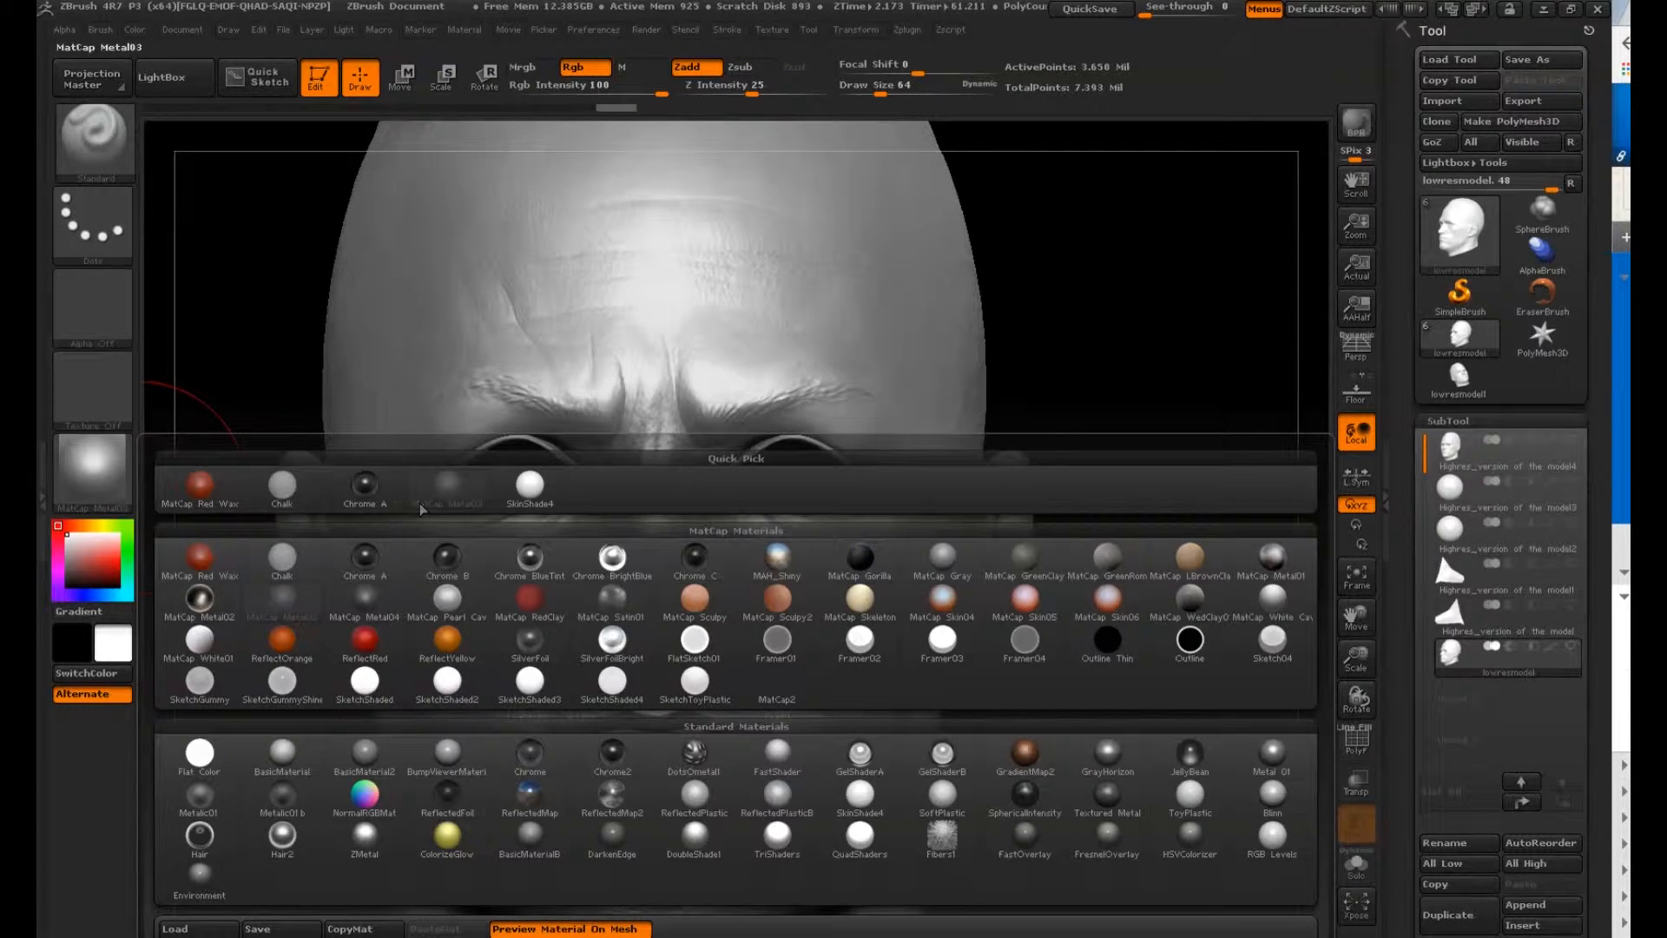
Step: Apply a plain gray MatCap material to the head and orbit it to check the shading
left_click(363, 606)
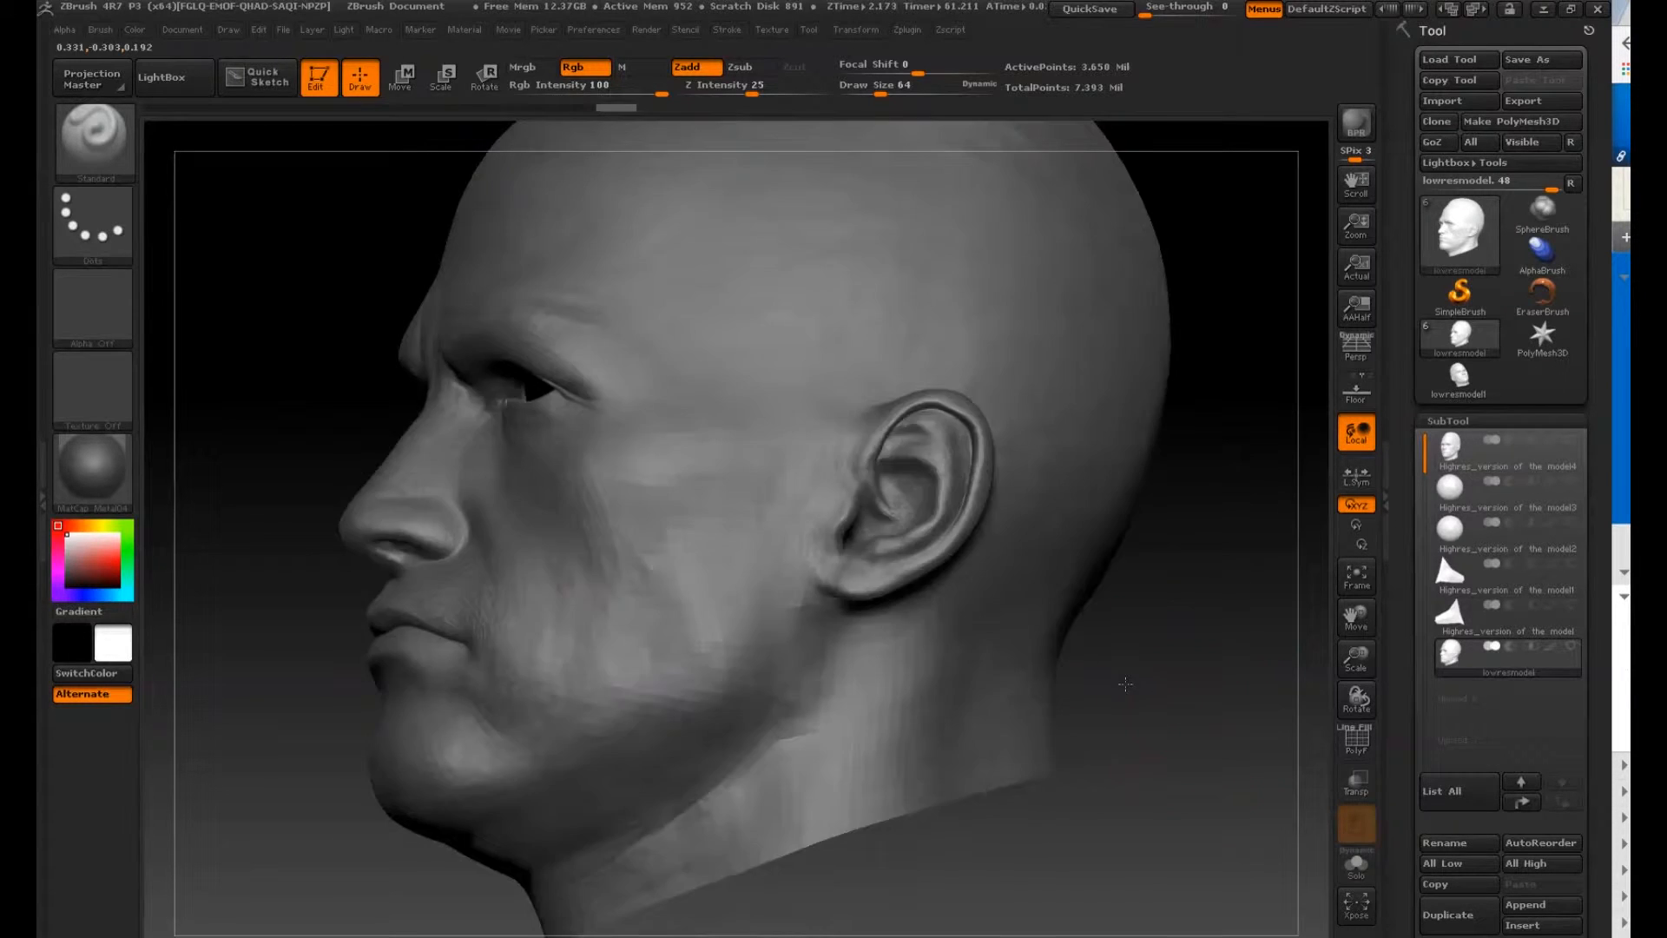
left_click_drag(1124, 685, 1106, 803)
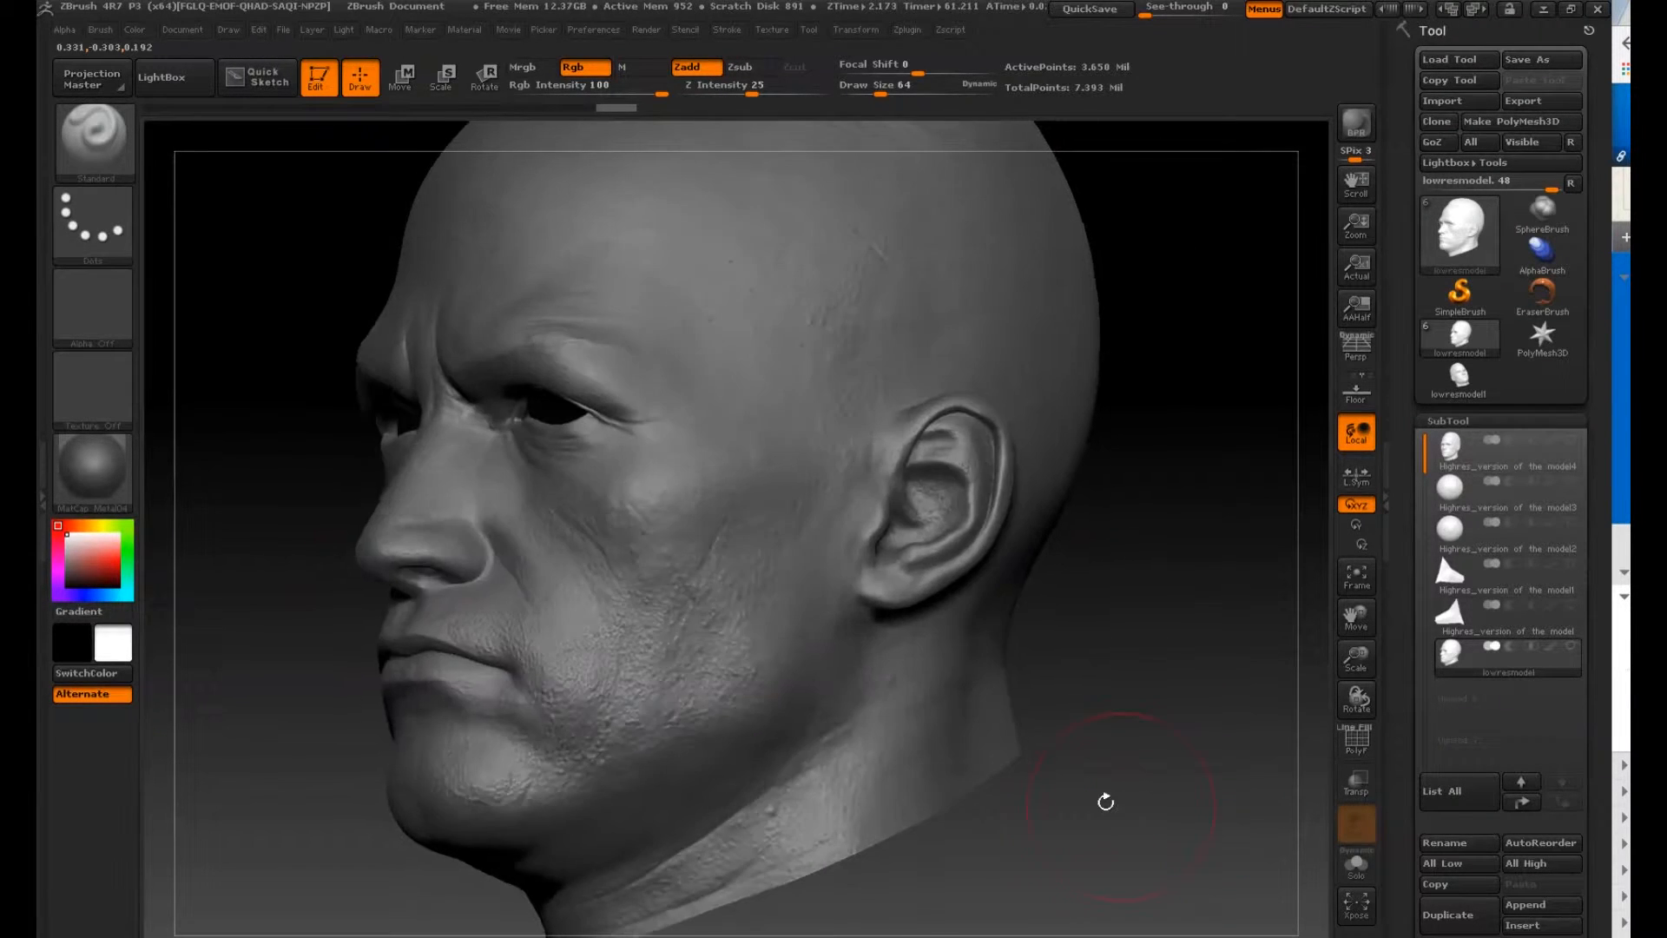
left_click_drag(1106, 801, 991, 817)
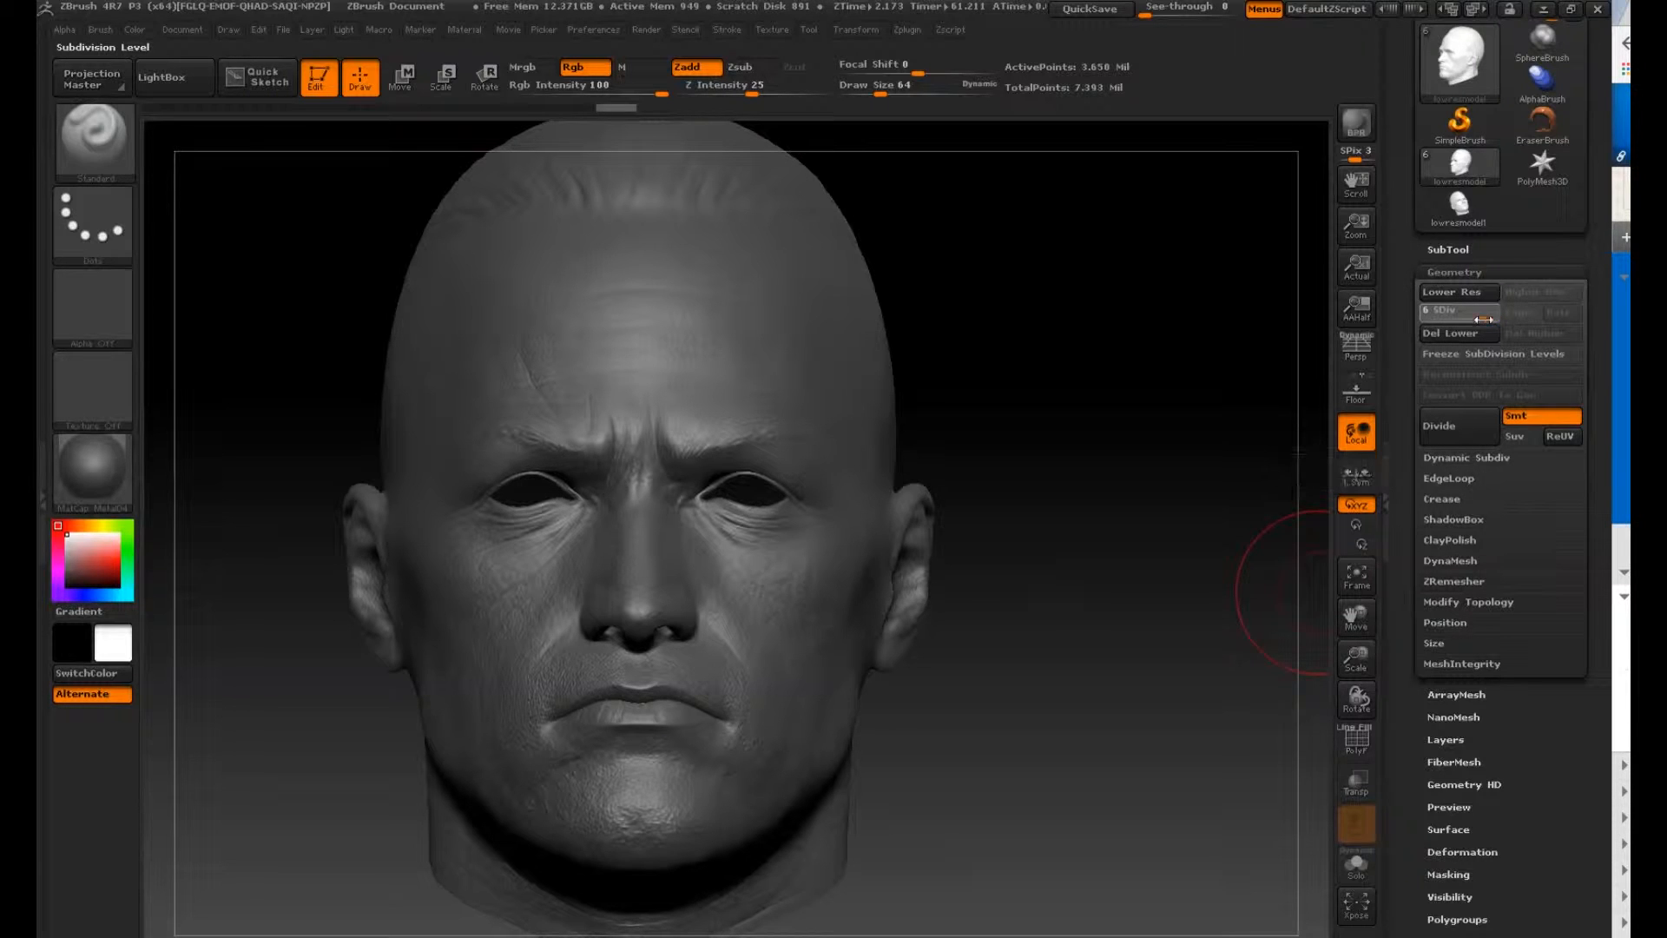
Step: Step the head down with Lower Res until it reaches subdivision level 1
left_click(1457, 309)
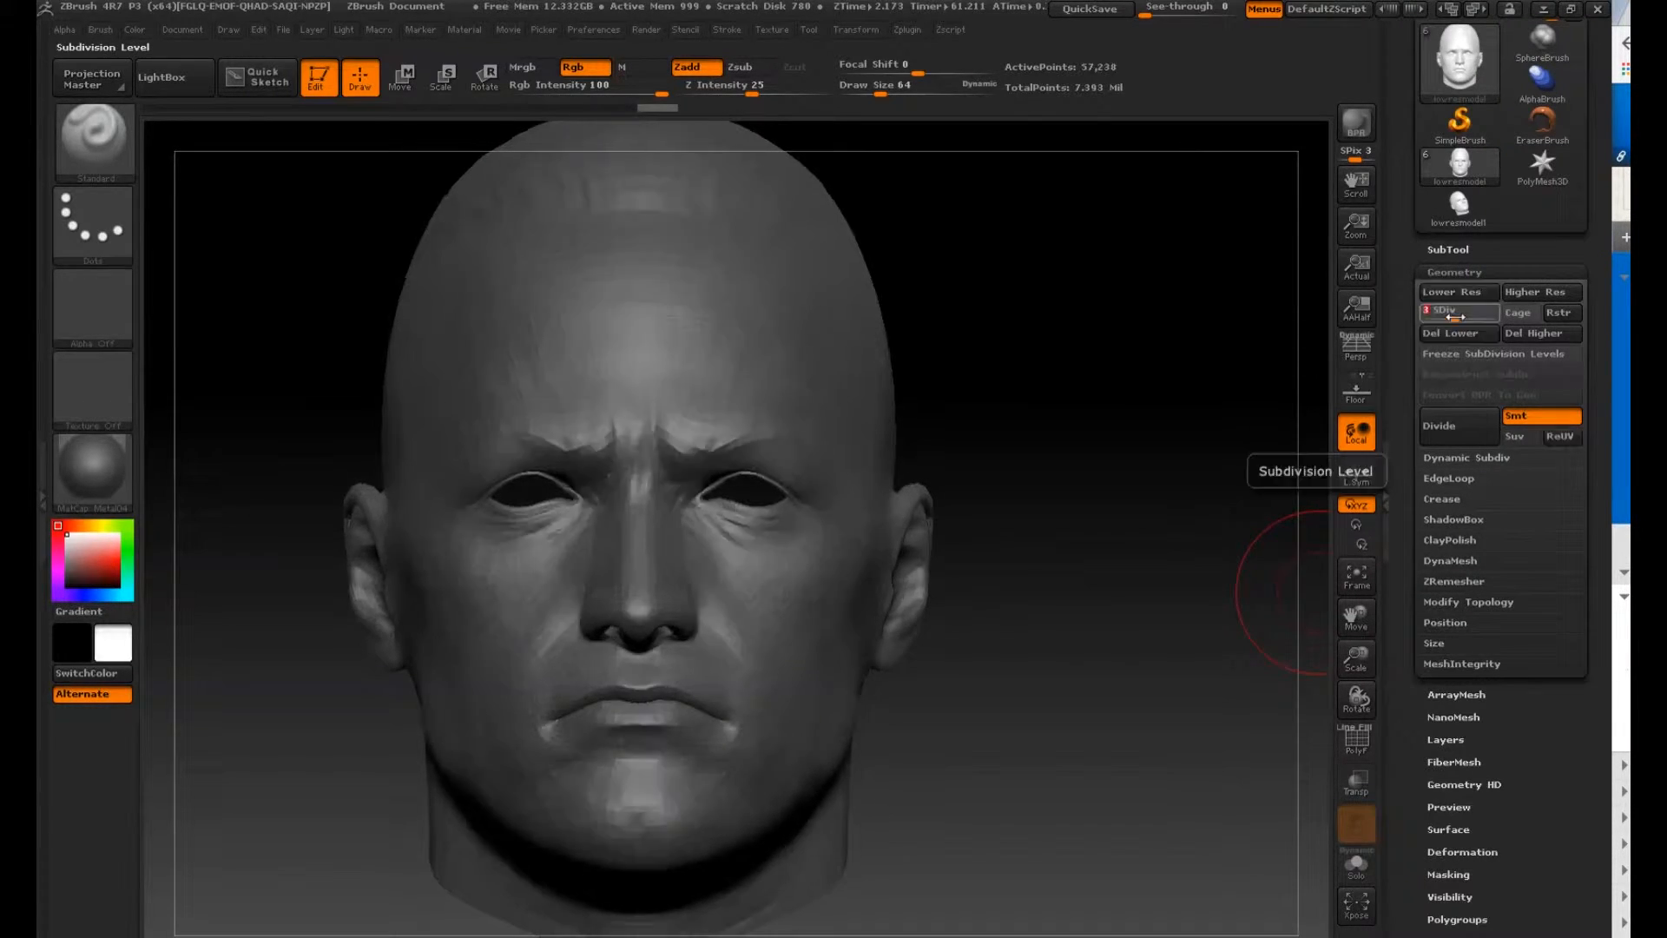
left_click(1456, 310)
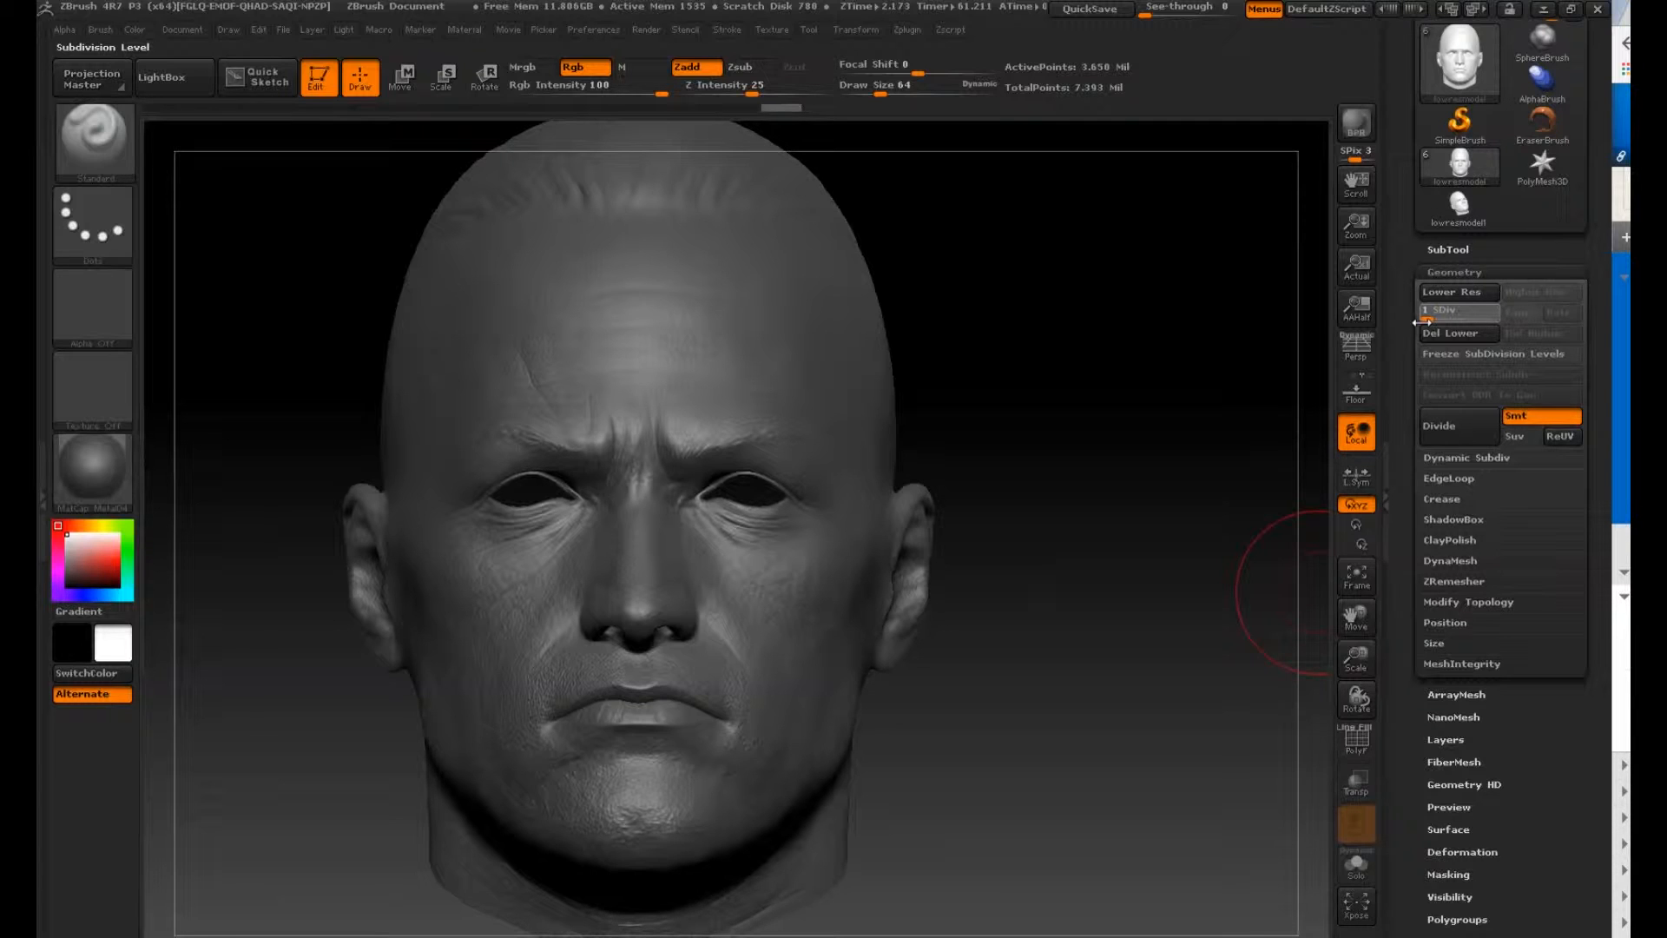
left_click(1456, 309)
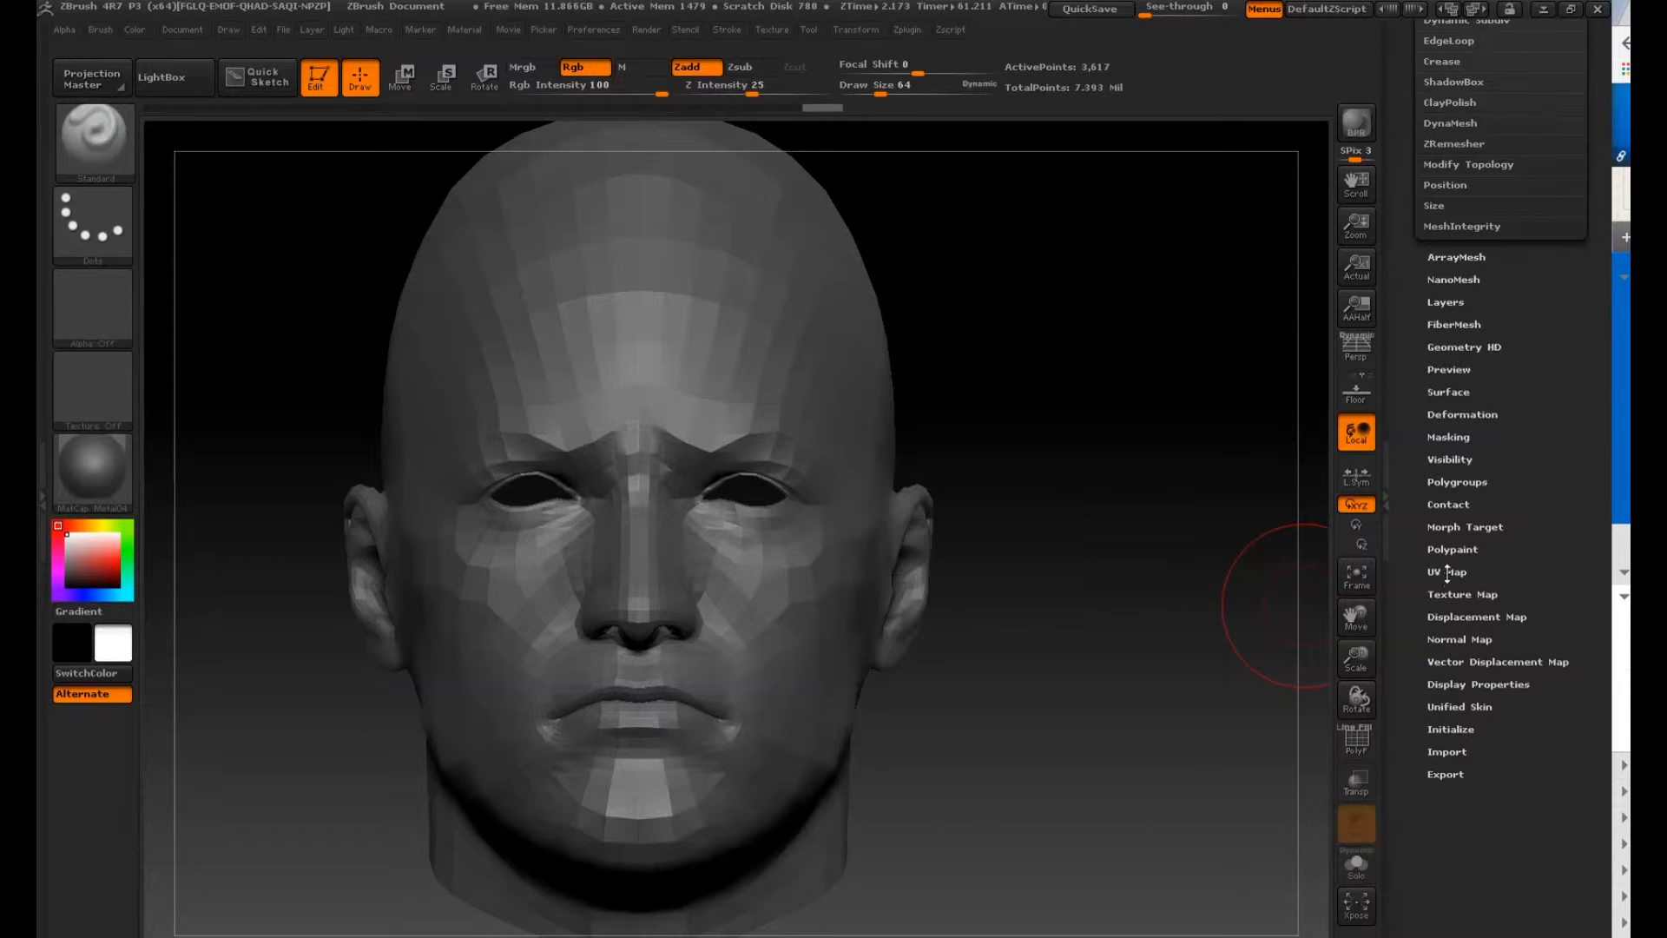
Step: Bring up the Tool > UV Map settings with a 2048 map size
left_click(1446, 571)
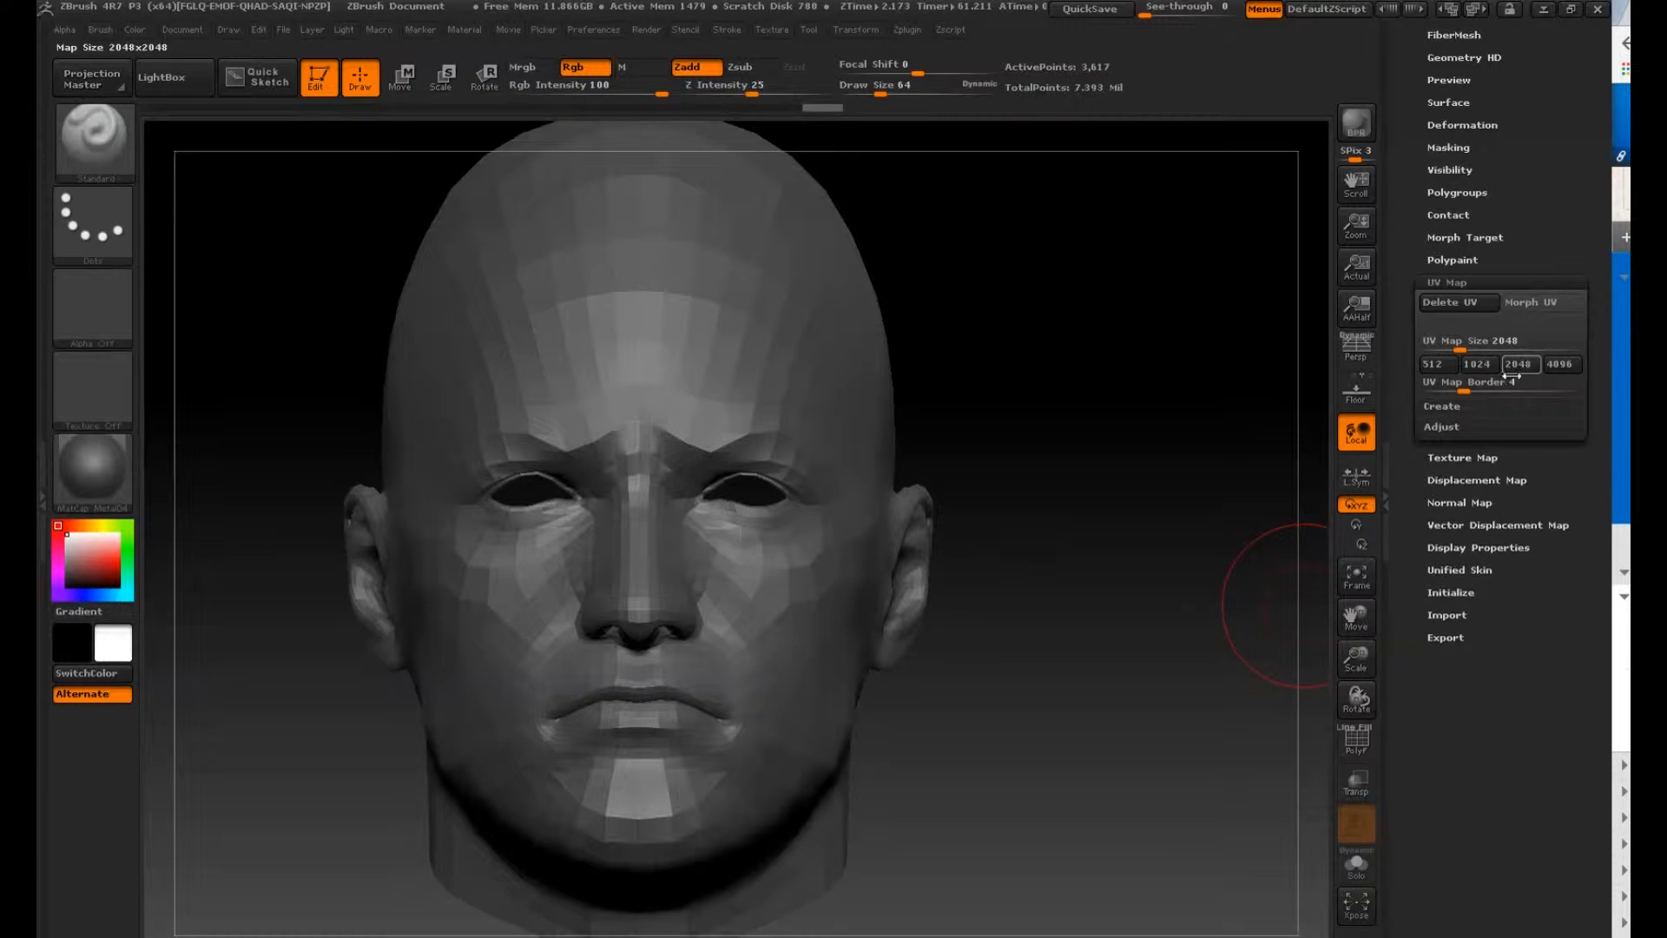
mouse_move(1517, 363)
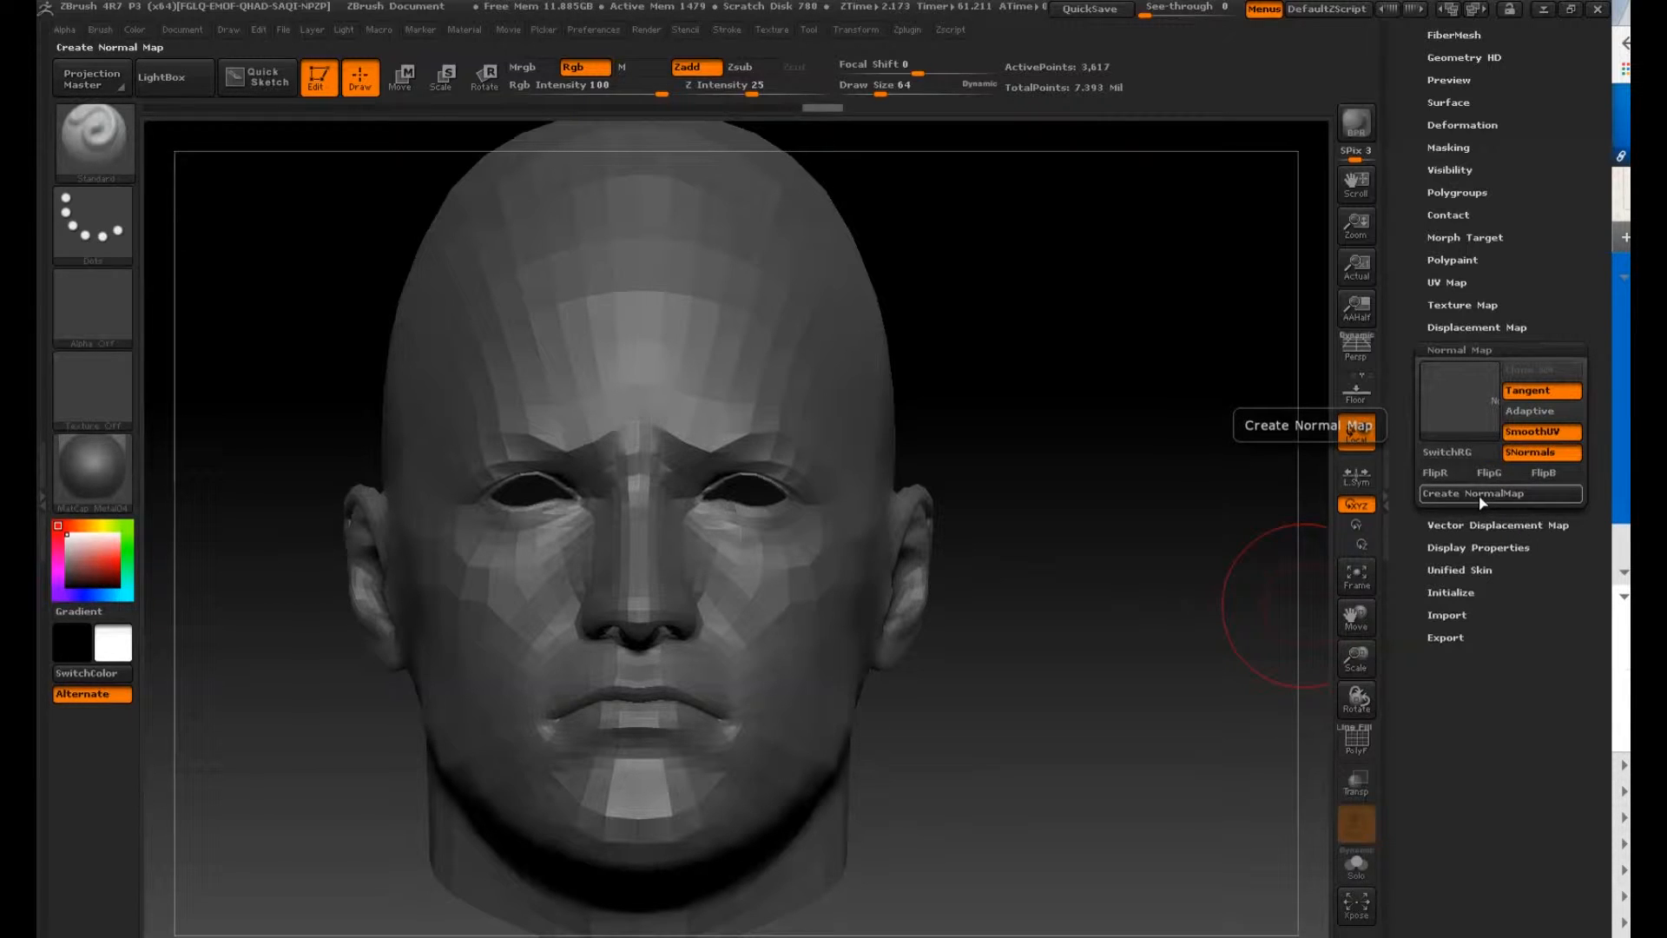
Step: Run Create NormalMap with Tangent, SmoothUV and SNormals enabled until the bake finishes
left_click(1499, 491)
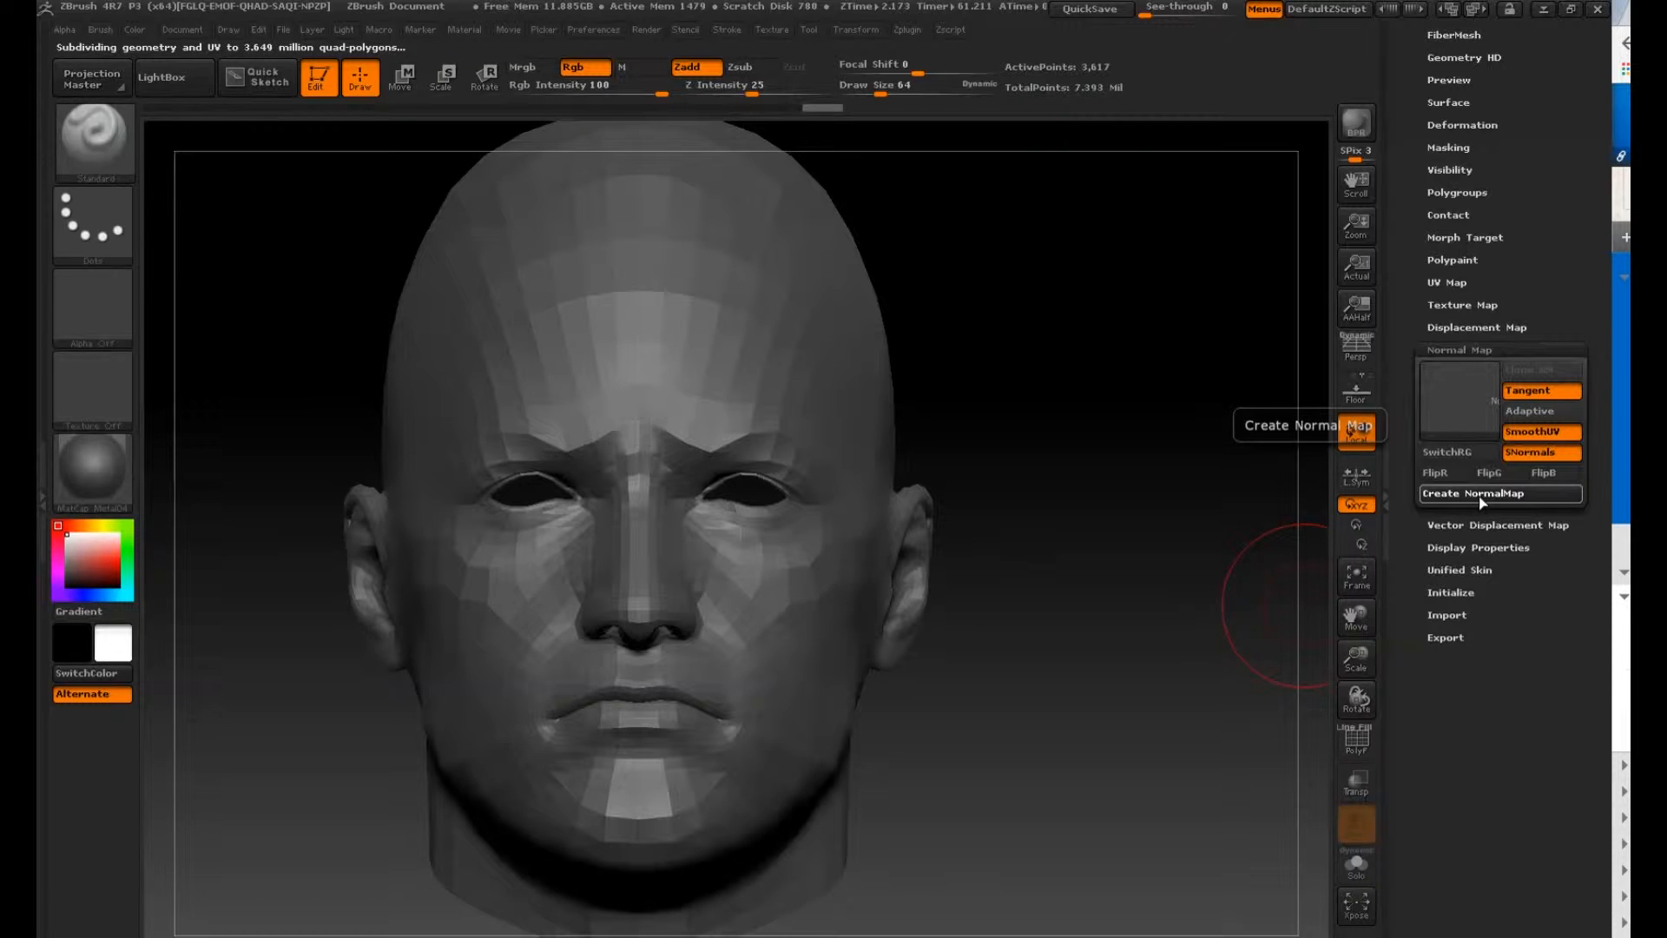
left_click(1470, 492)
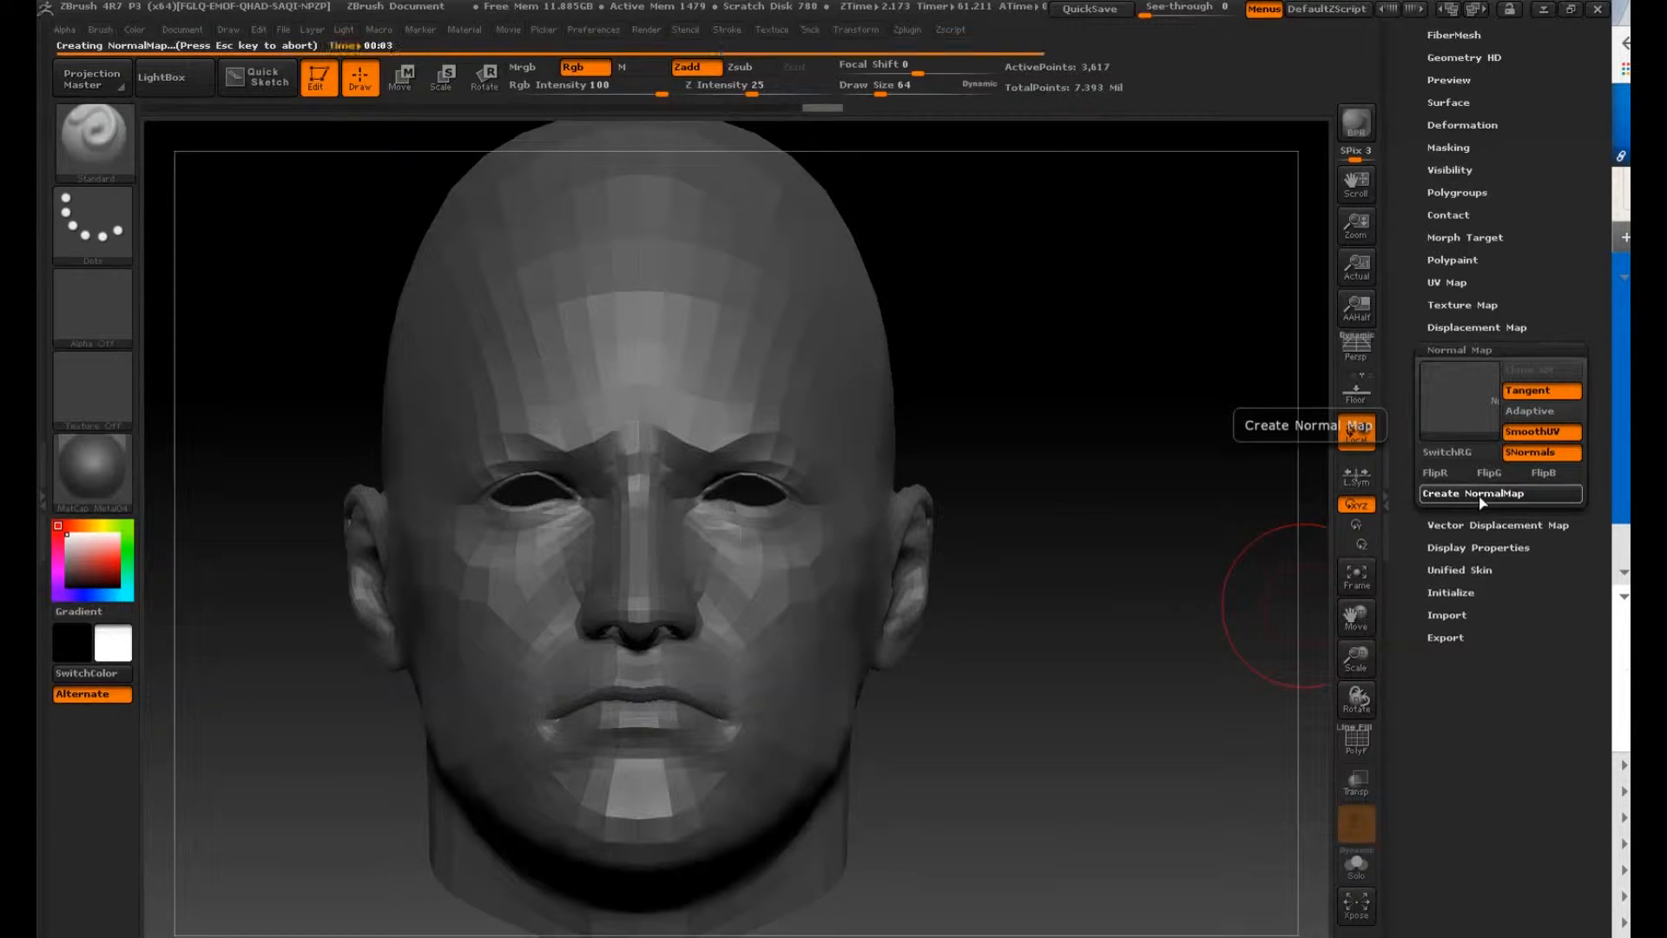
left_click(1496, 491)
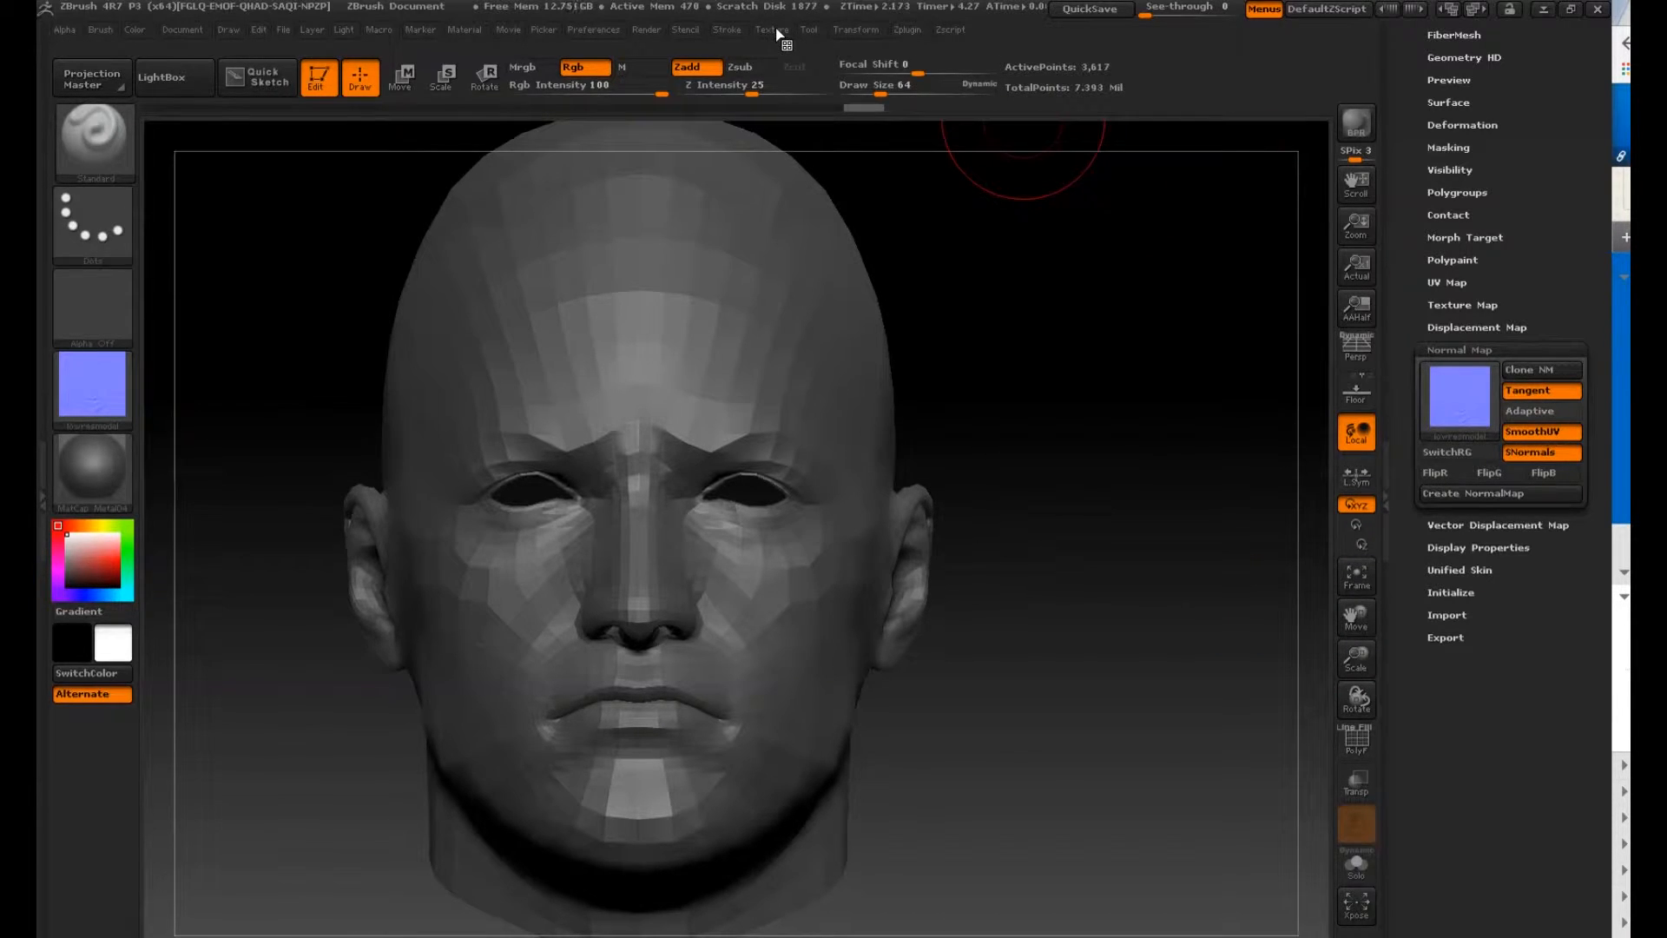
Step: Export the baked texture as a JPEG named 'normal map' into the lab 6 folder
left_click(771, 30)
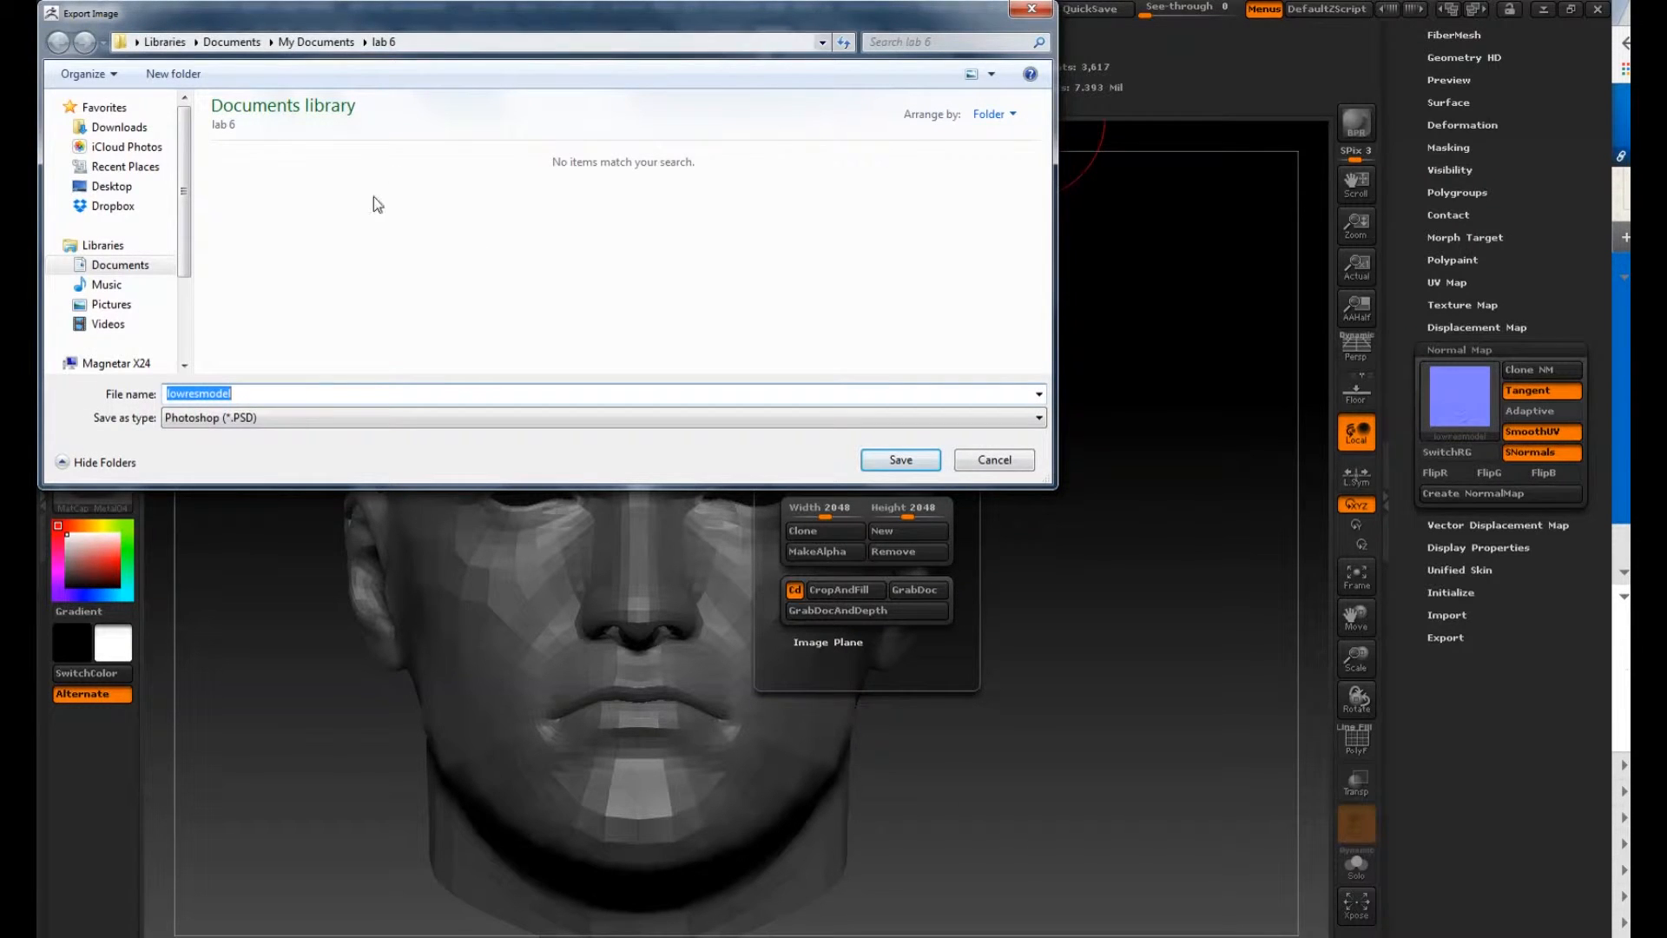
left_click(600, 417)
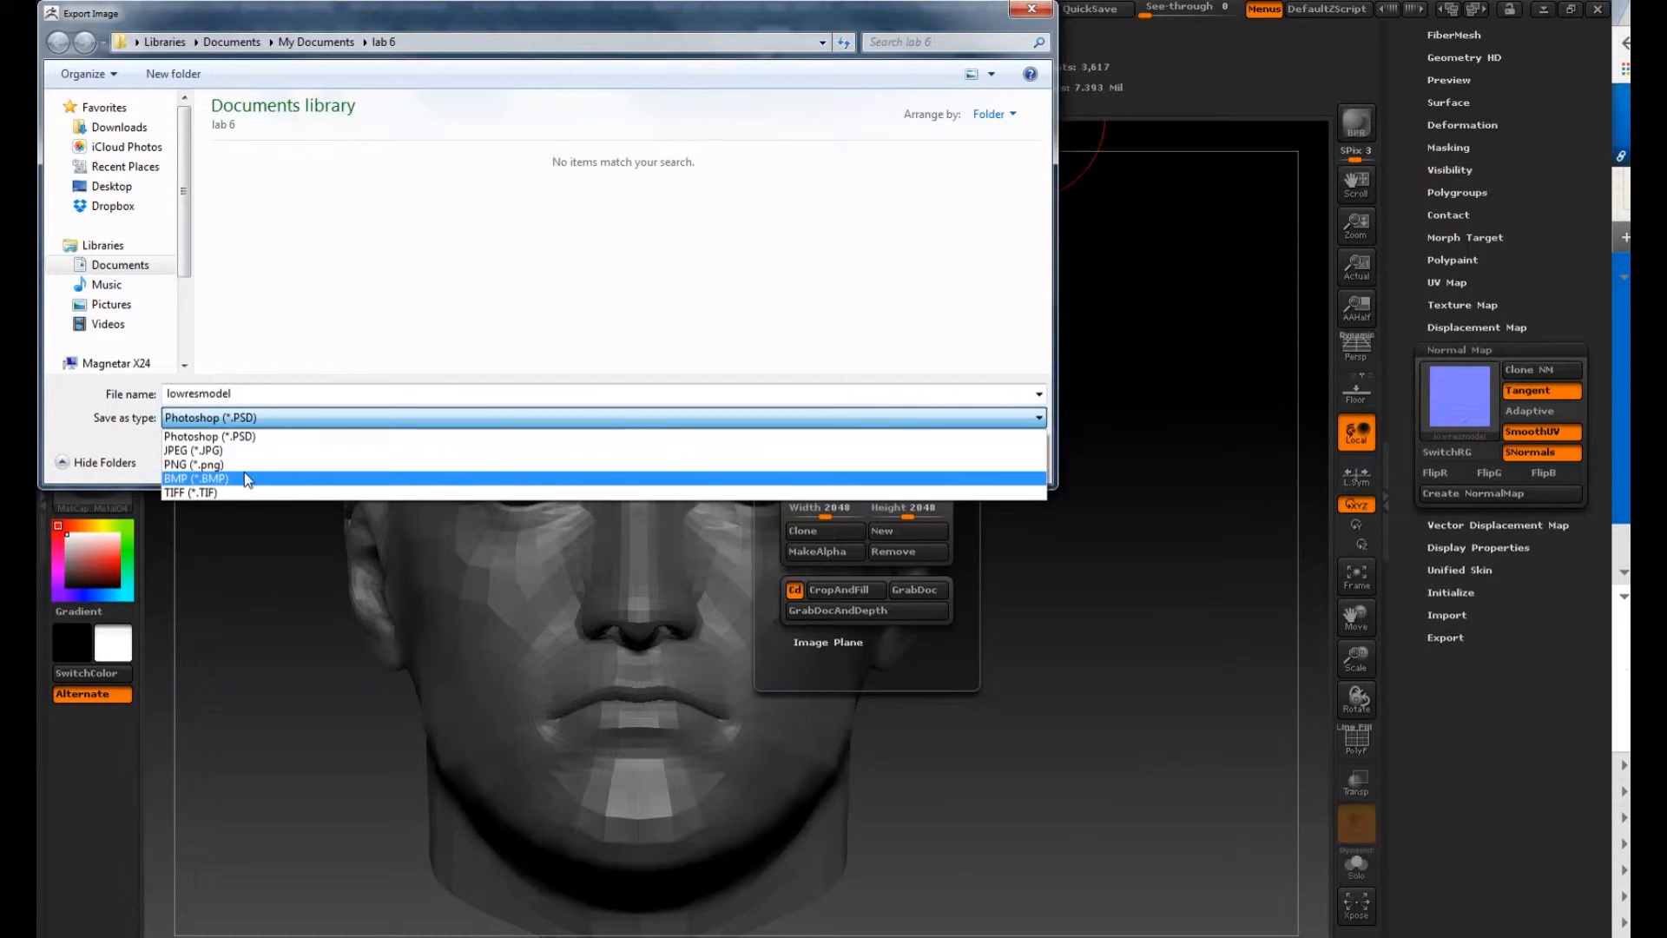
left_click(192, 450)
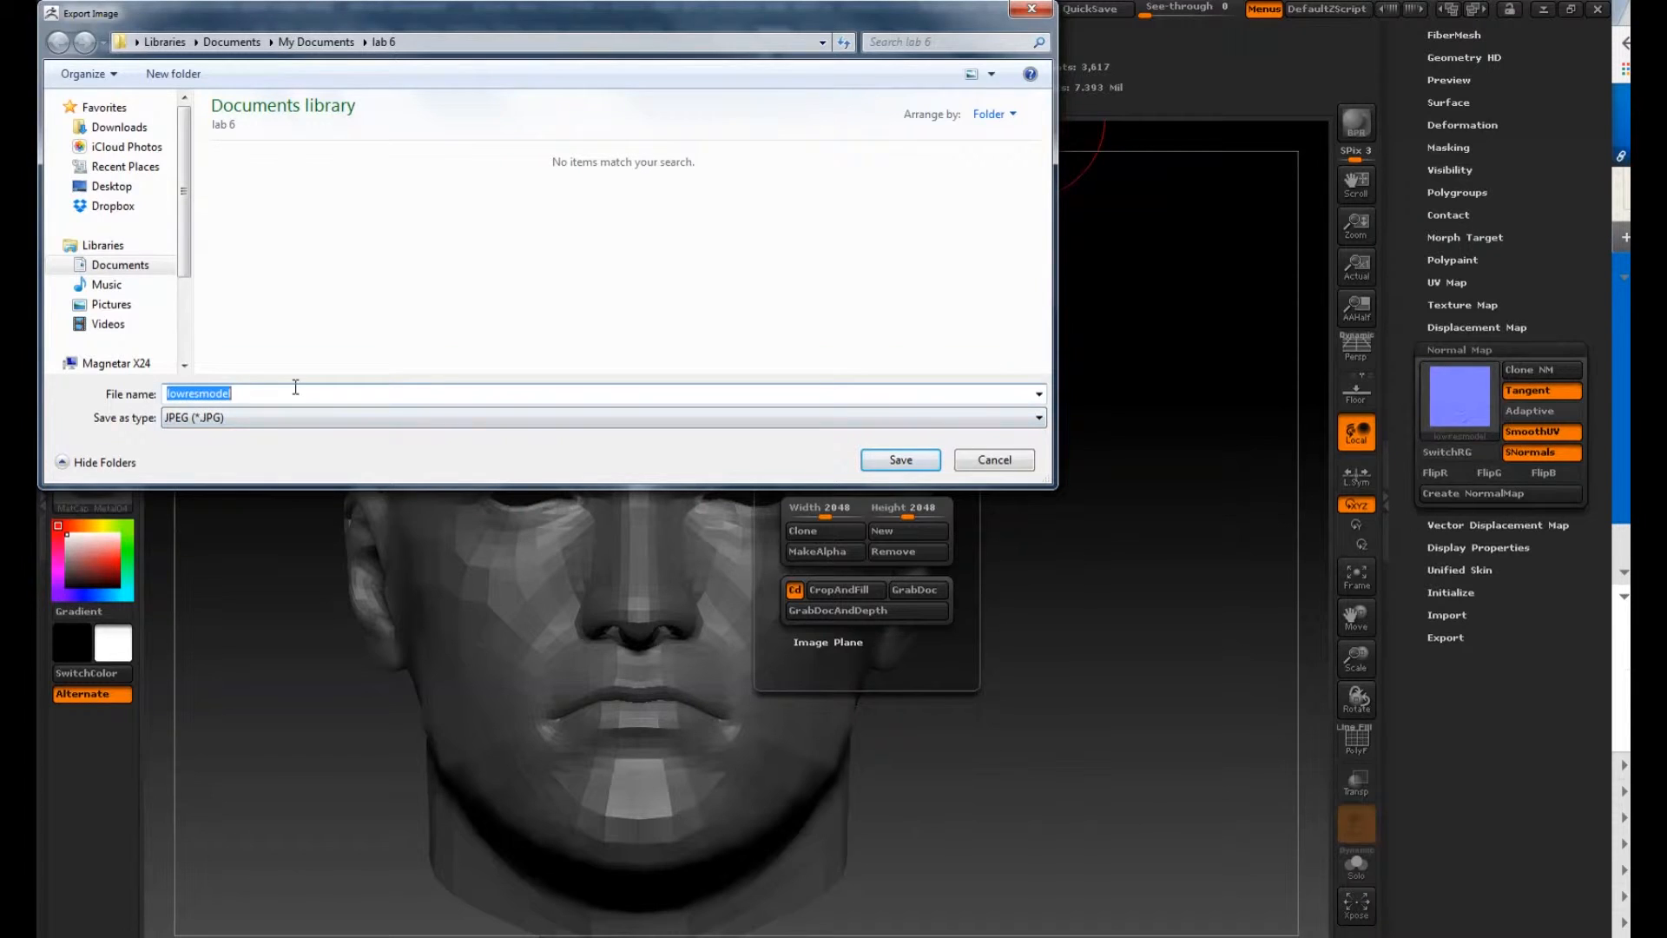
left_click(292, 394)
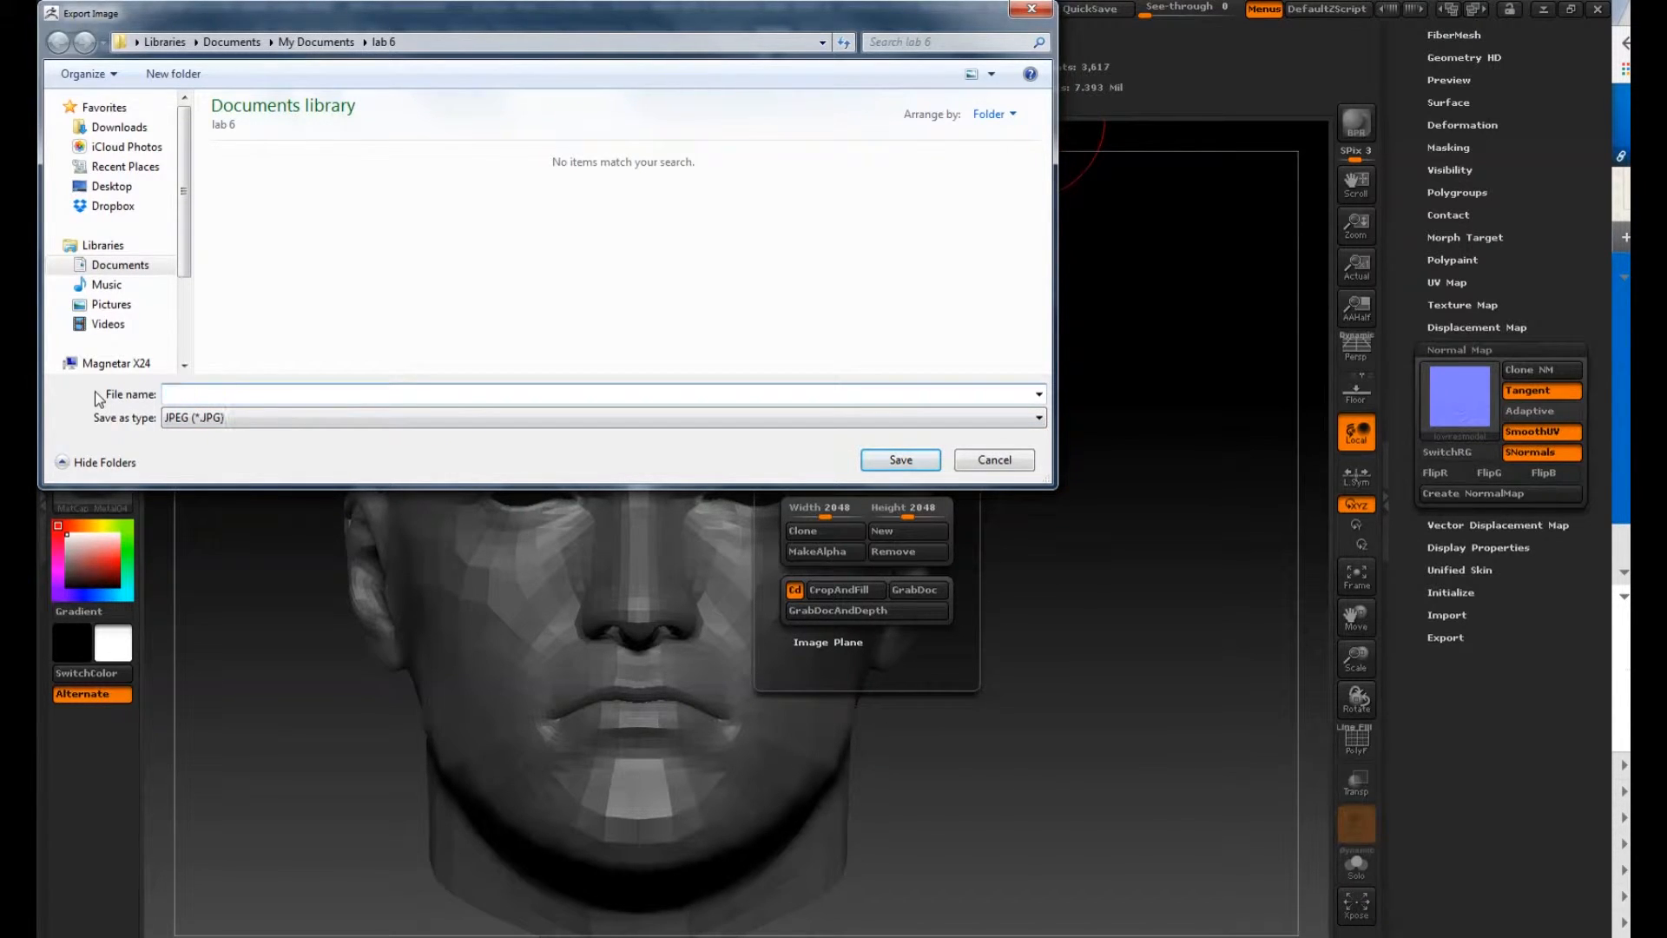
type("normal map")
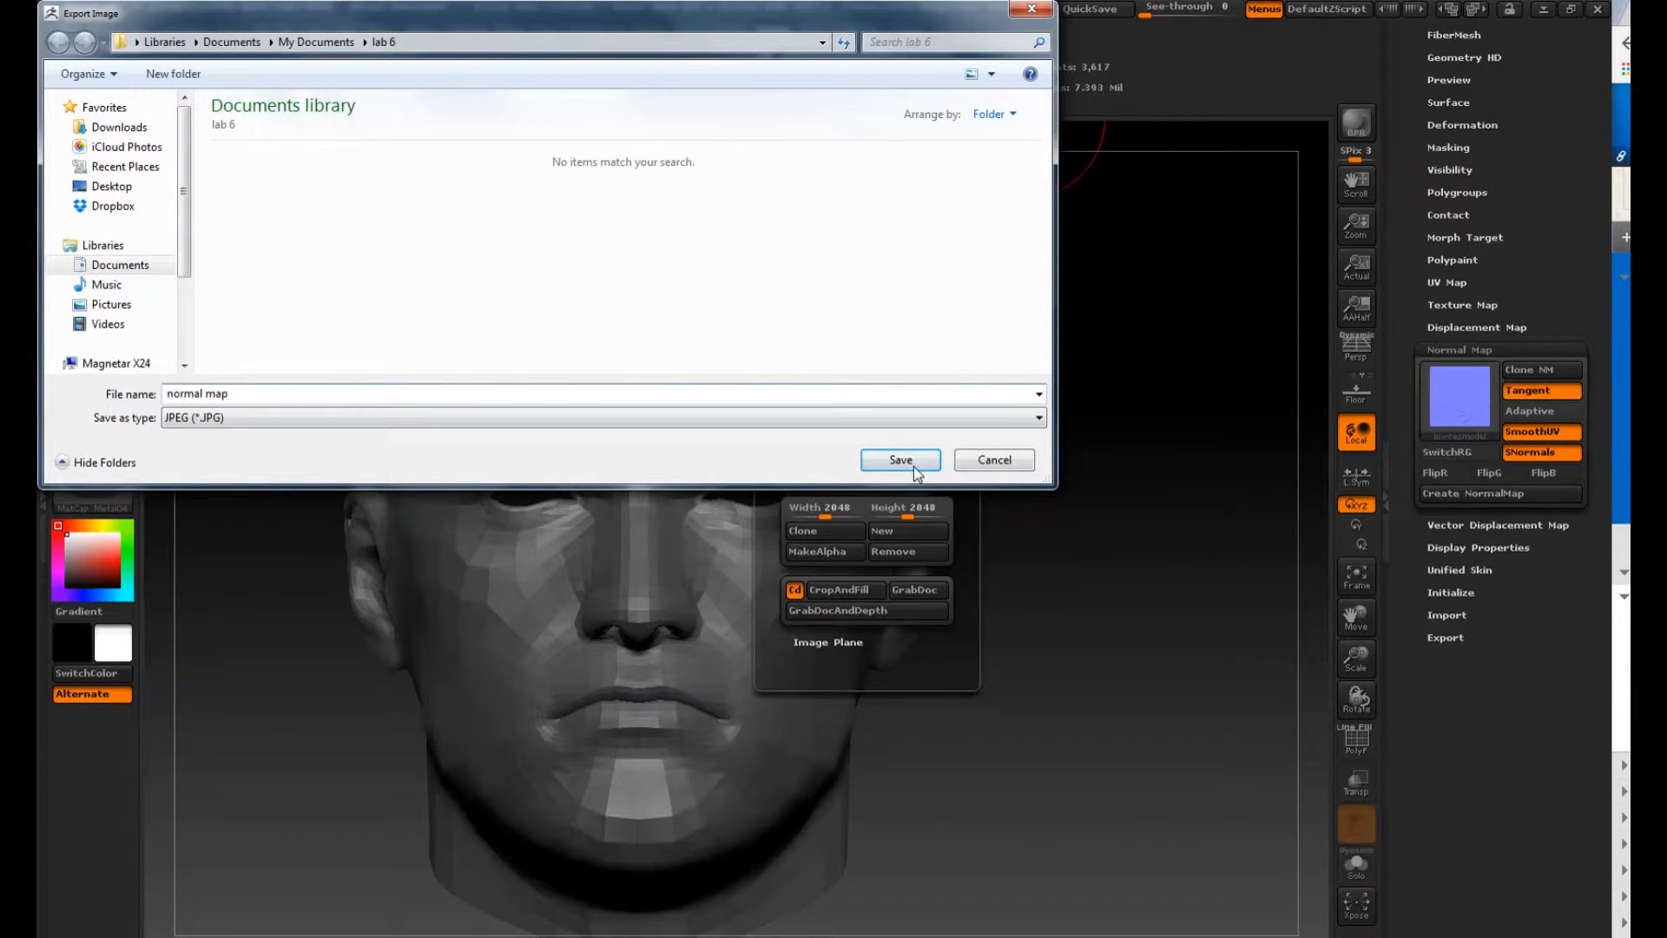
left_click(899, 458)
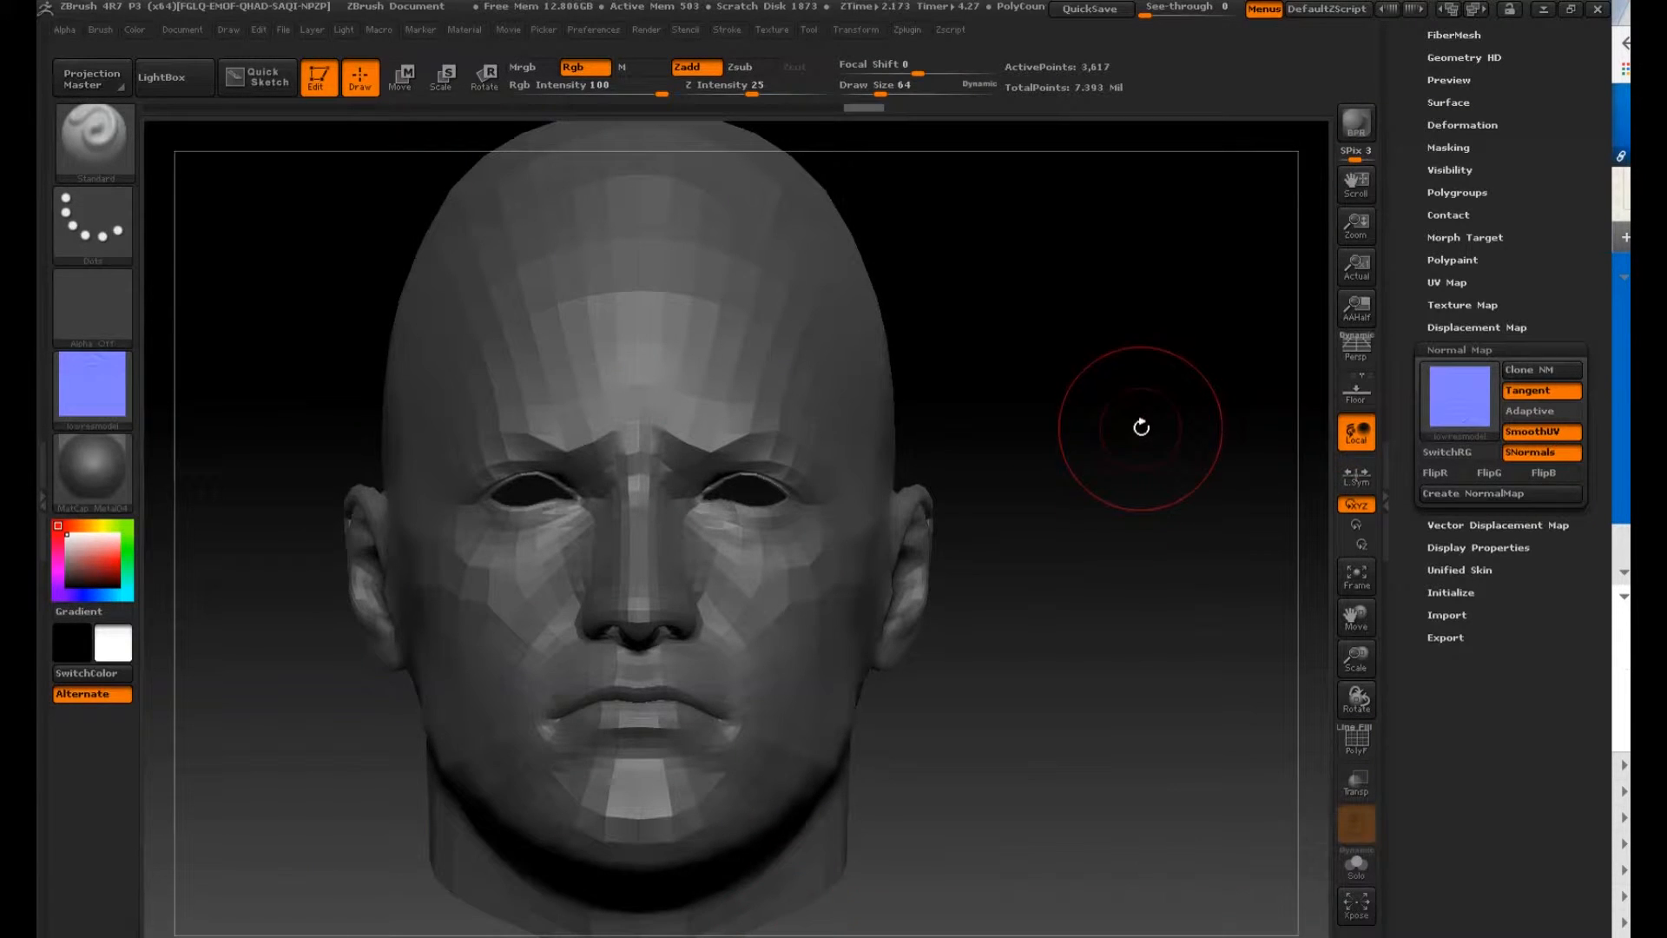
Step: Switch to the Maya scene and reselect the retopologised head mesh
left_click(16, 933)
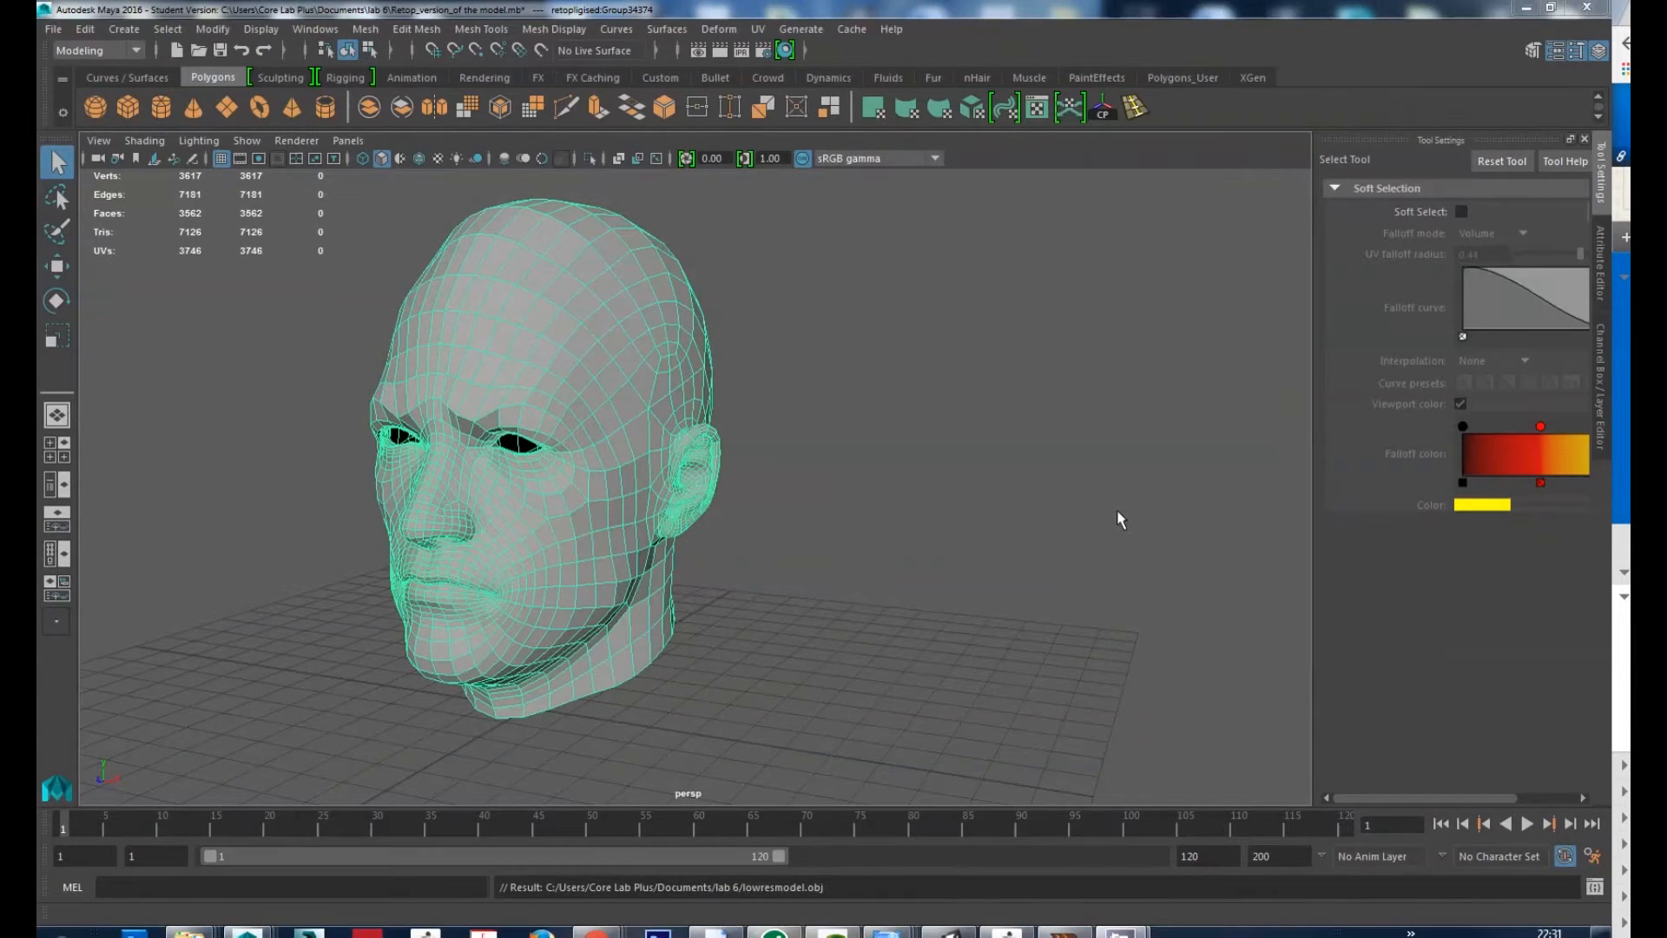
left_click_drag(1120, 519, 973, 627)
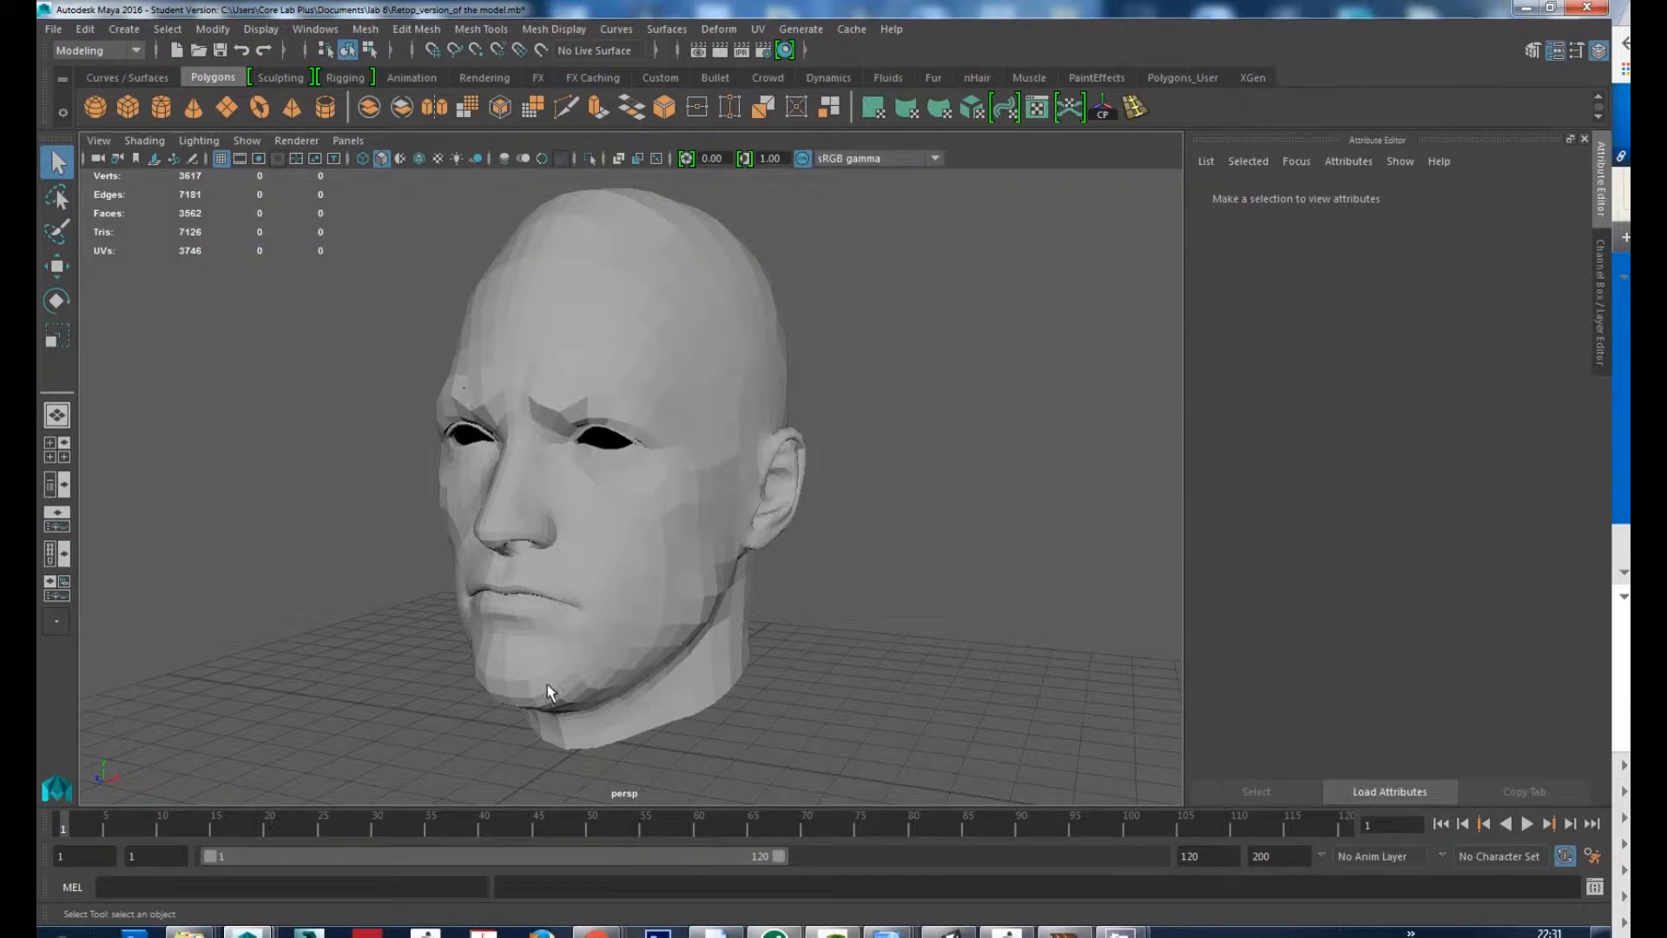
left_click_drag(547, 691, 751, 531)
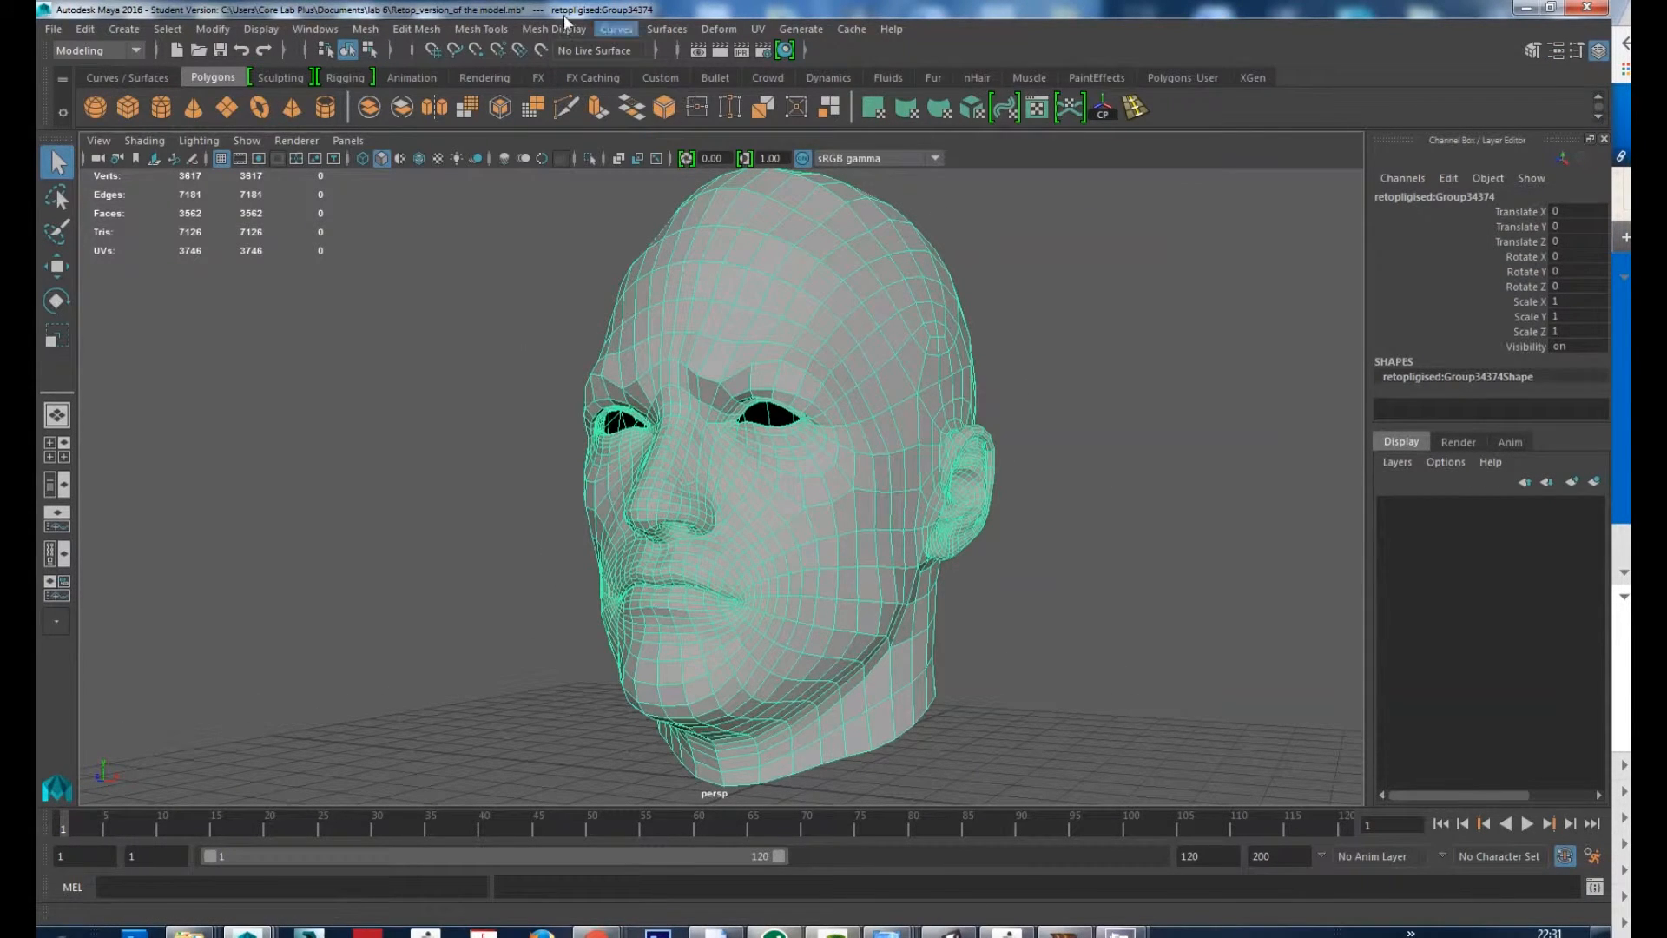
Step: Apply Mesh Display > Soften Edge to the retopologised head
left_click(479, 29)
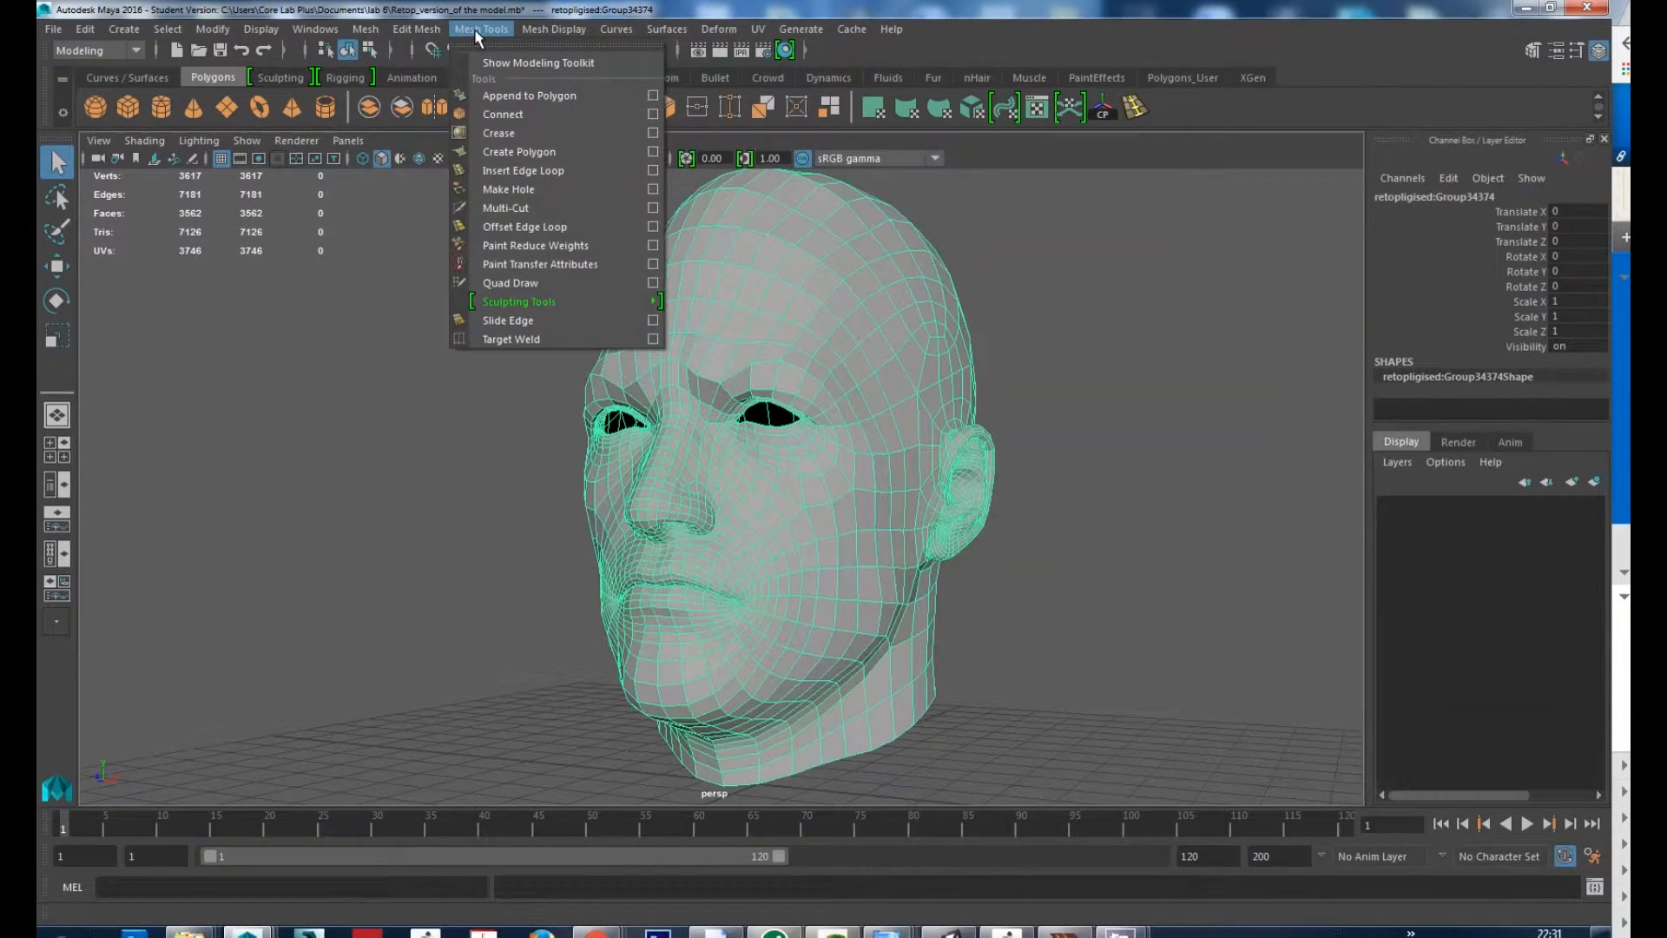
left_click(552, 29)
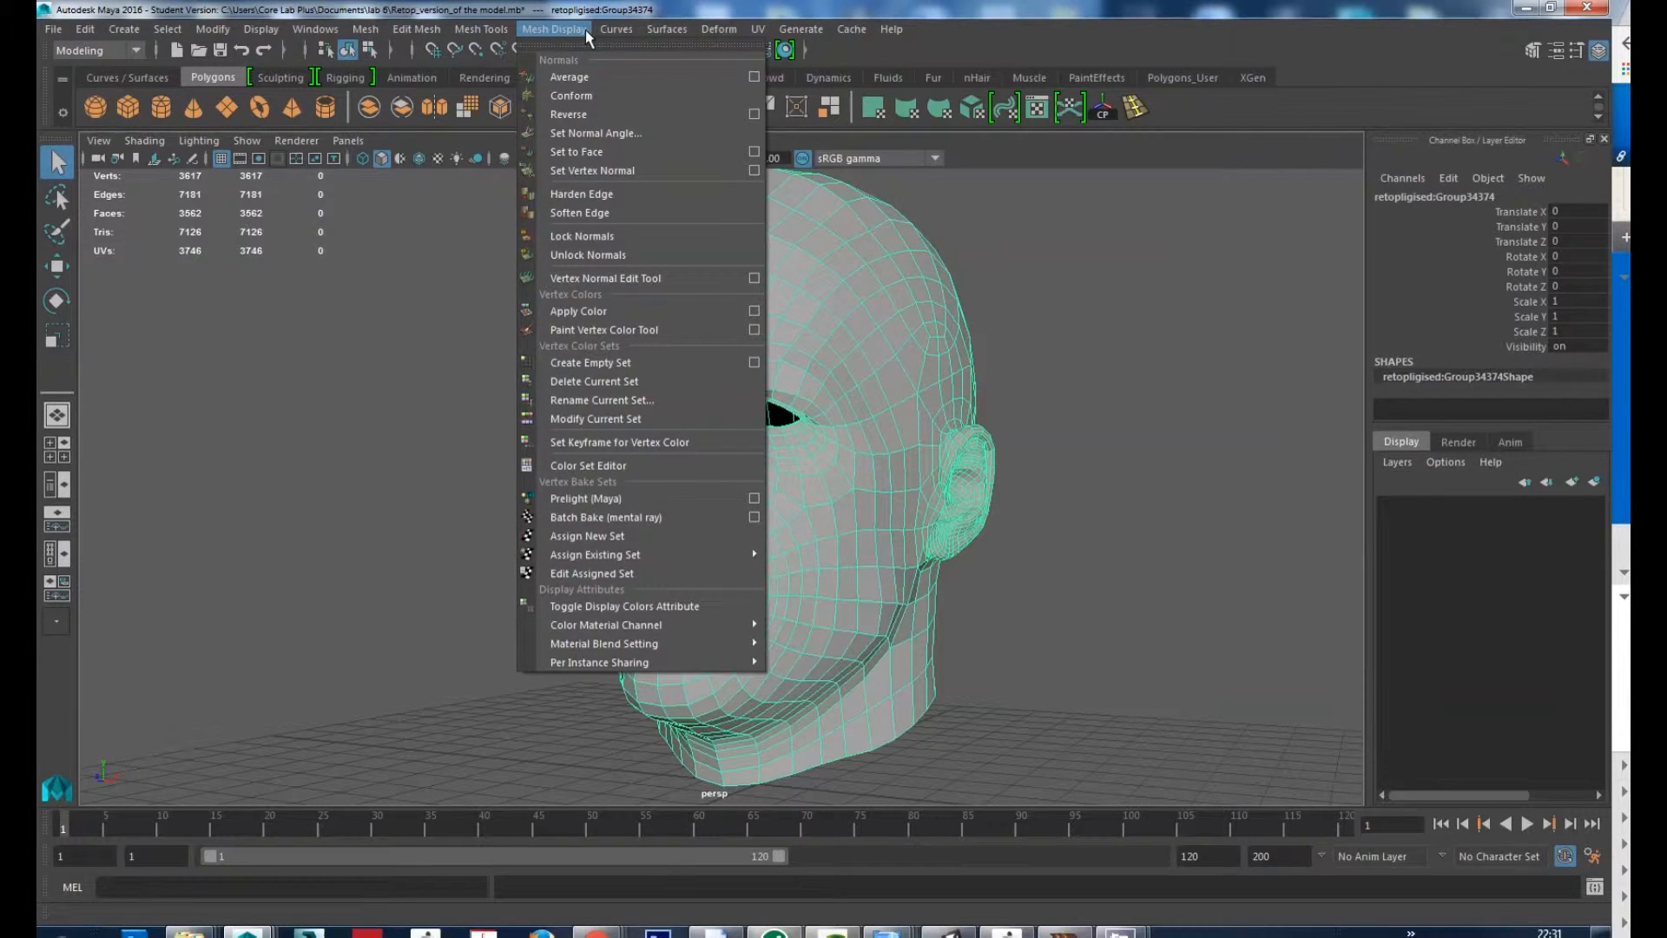
mouse_move(582, 193)
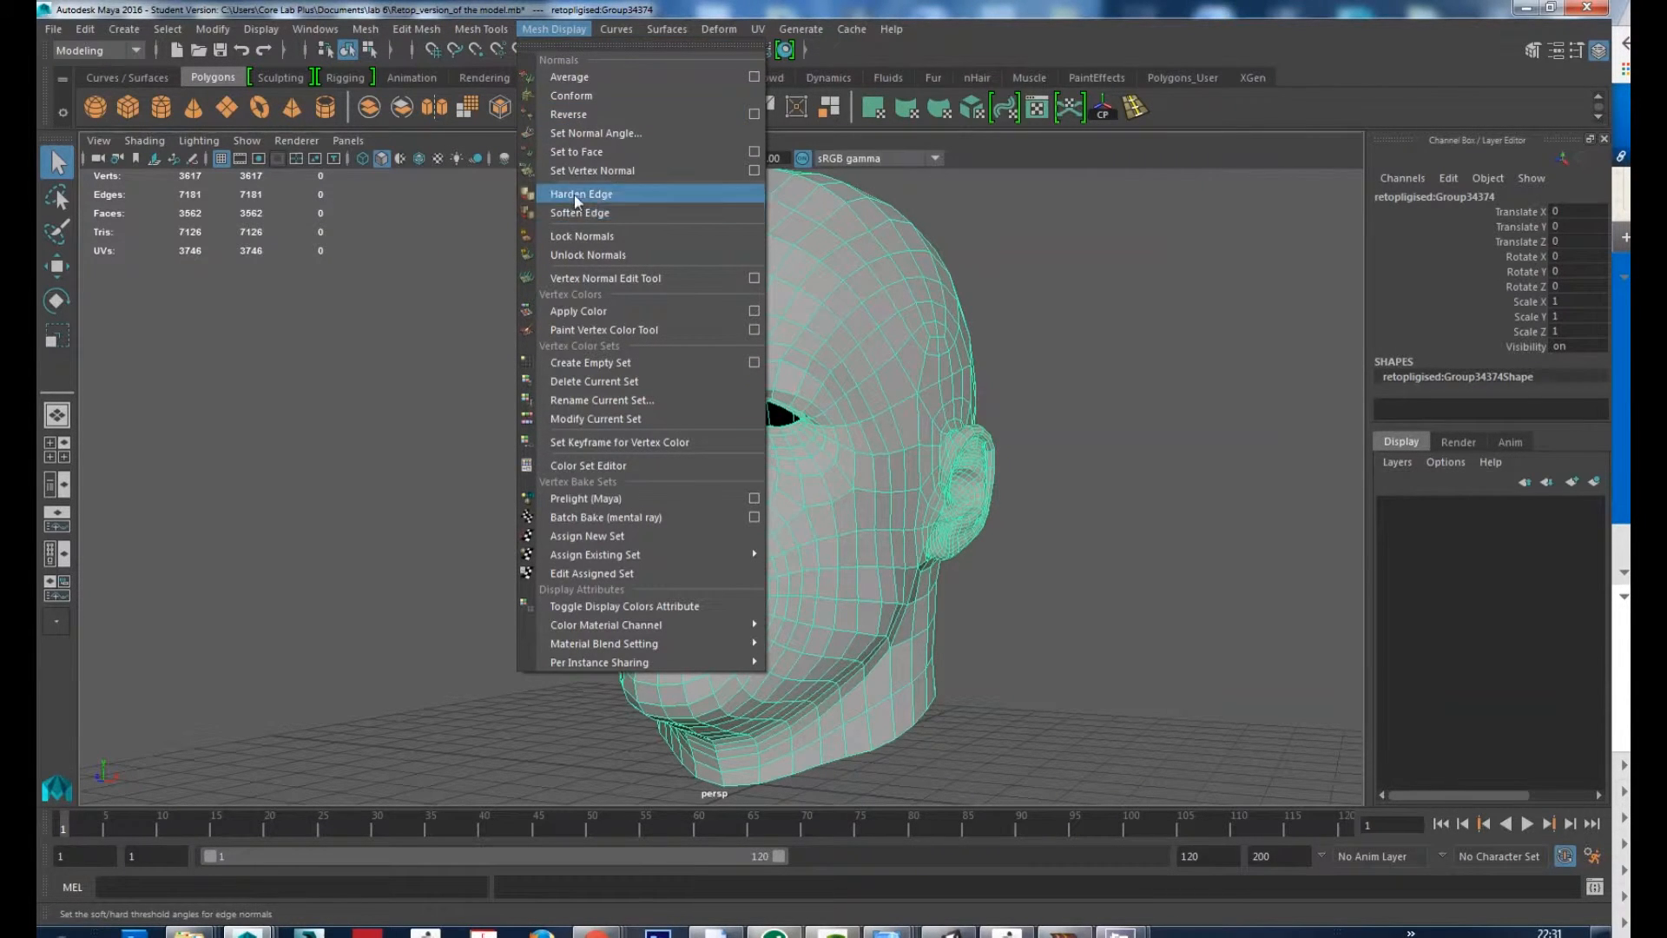
mouse_move(578, 212)
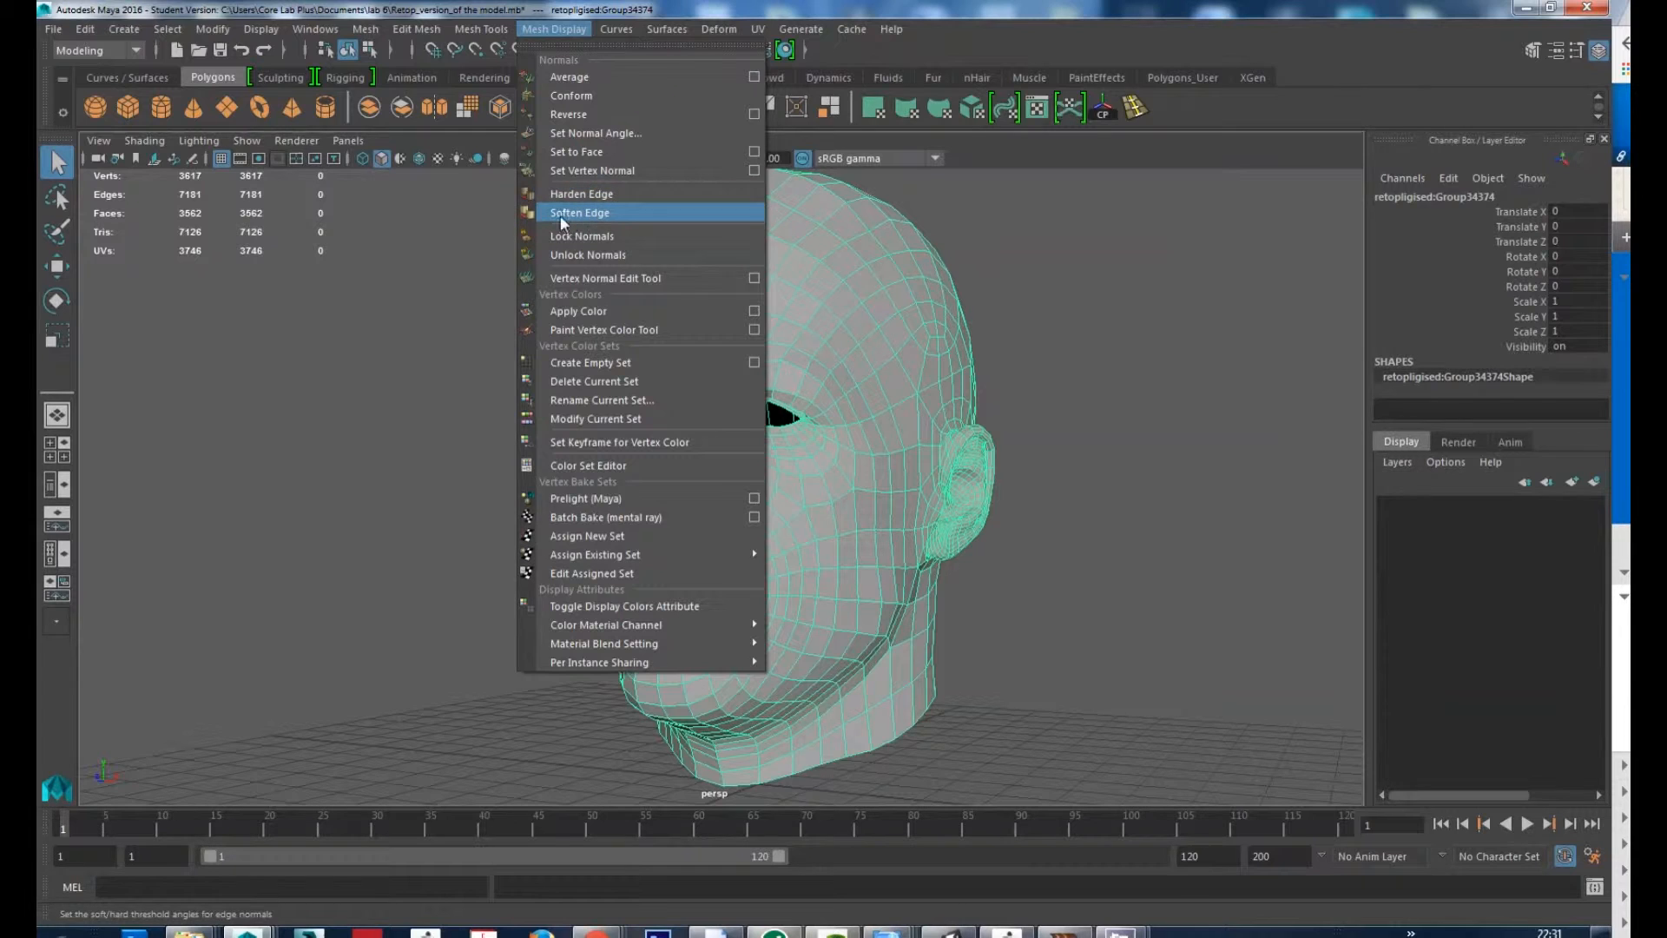
left_click(580, 212)
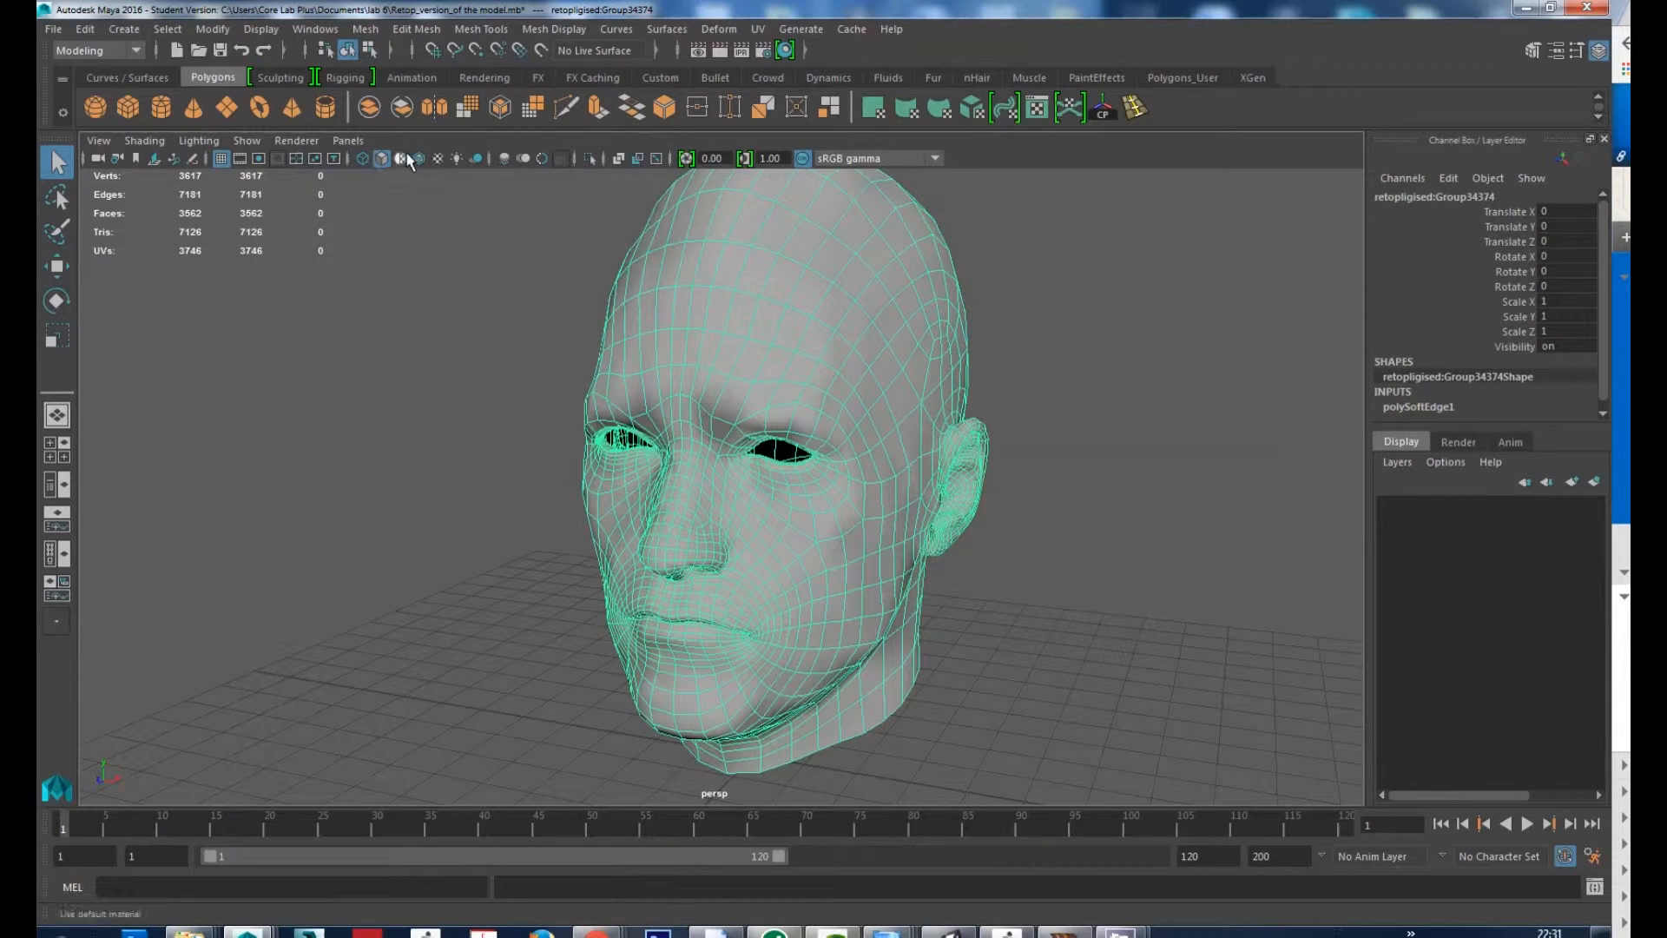
mouse_move(469, 106)
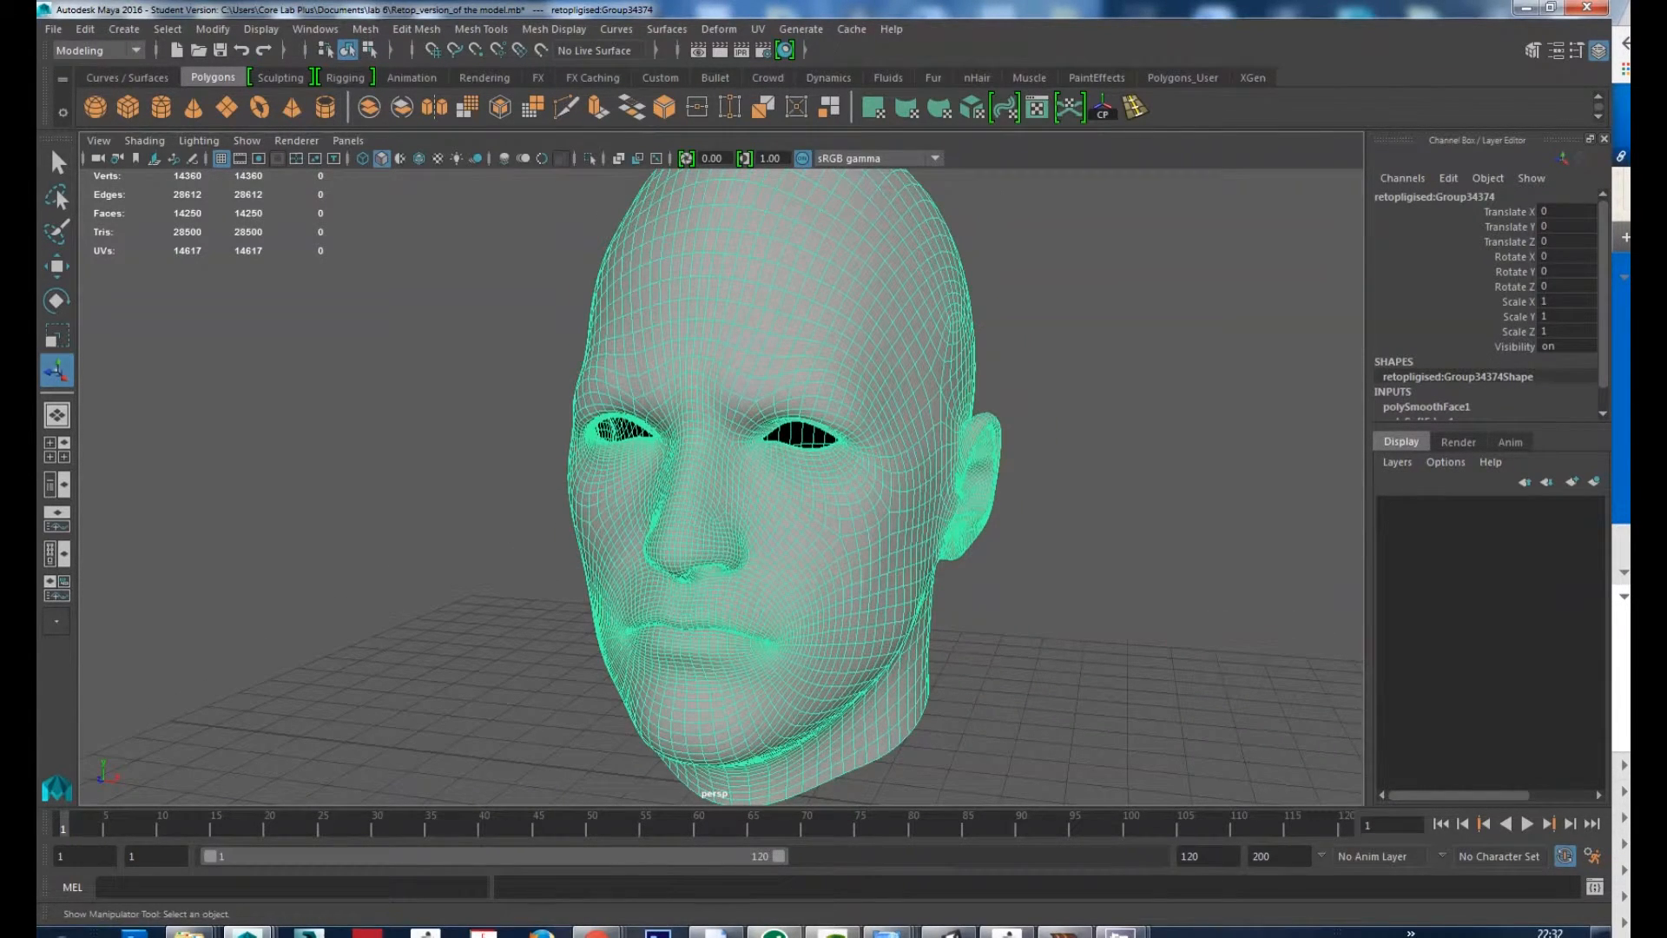
Step: Undo the Smooth, enable smooth mesh preview (3), and switch to the Rendering shelf
key("ctrl+z")
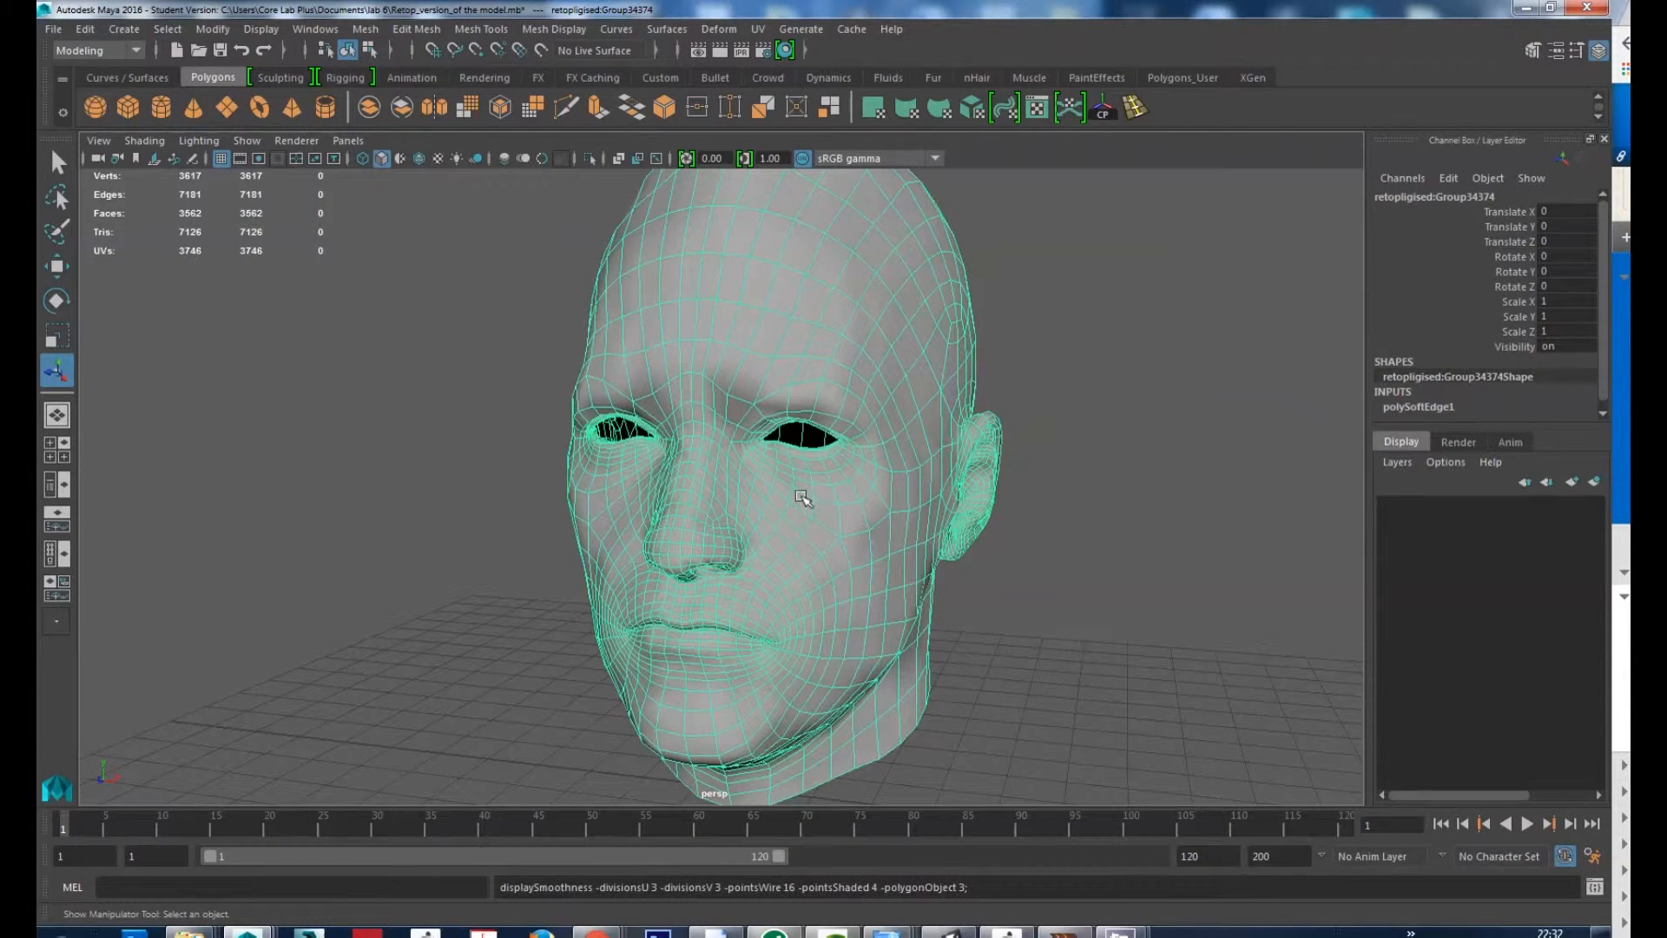
key("3")
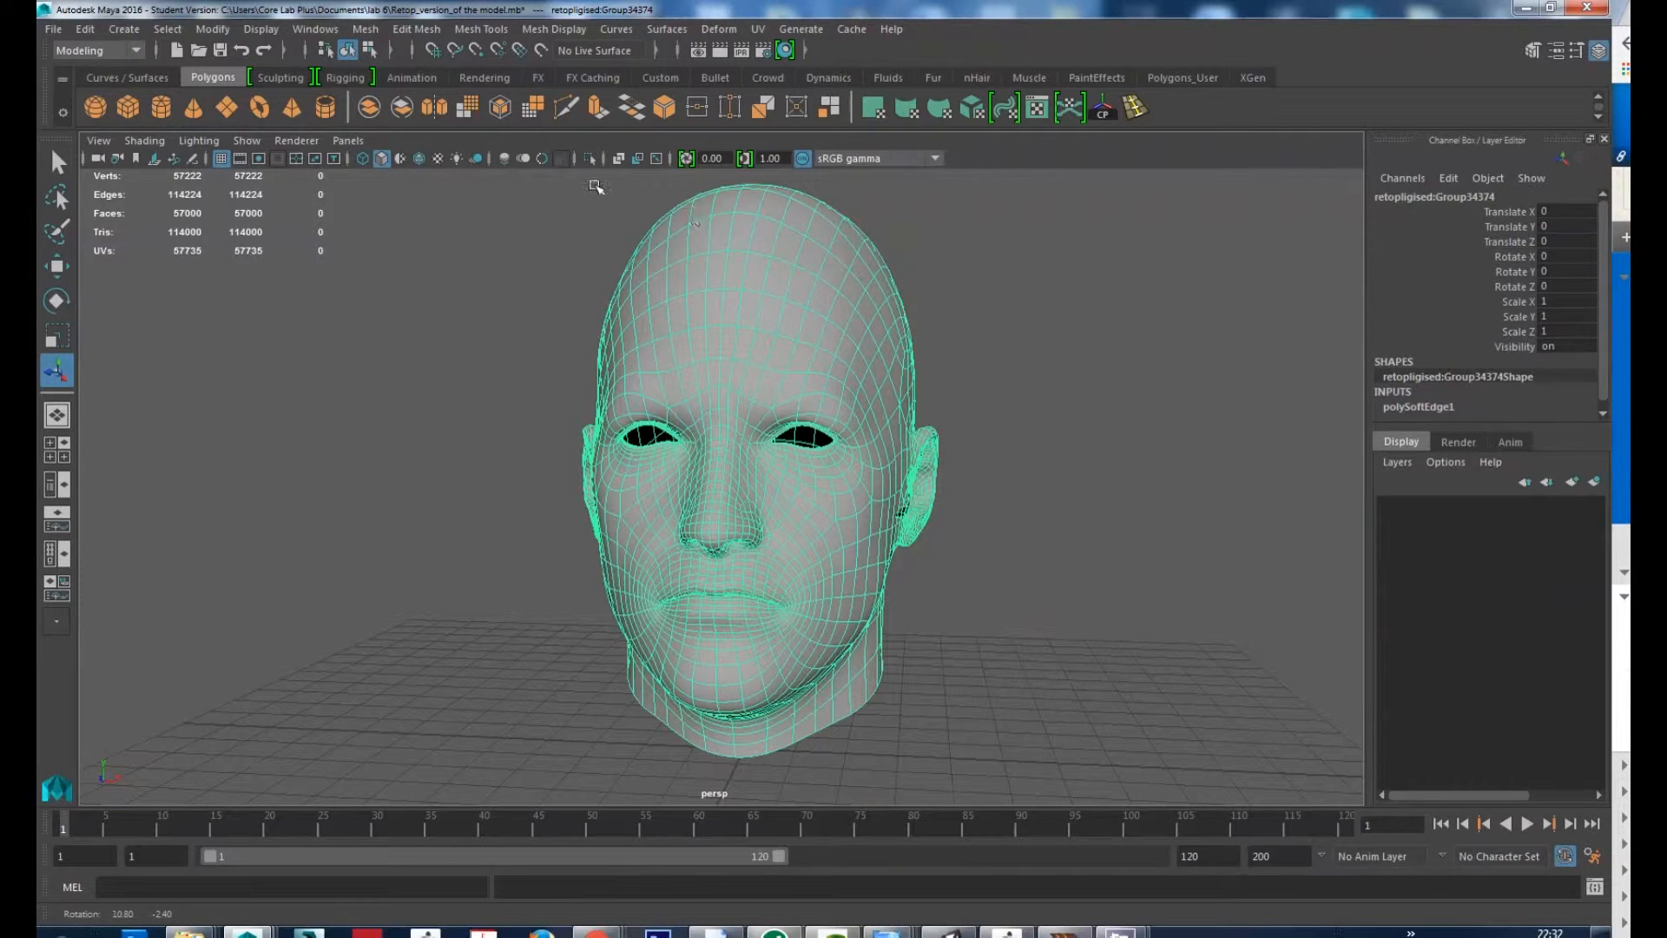
left_click(485, 76)
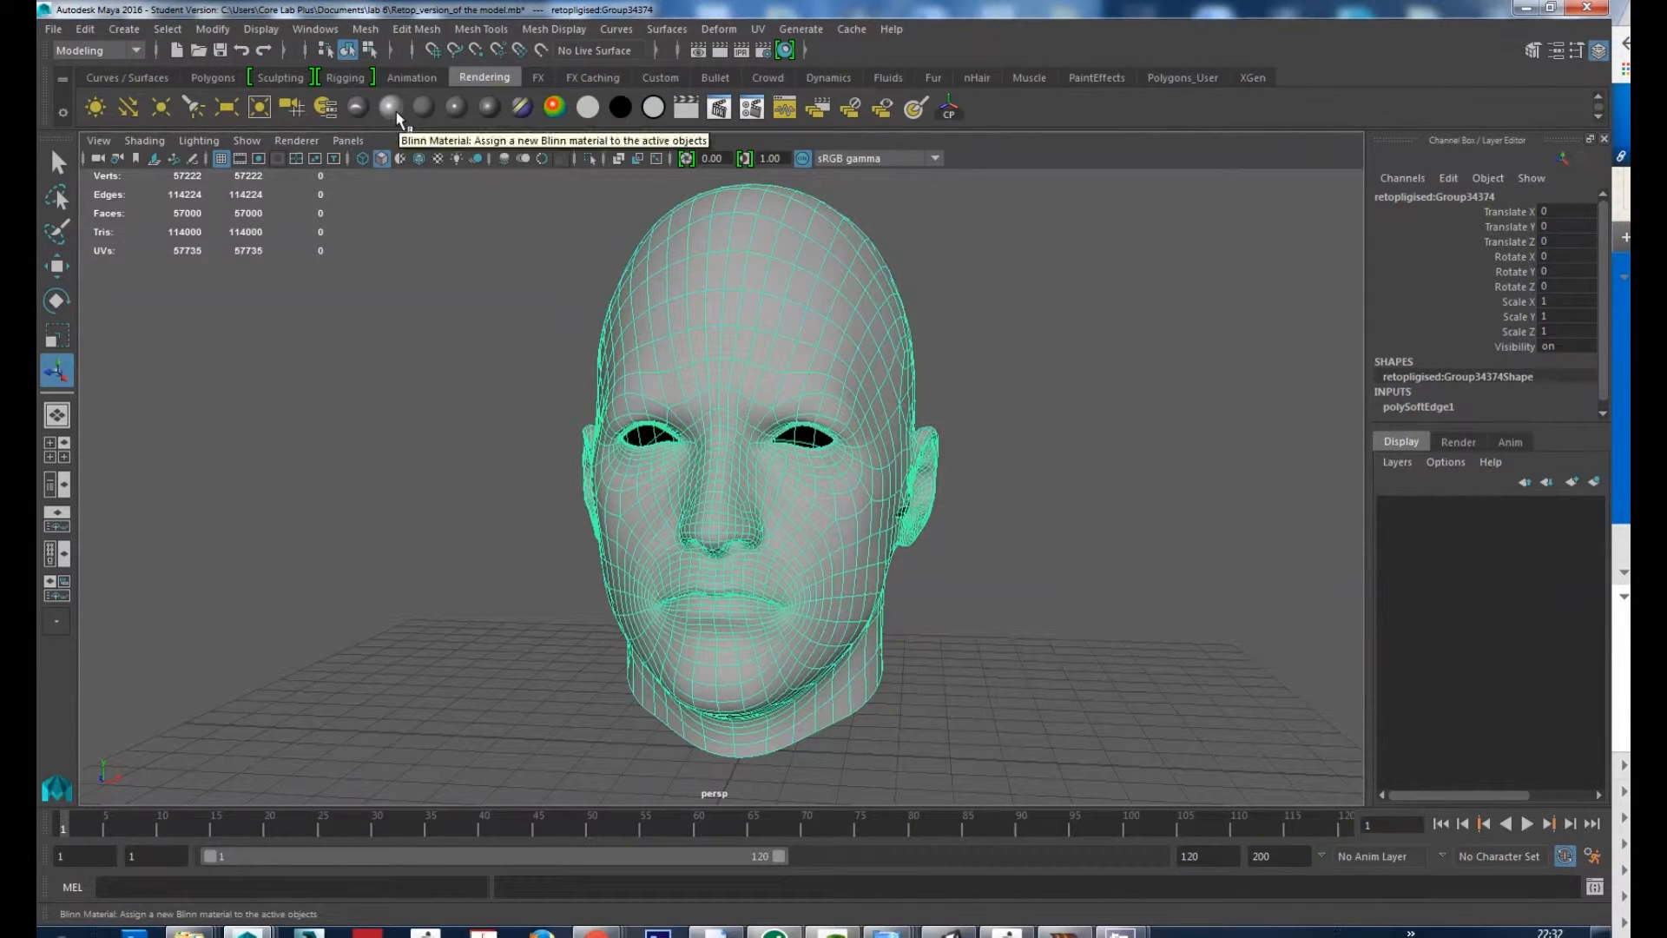
Step: Assign a new Blinn material to the head and bring up the blinn1 node in the Attribute Editor
left_click(391, 106)
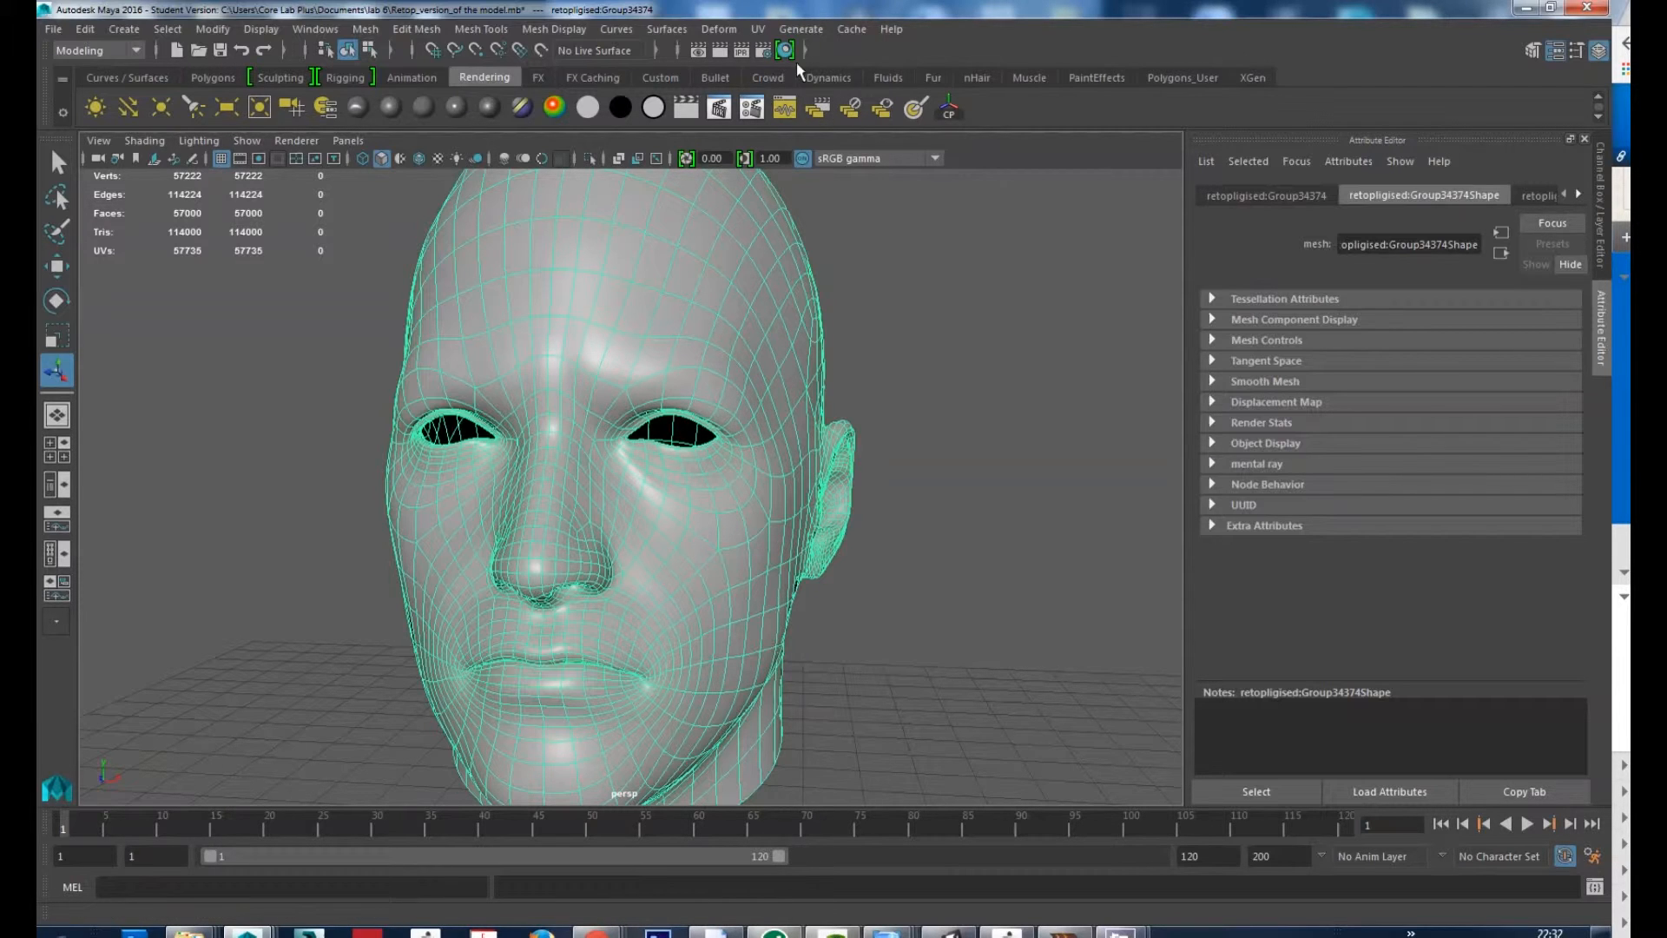
mouse_move(785, 50)
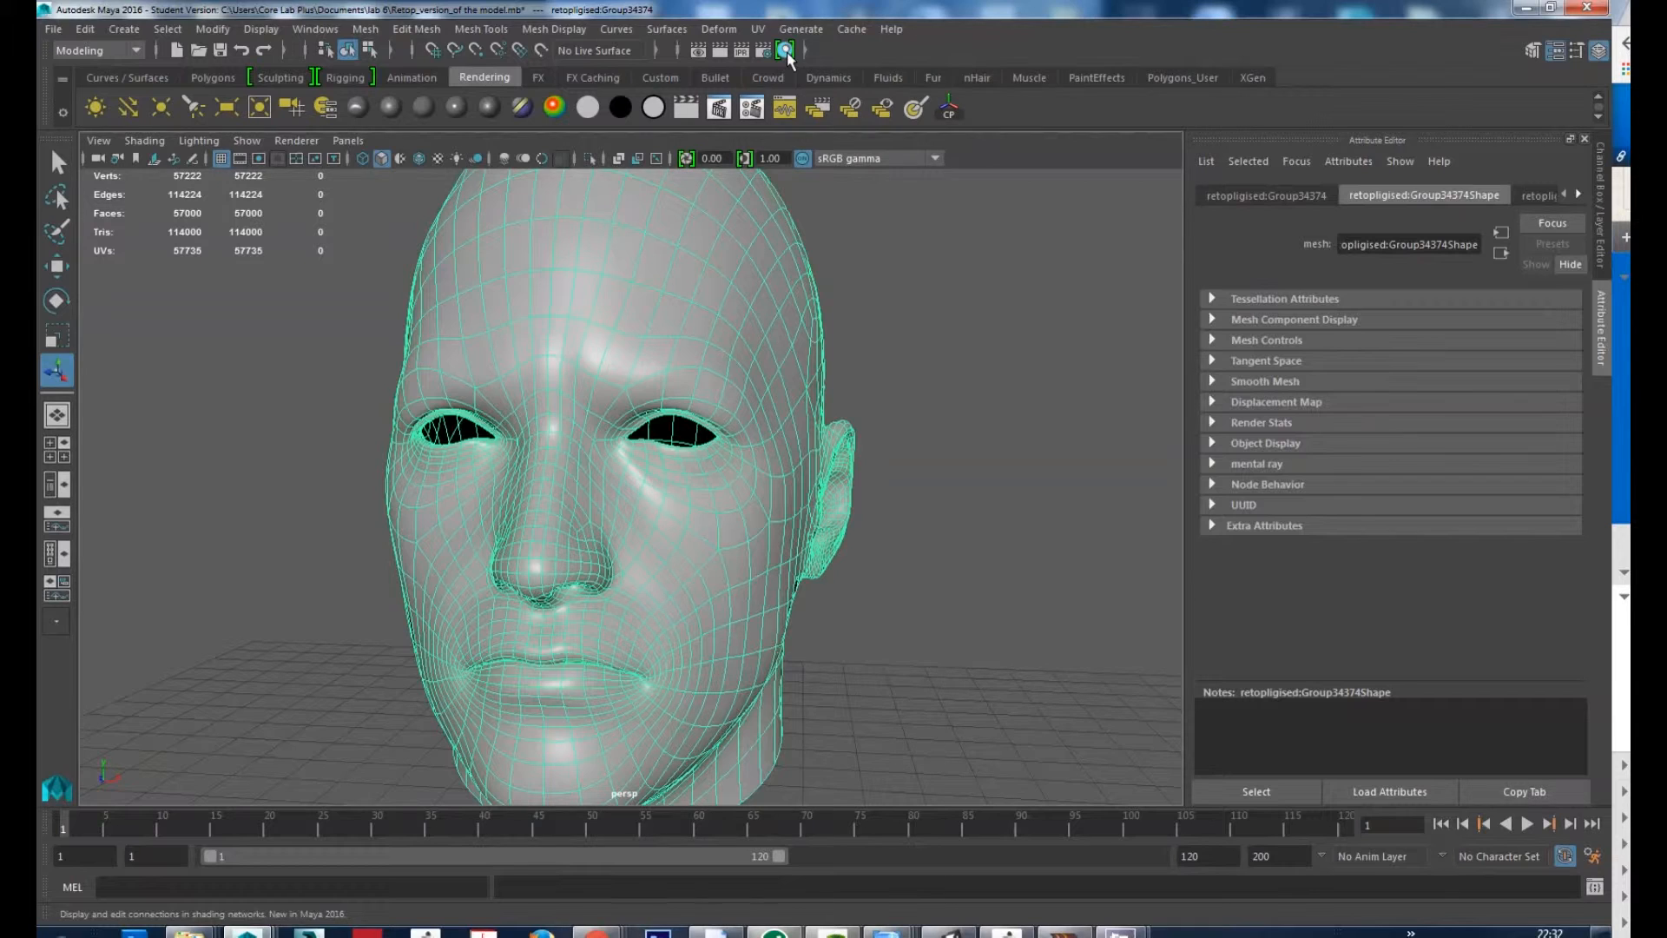
left_click(785, 50)
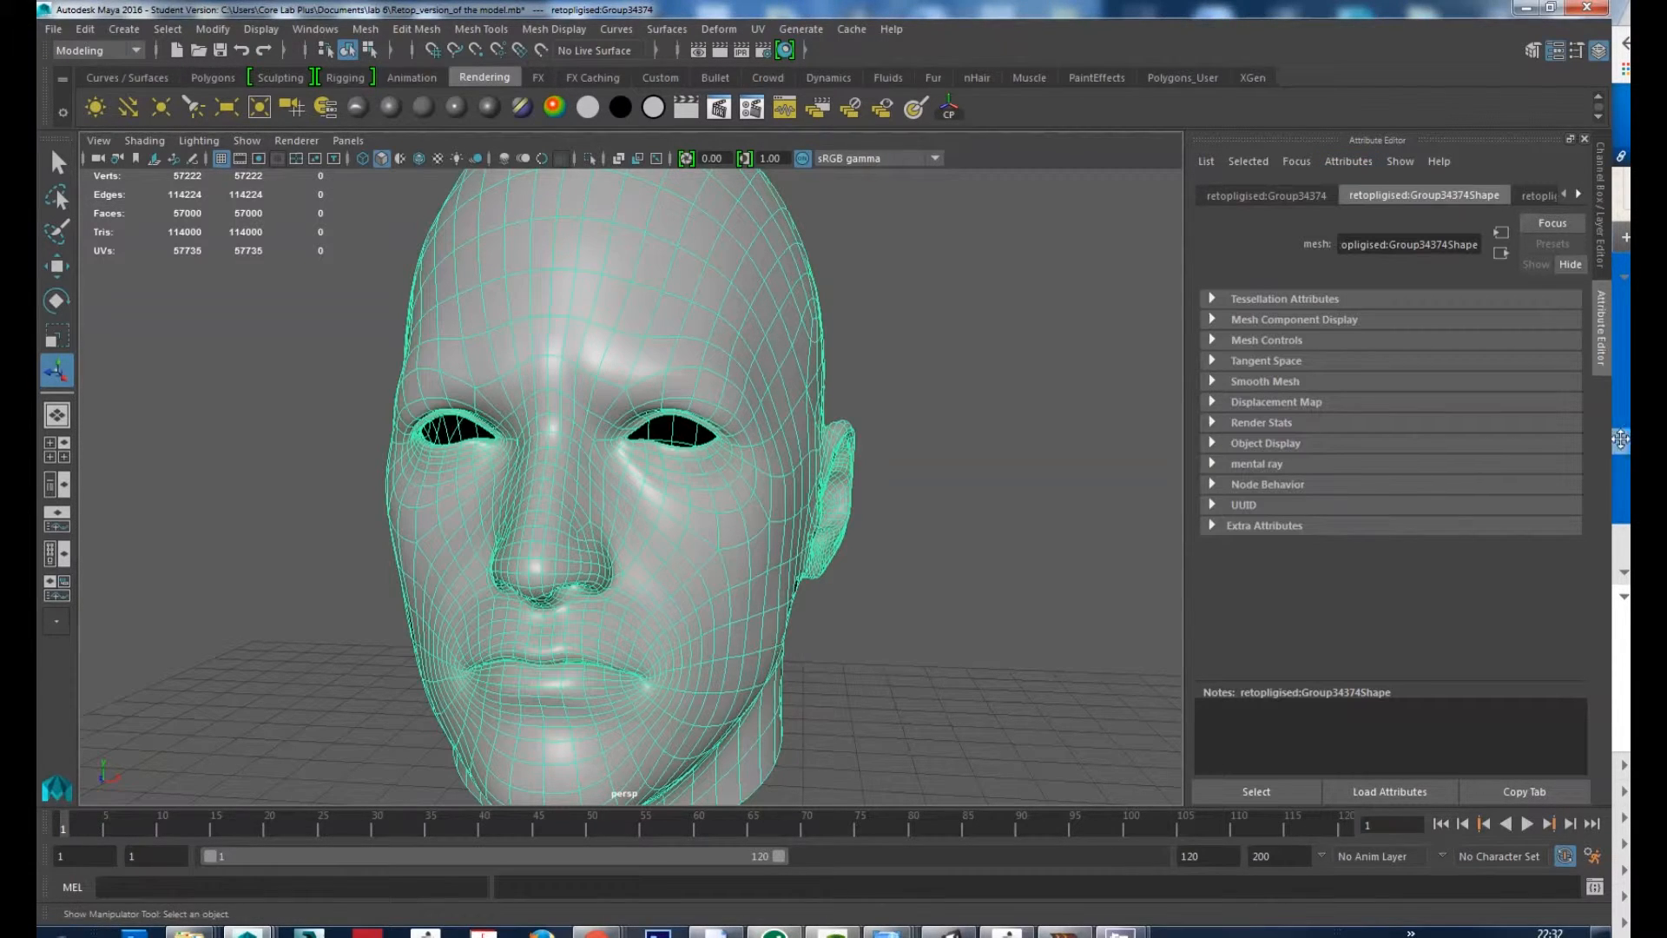
left_click(1576, 194)
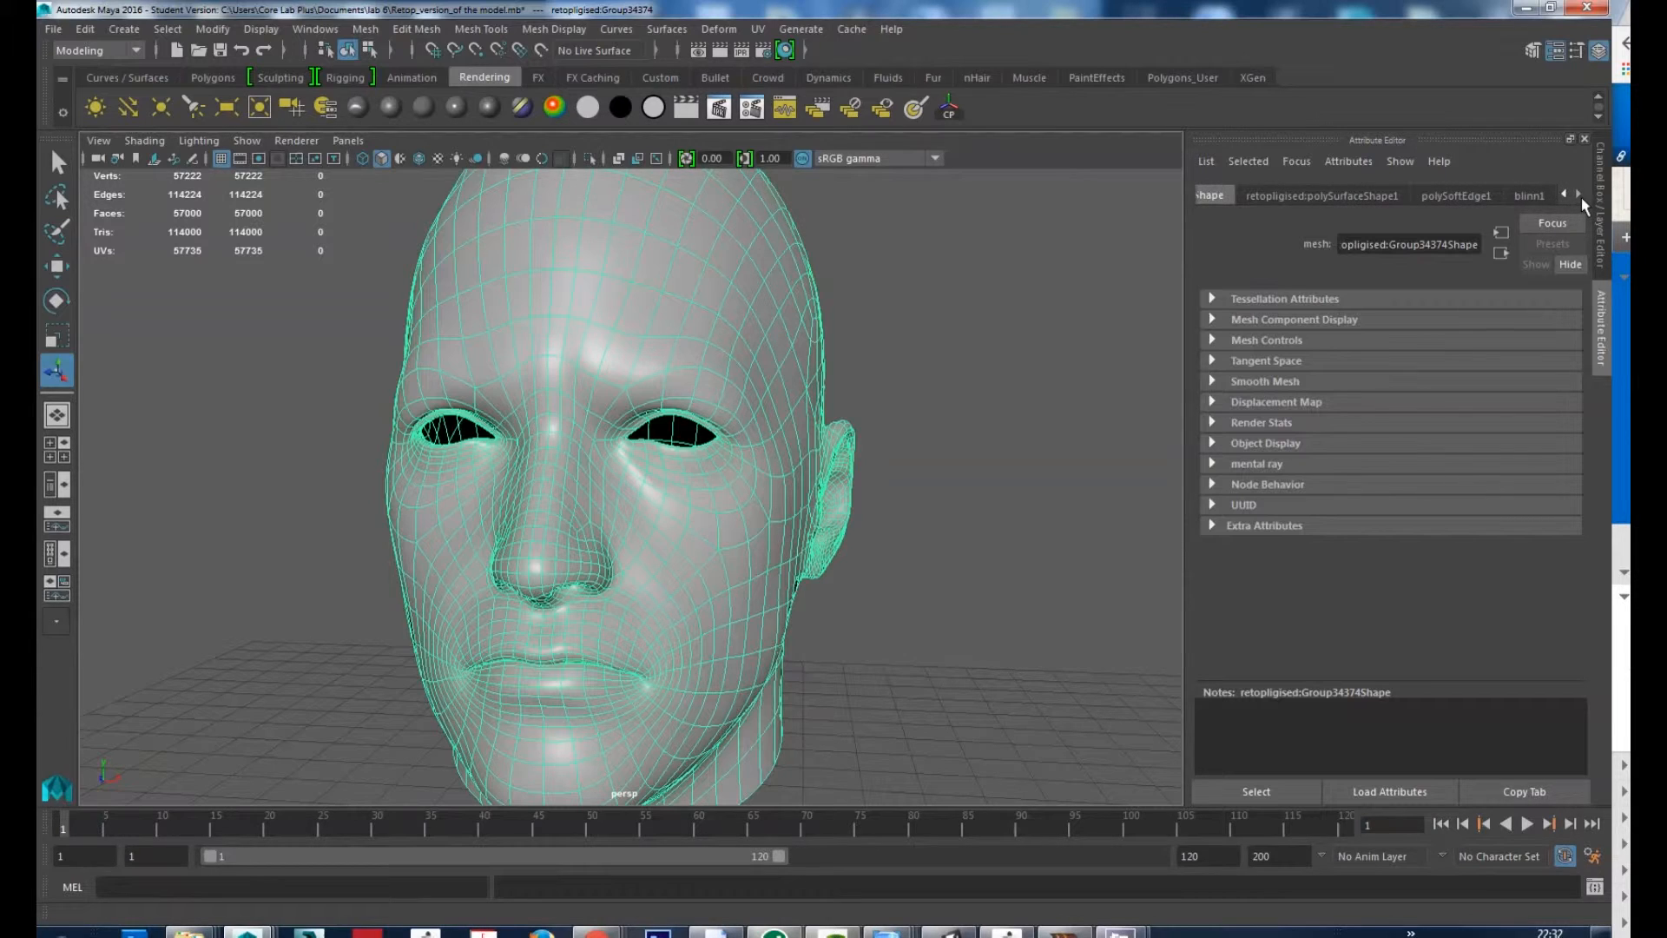
left_click(1564, 195)
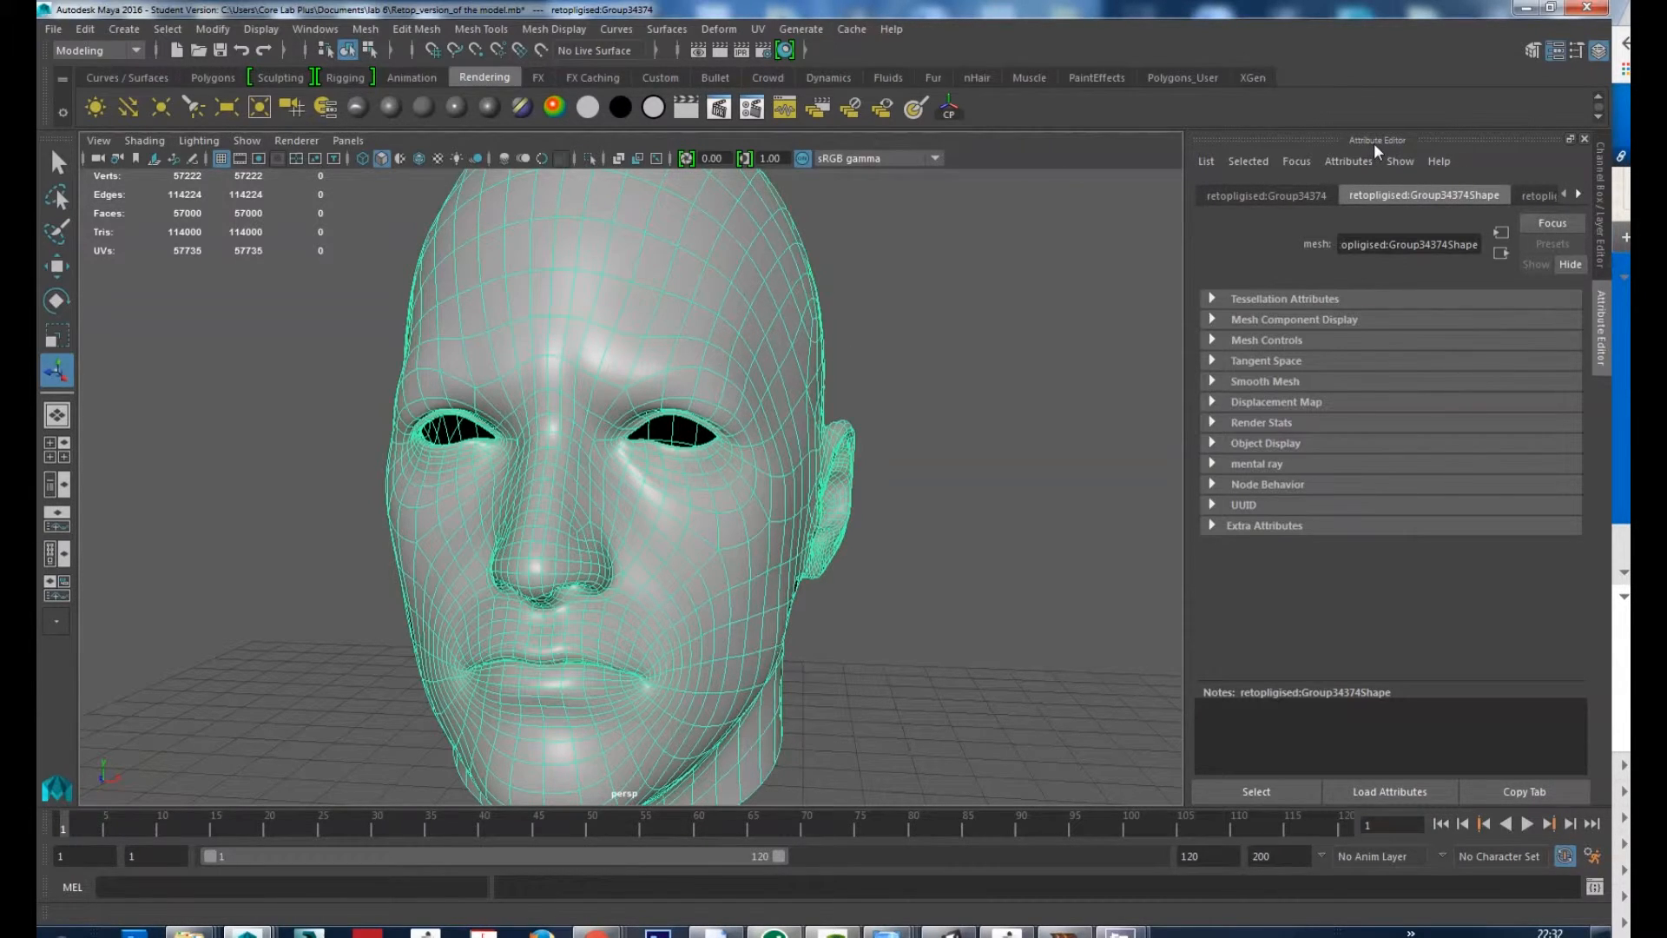
left_click(1578, 194)
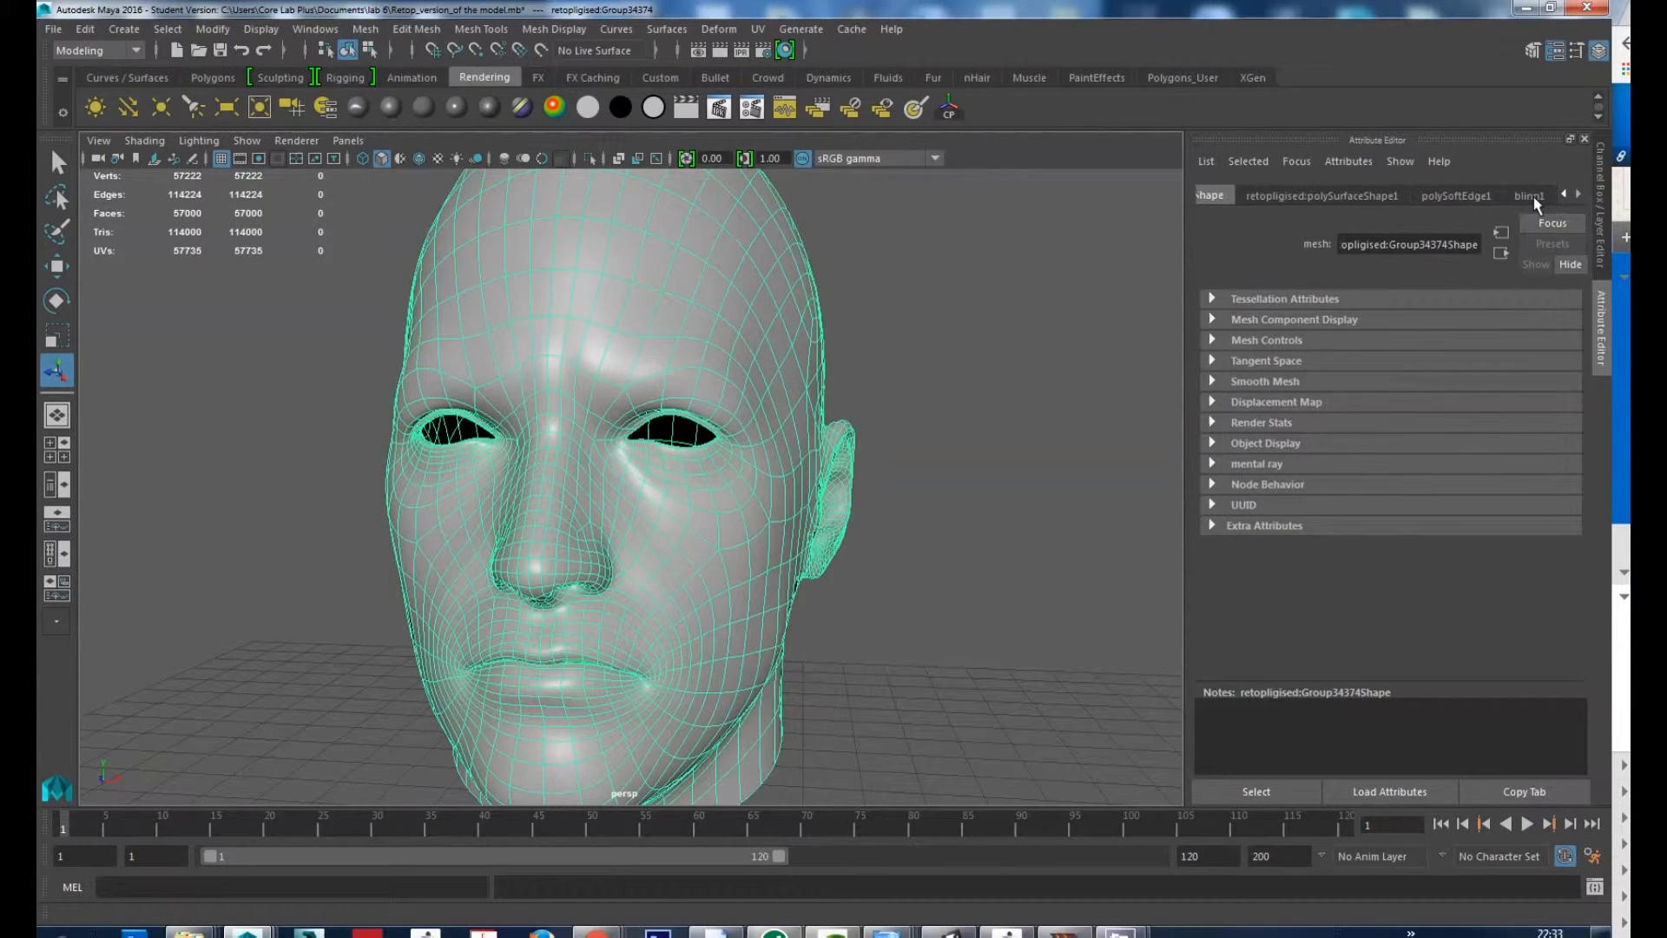
left_click(1528, 196)
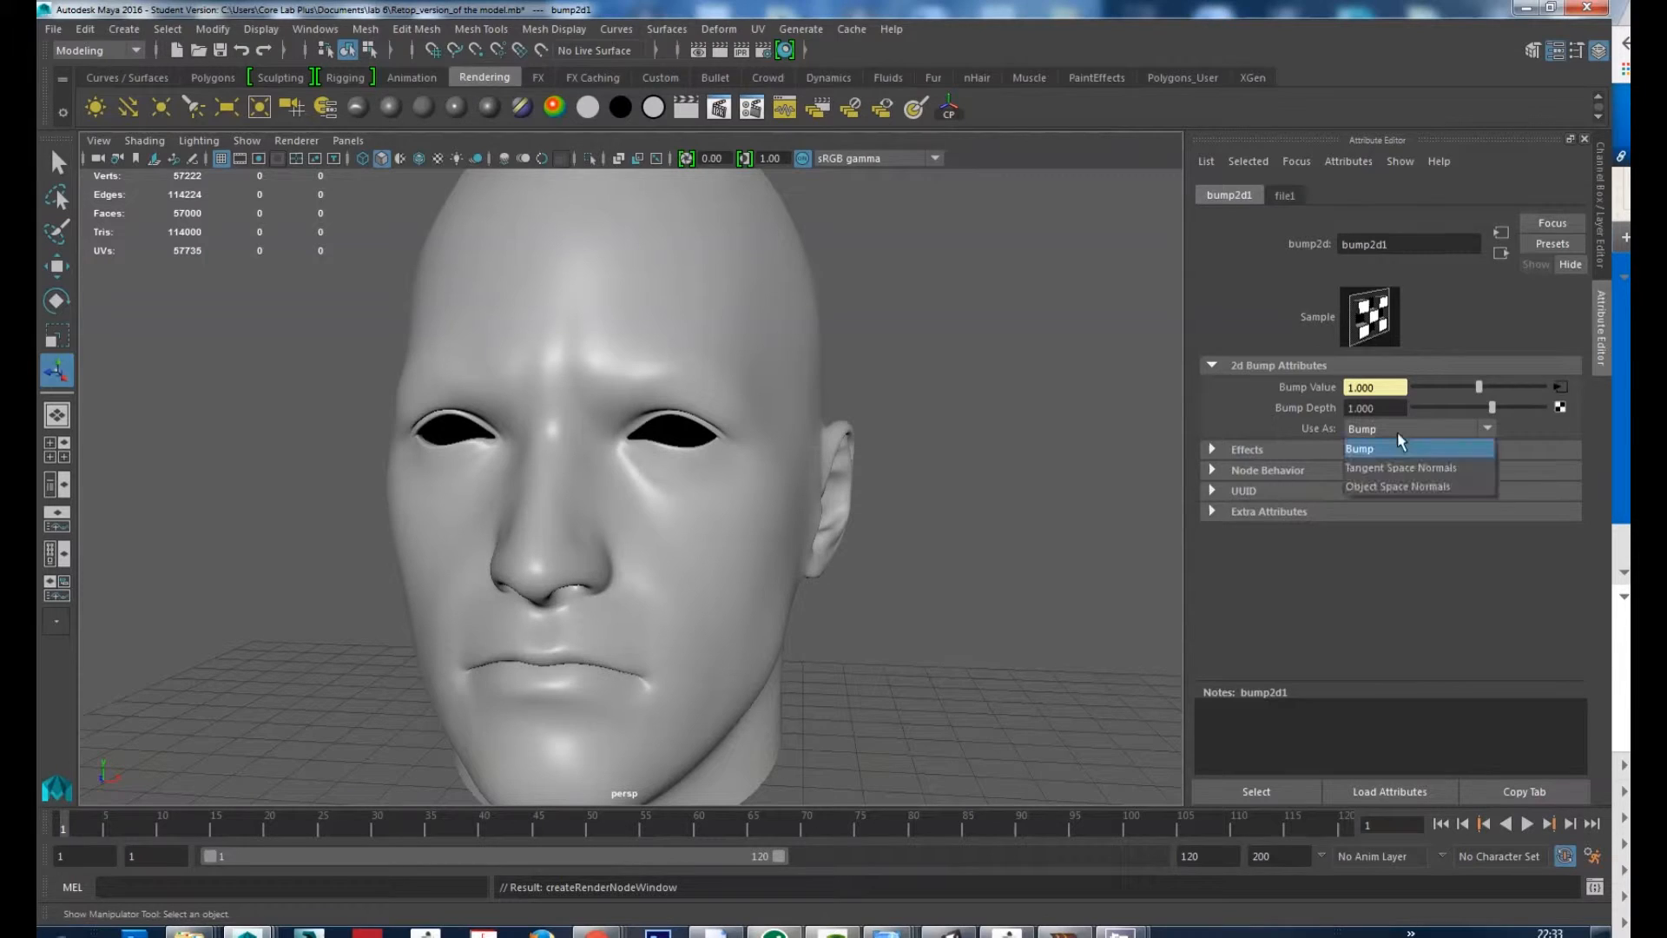
Step: Set bump2d1's Use As to Tangent Space Normals
left_click(1358, 448)
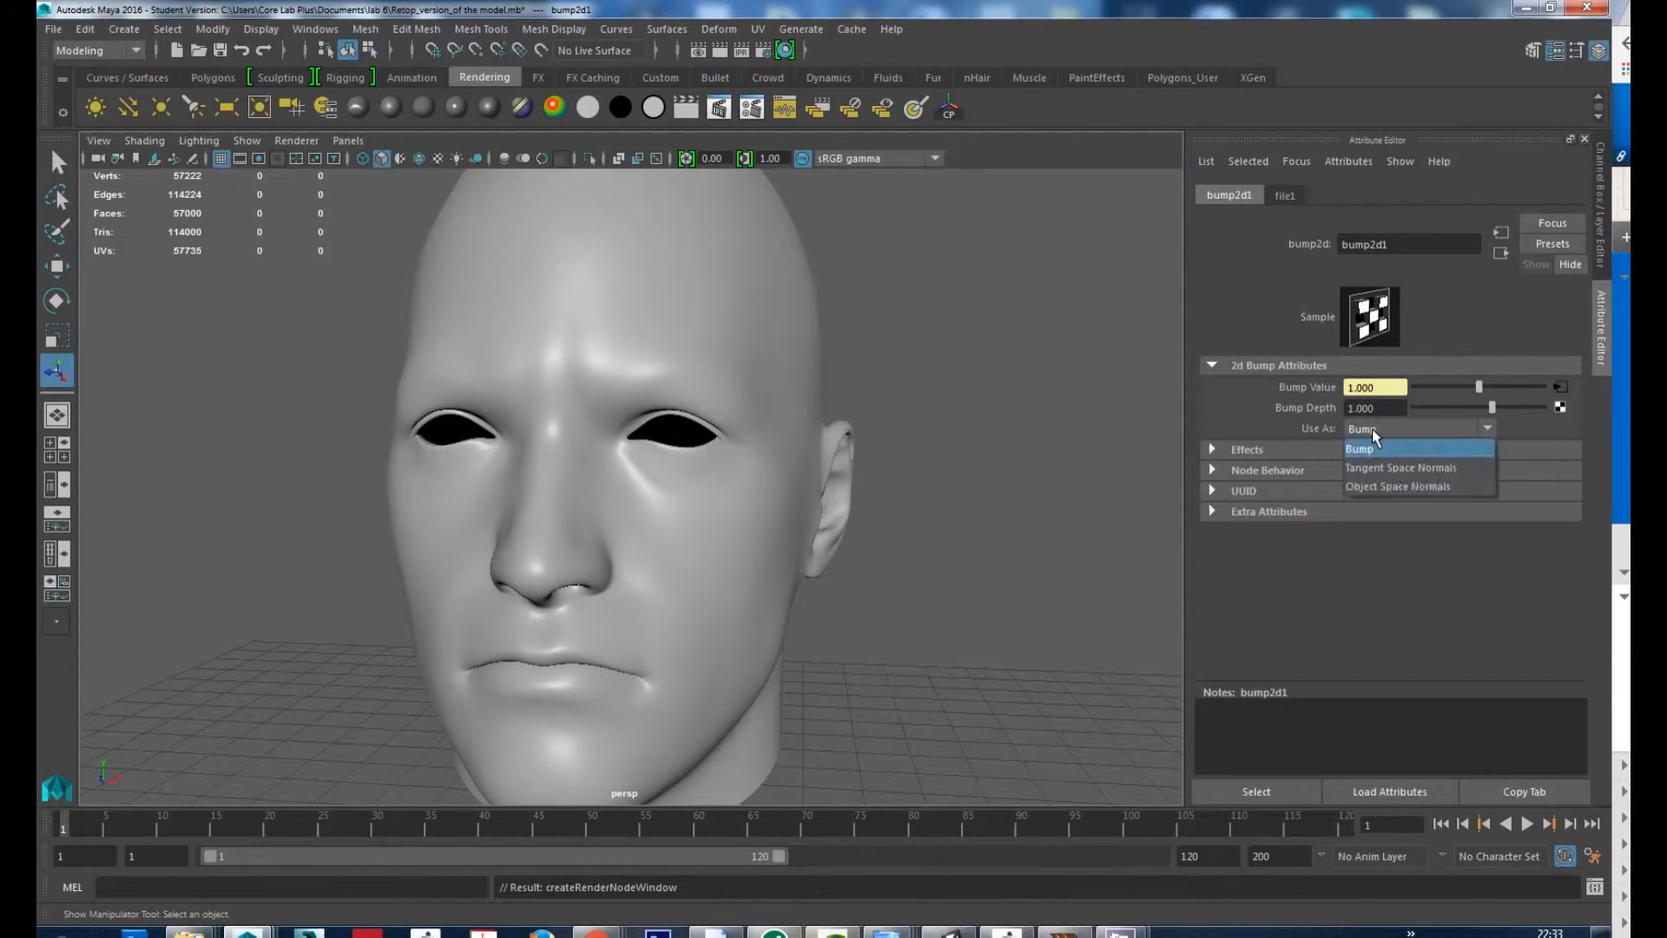
left_click(1400, 467)
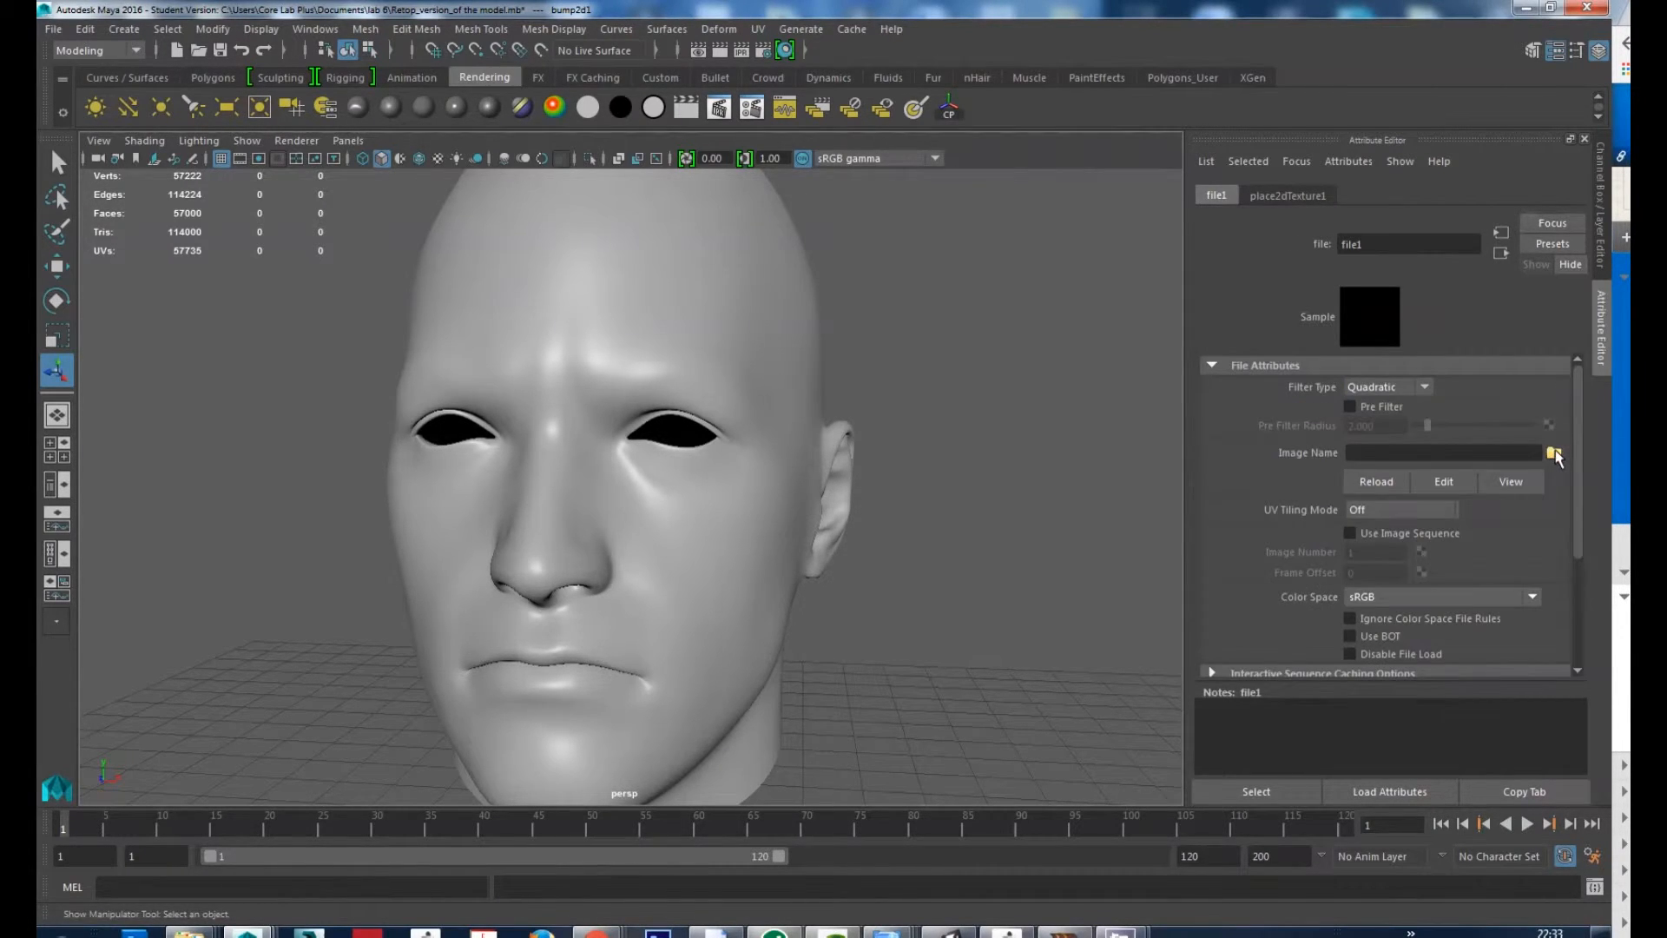
Step: Load normal map.jpg from the Lab 6 folder as the file texture's image
left_click(1553, 451)
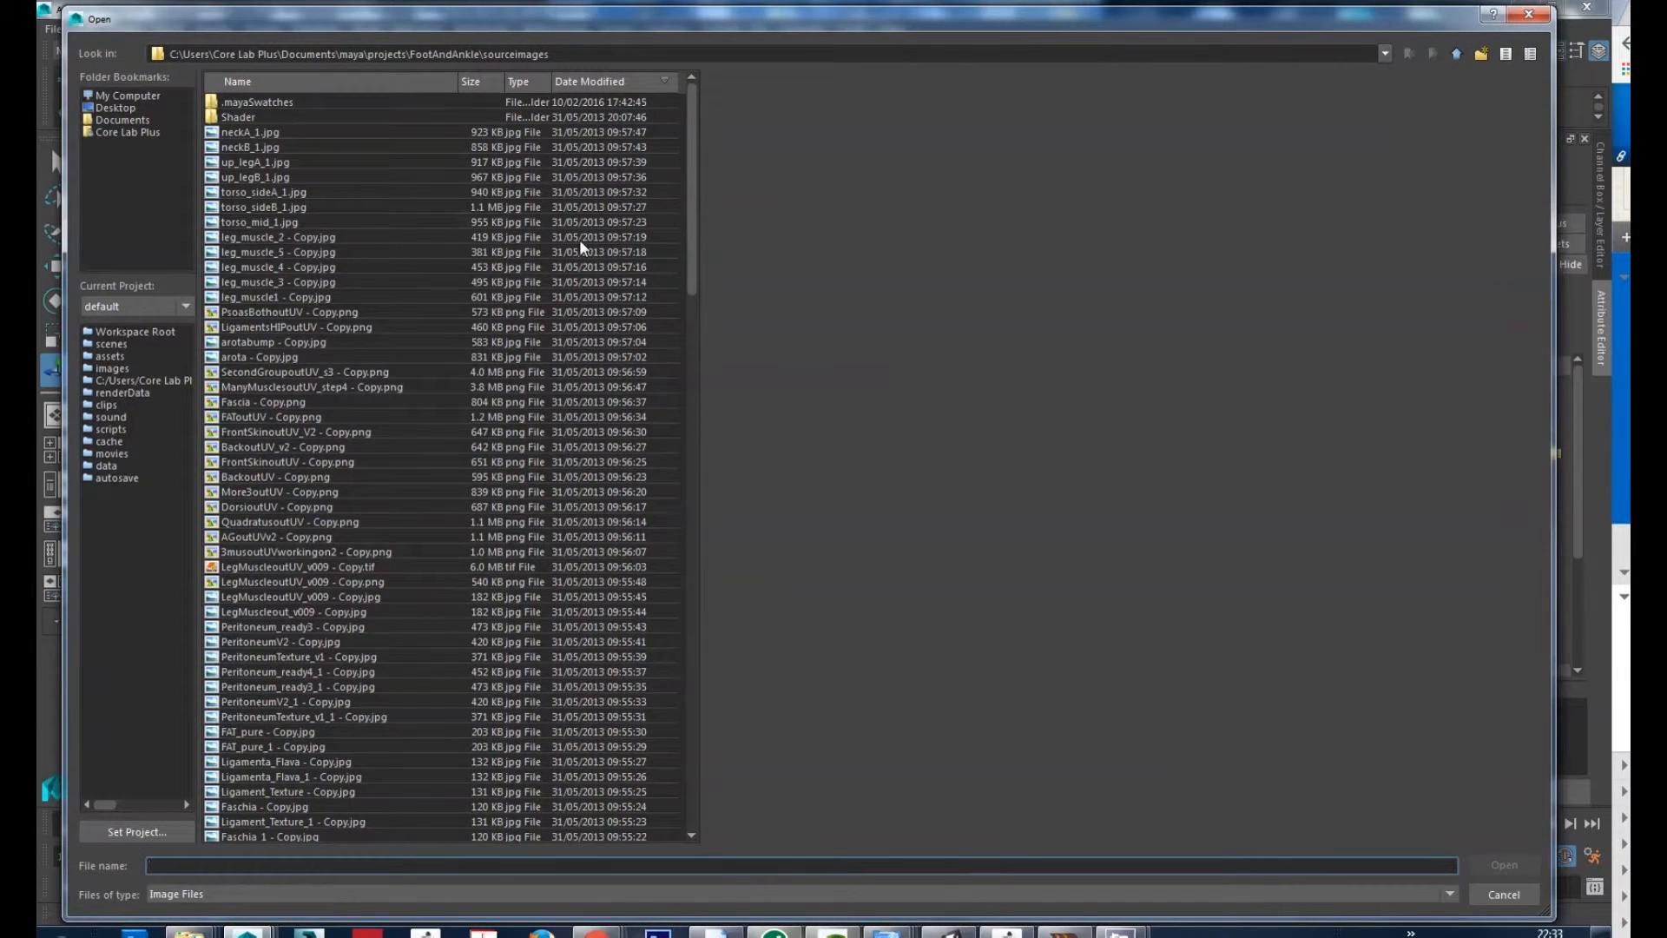
left_click(115, 107)
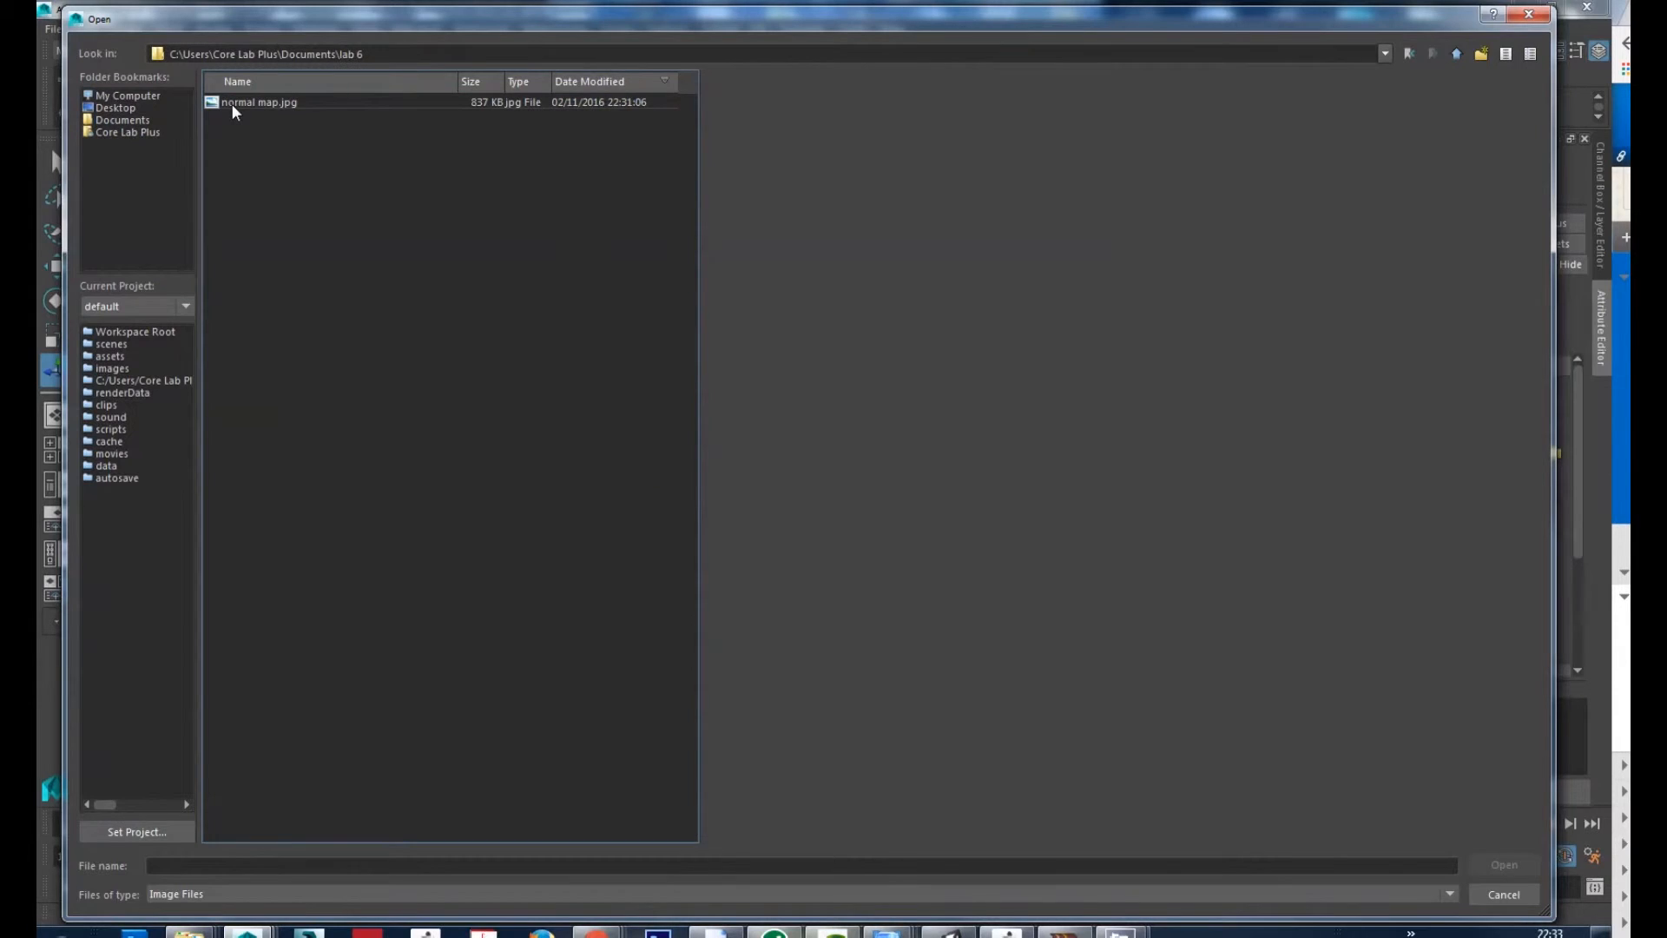
left_click(259, 101)
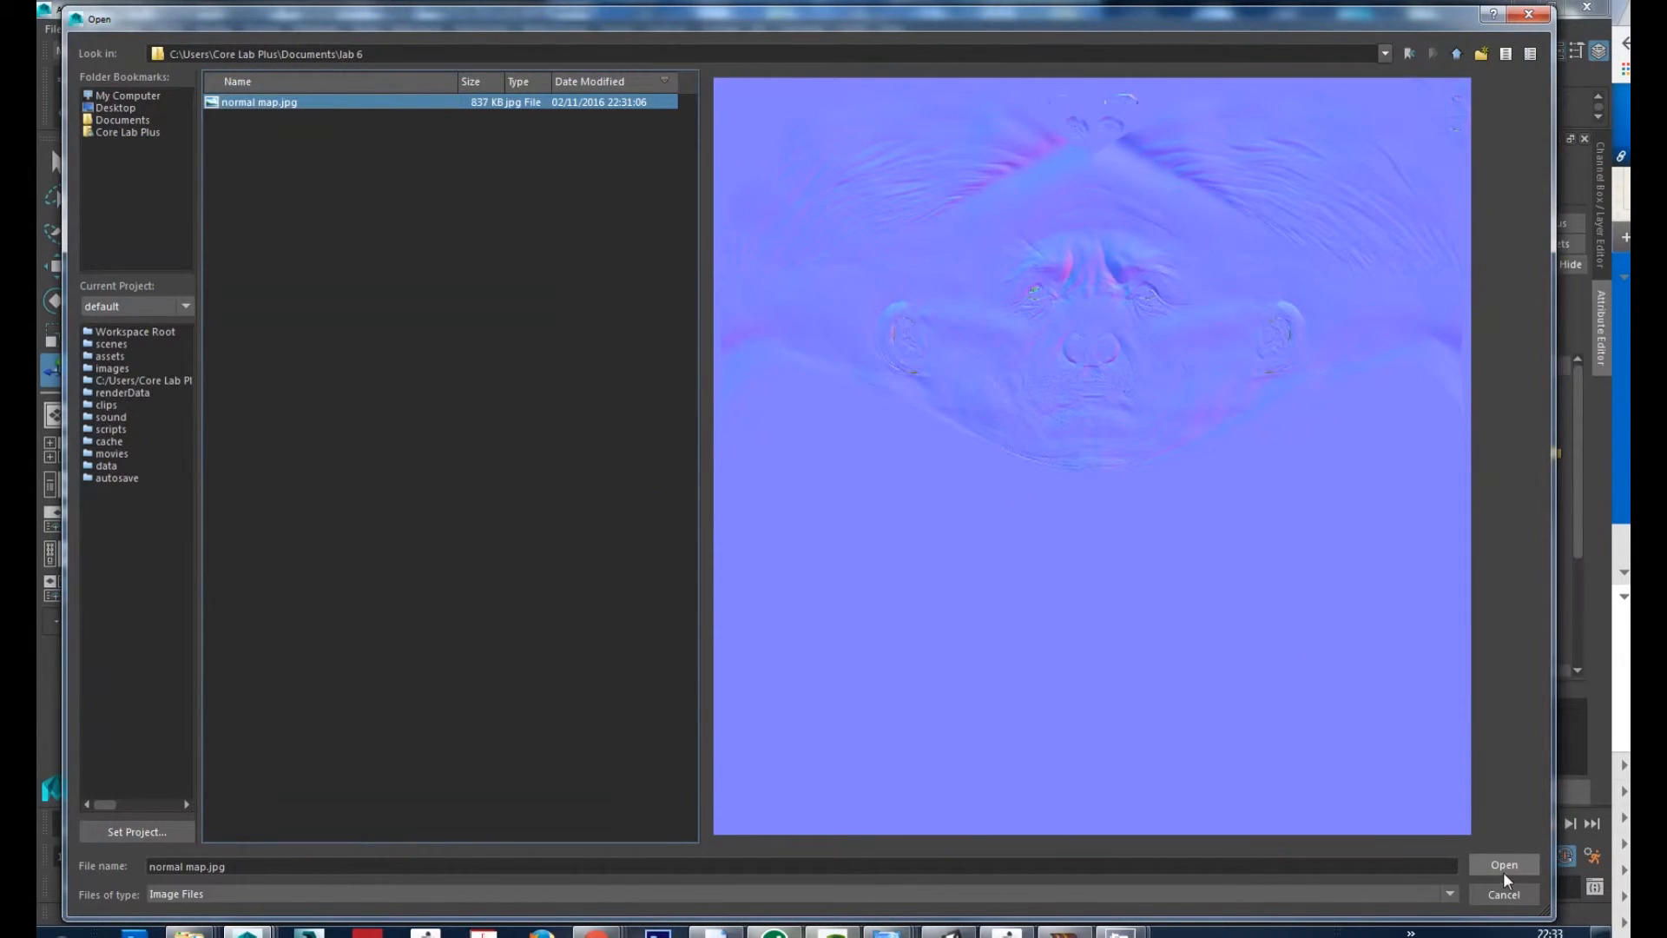
left_click(1502, 864)
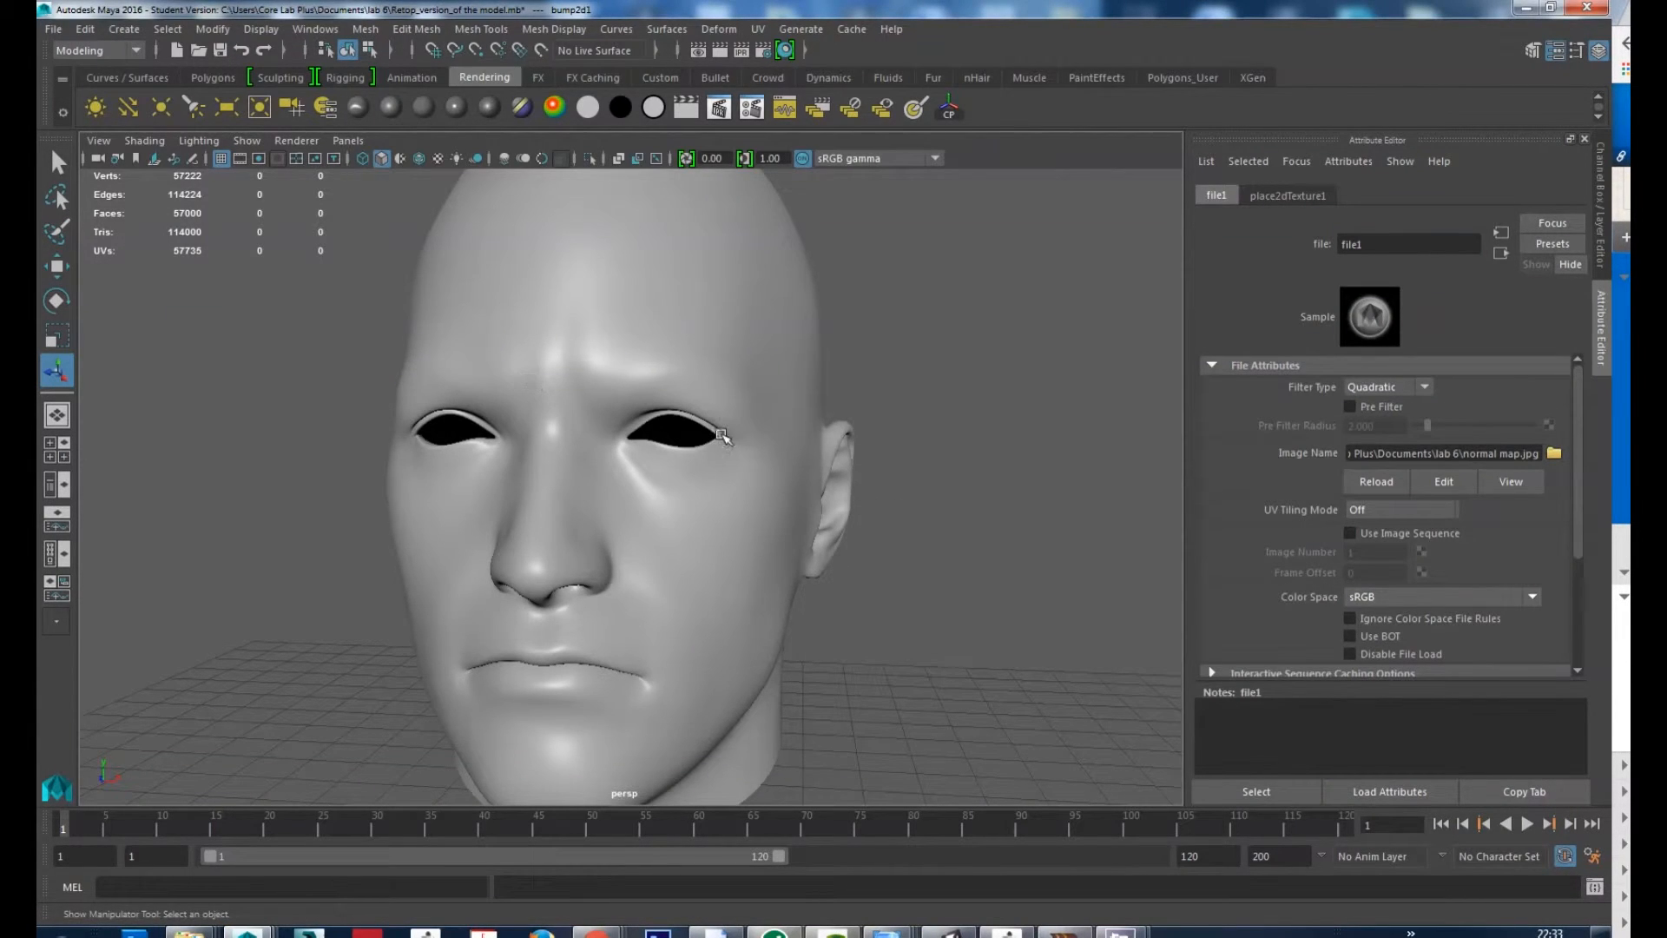
mouse_move(1052, 468)
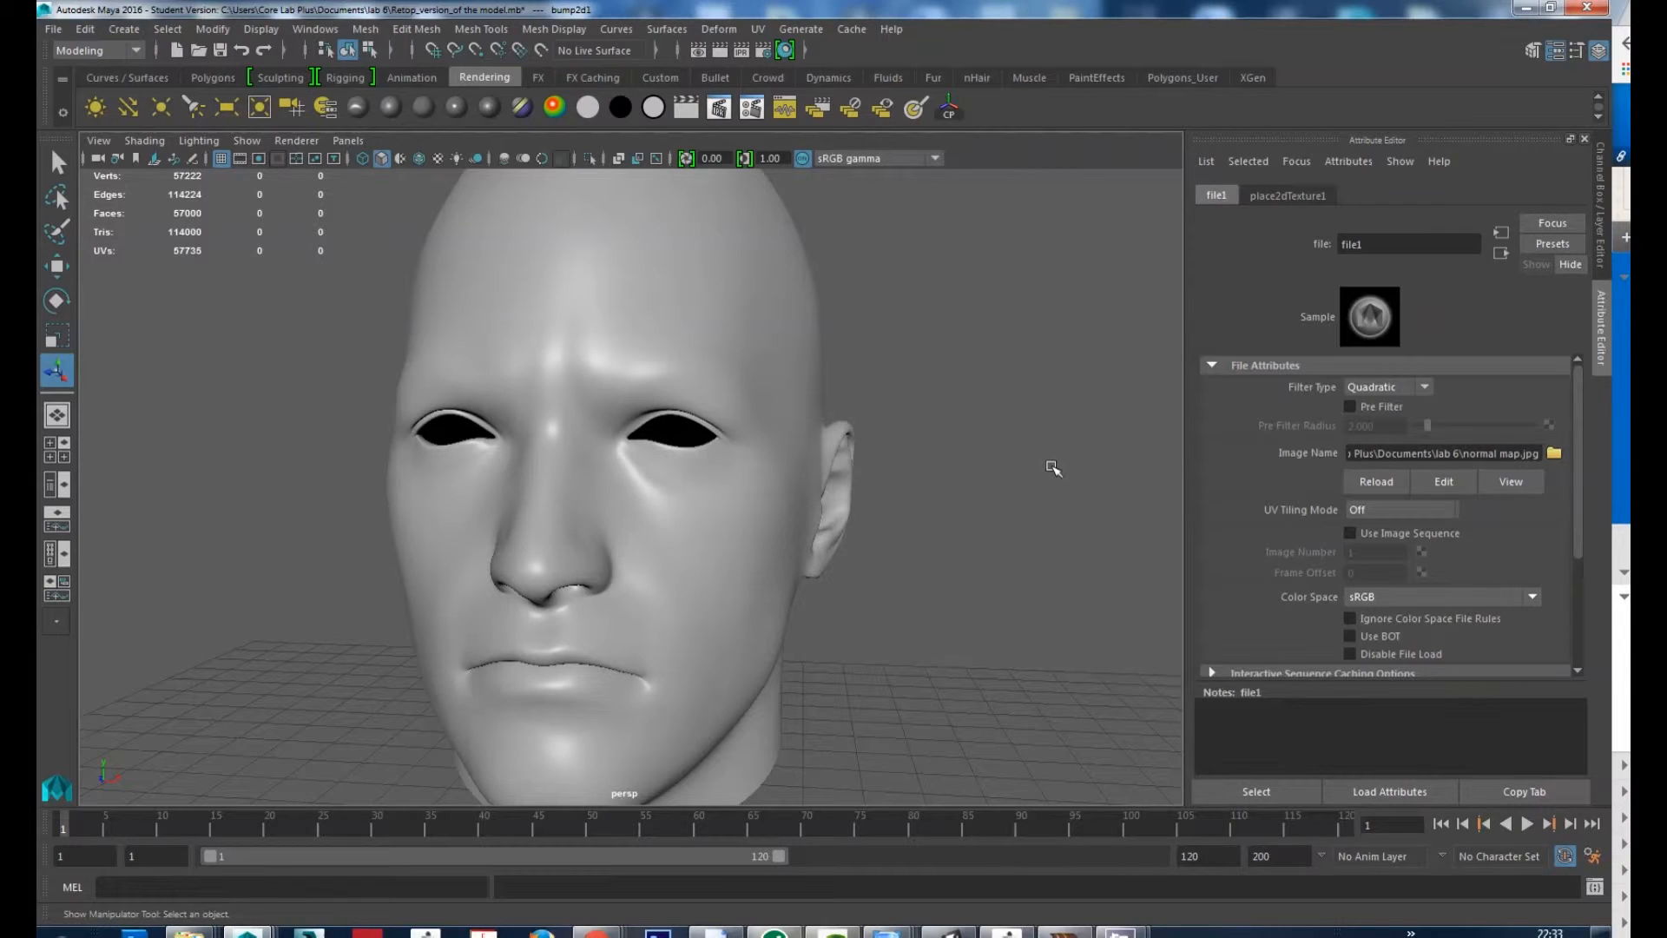
mouse_move(1043, 455)
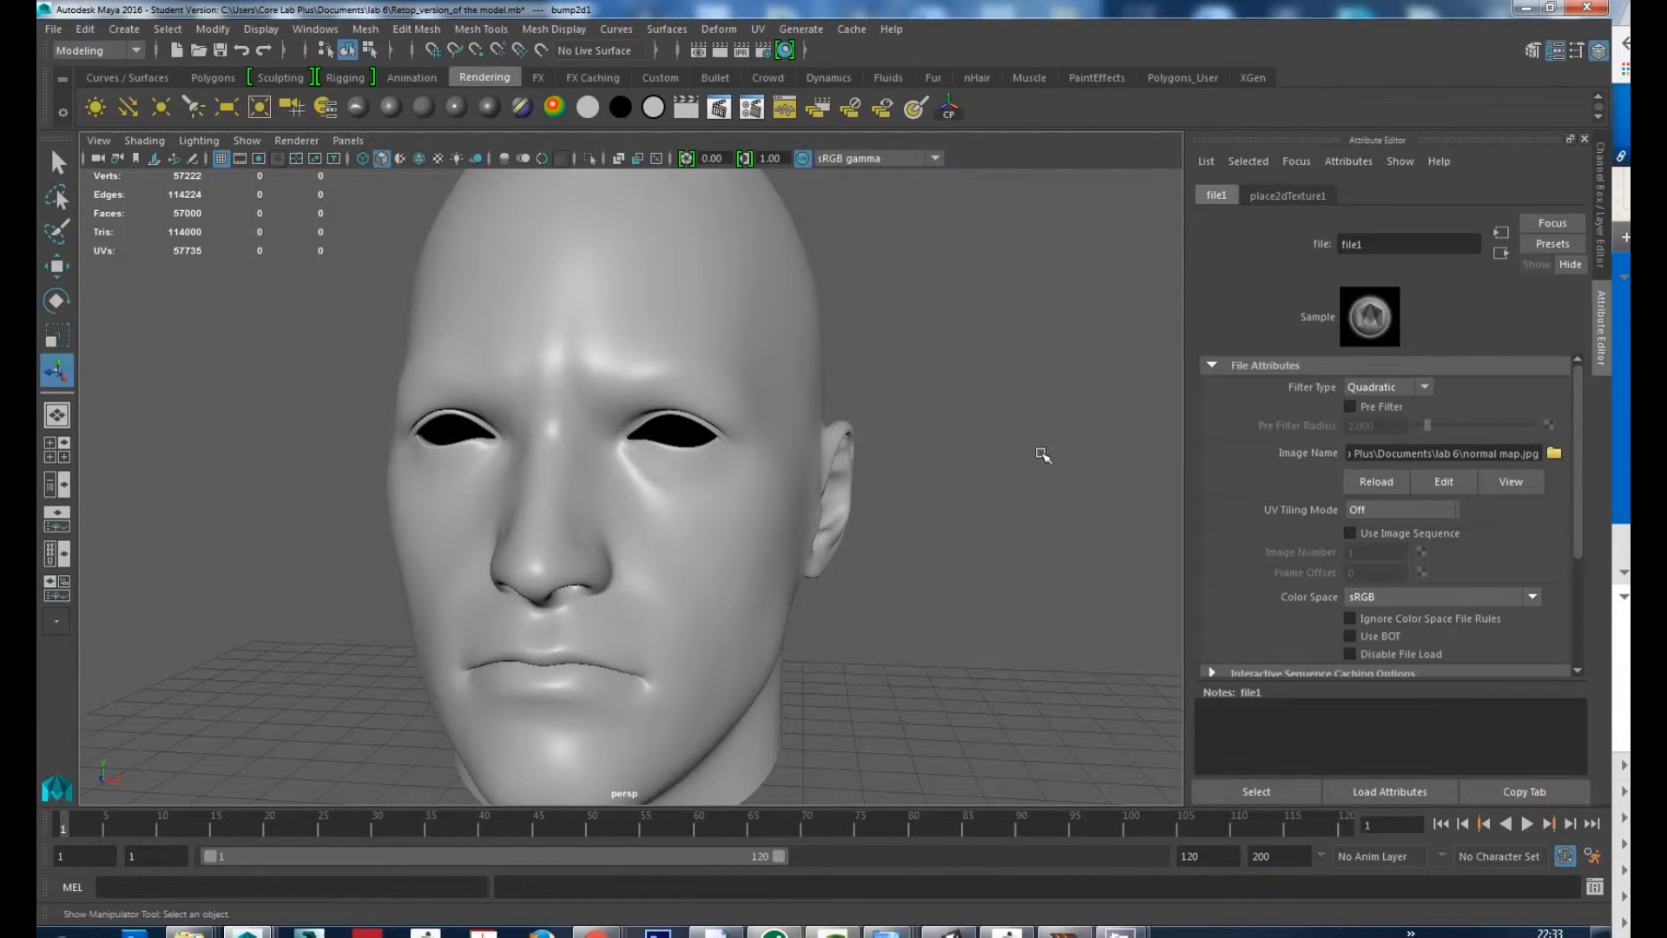
mouse_move(518, 250)
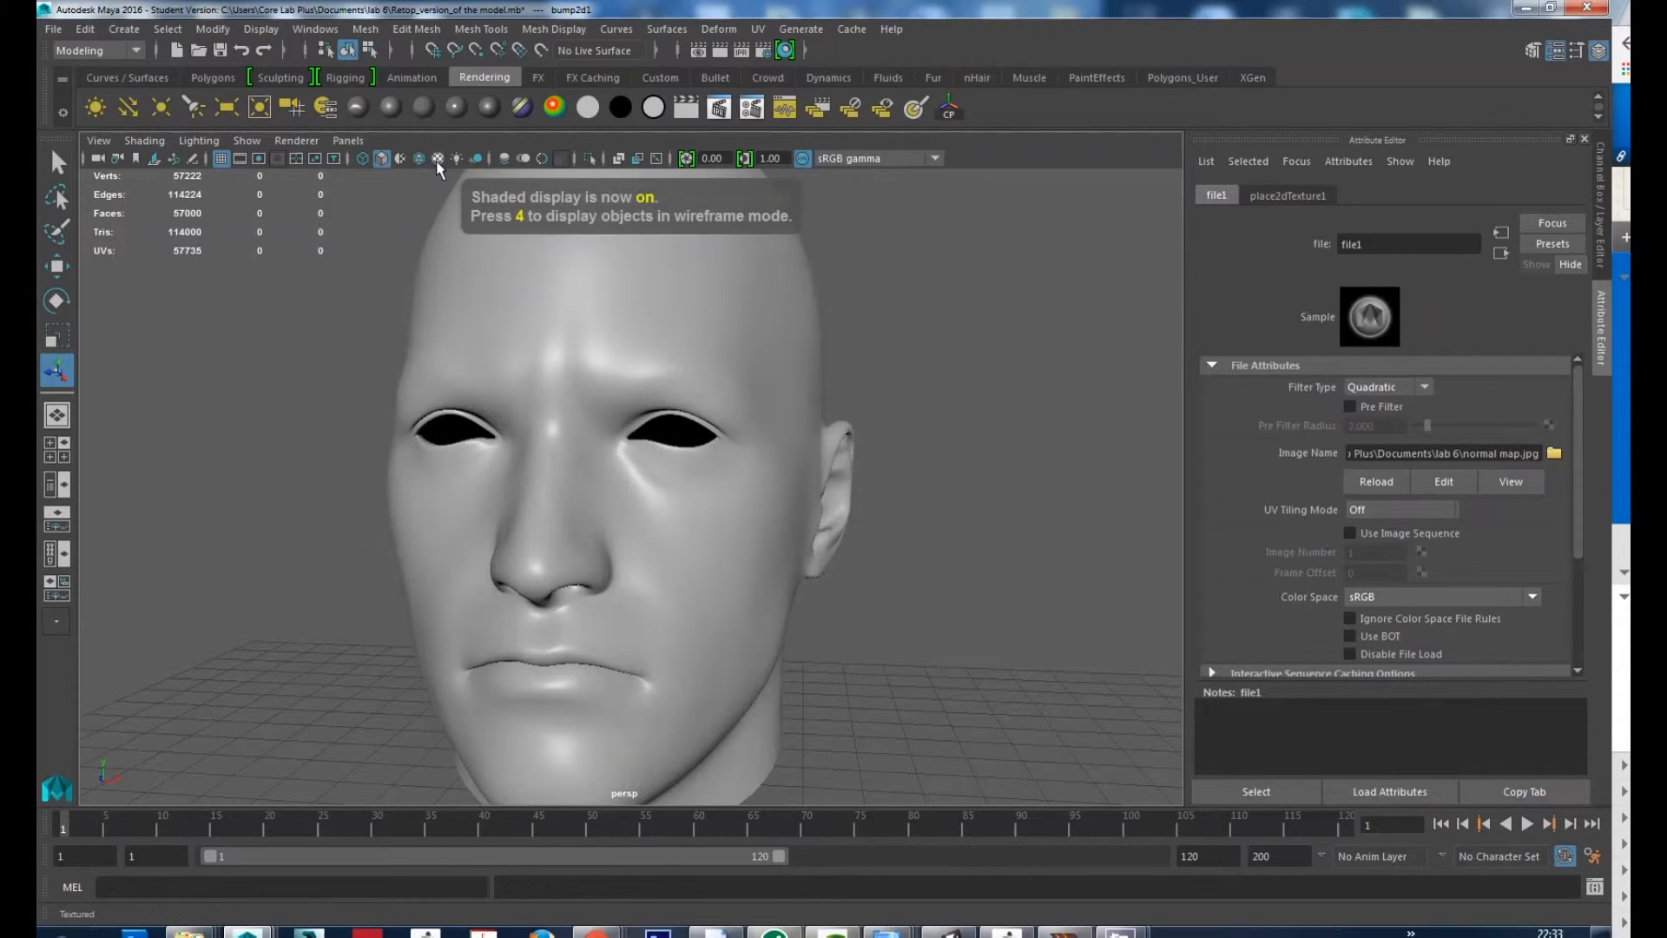
mouse_move(435, 170)
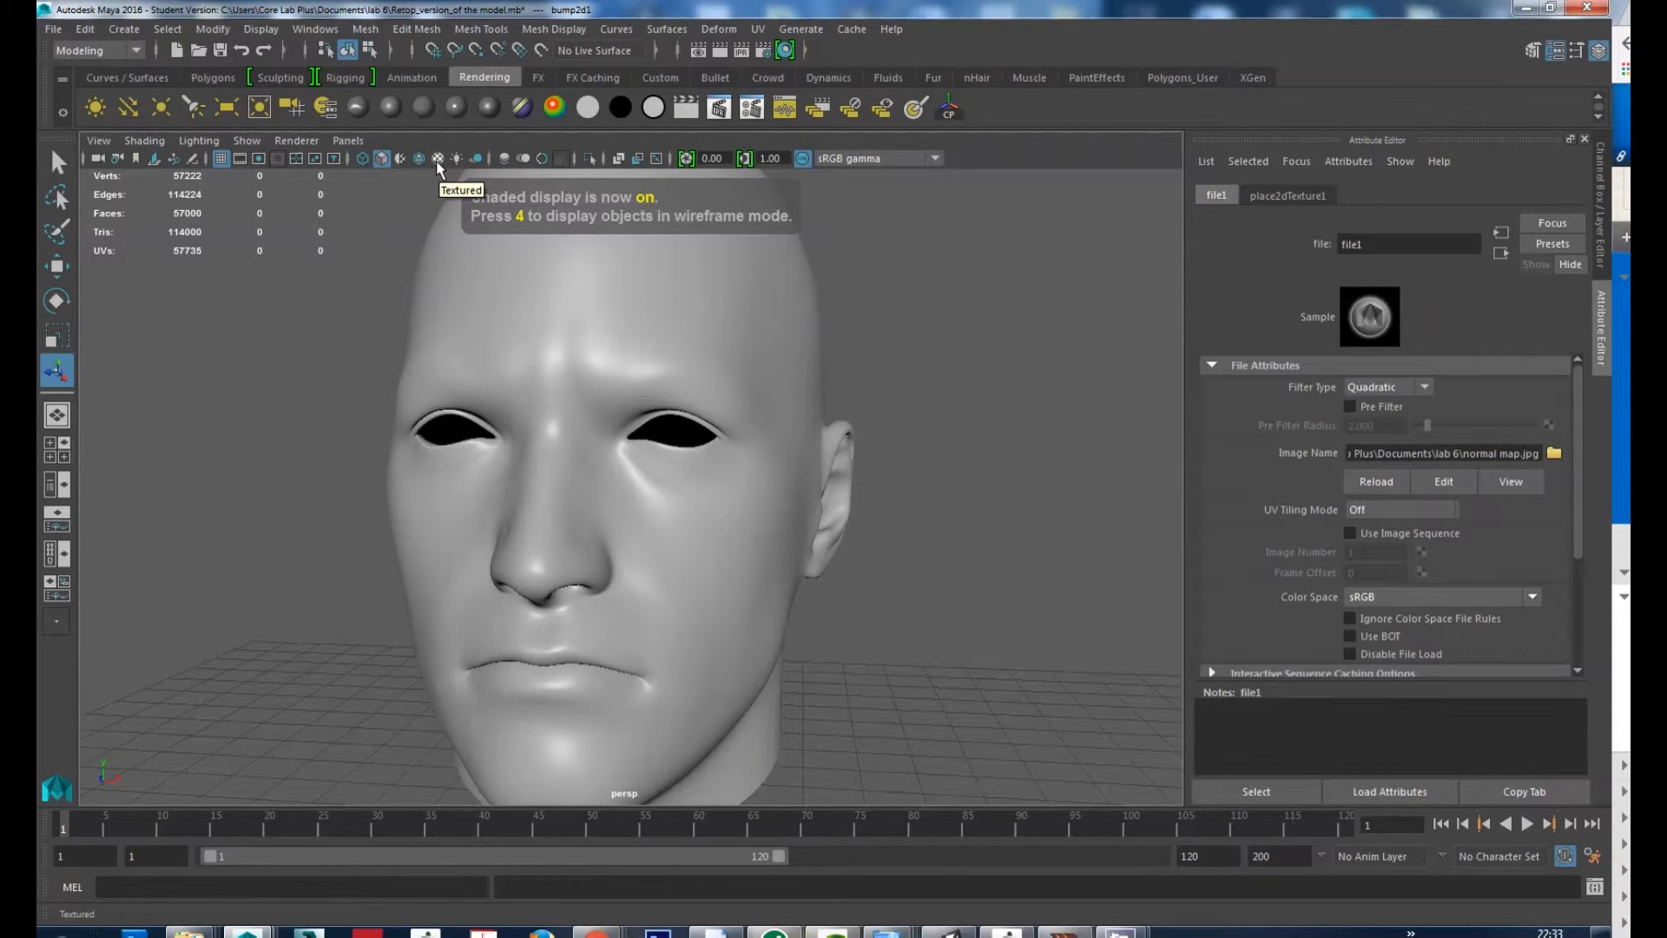
left_click(437, 158)
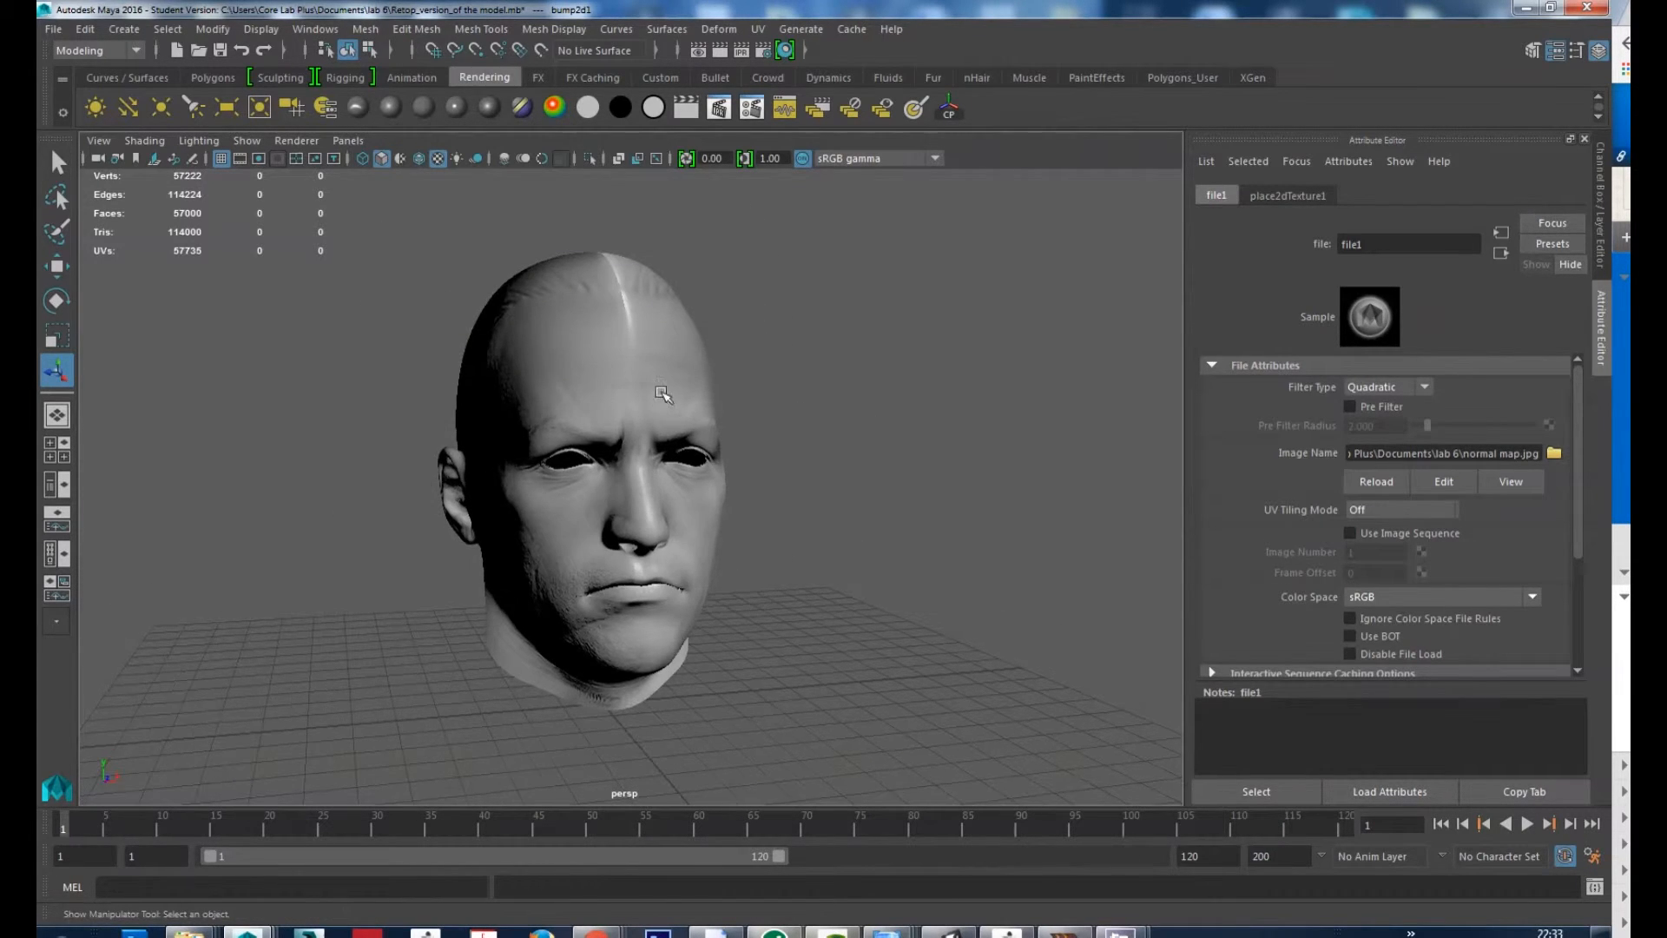
left_click_drag(665, 394, 595, 206)
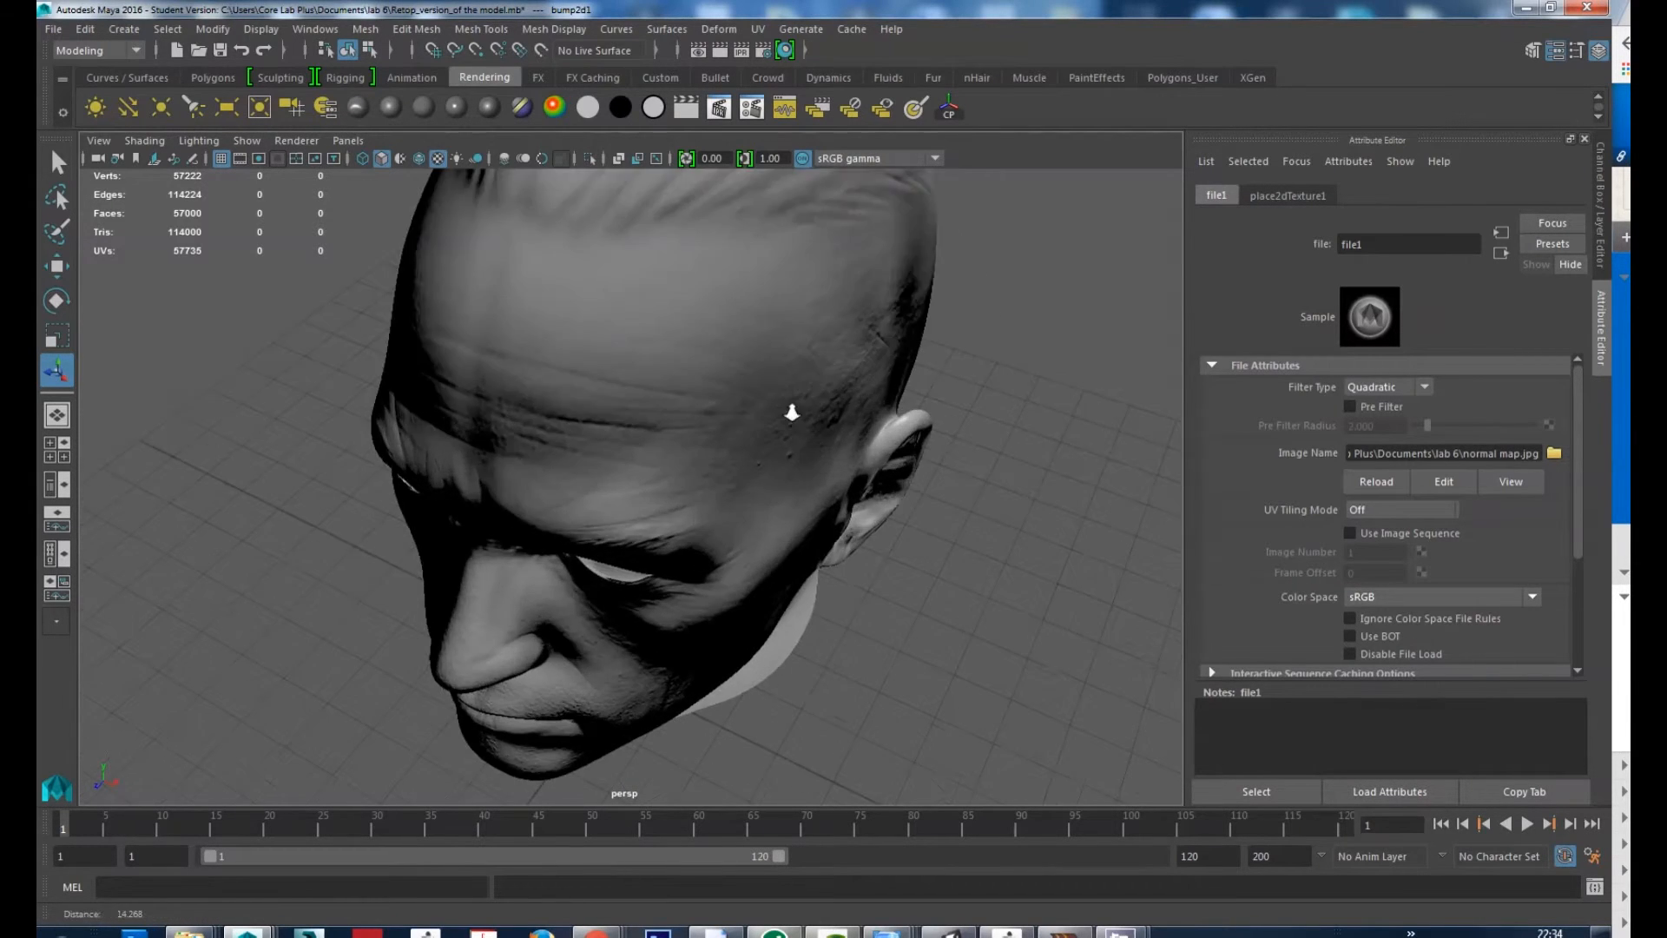
left_click_drag(791, 413, 766, 441)
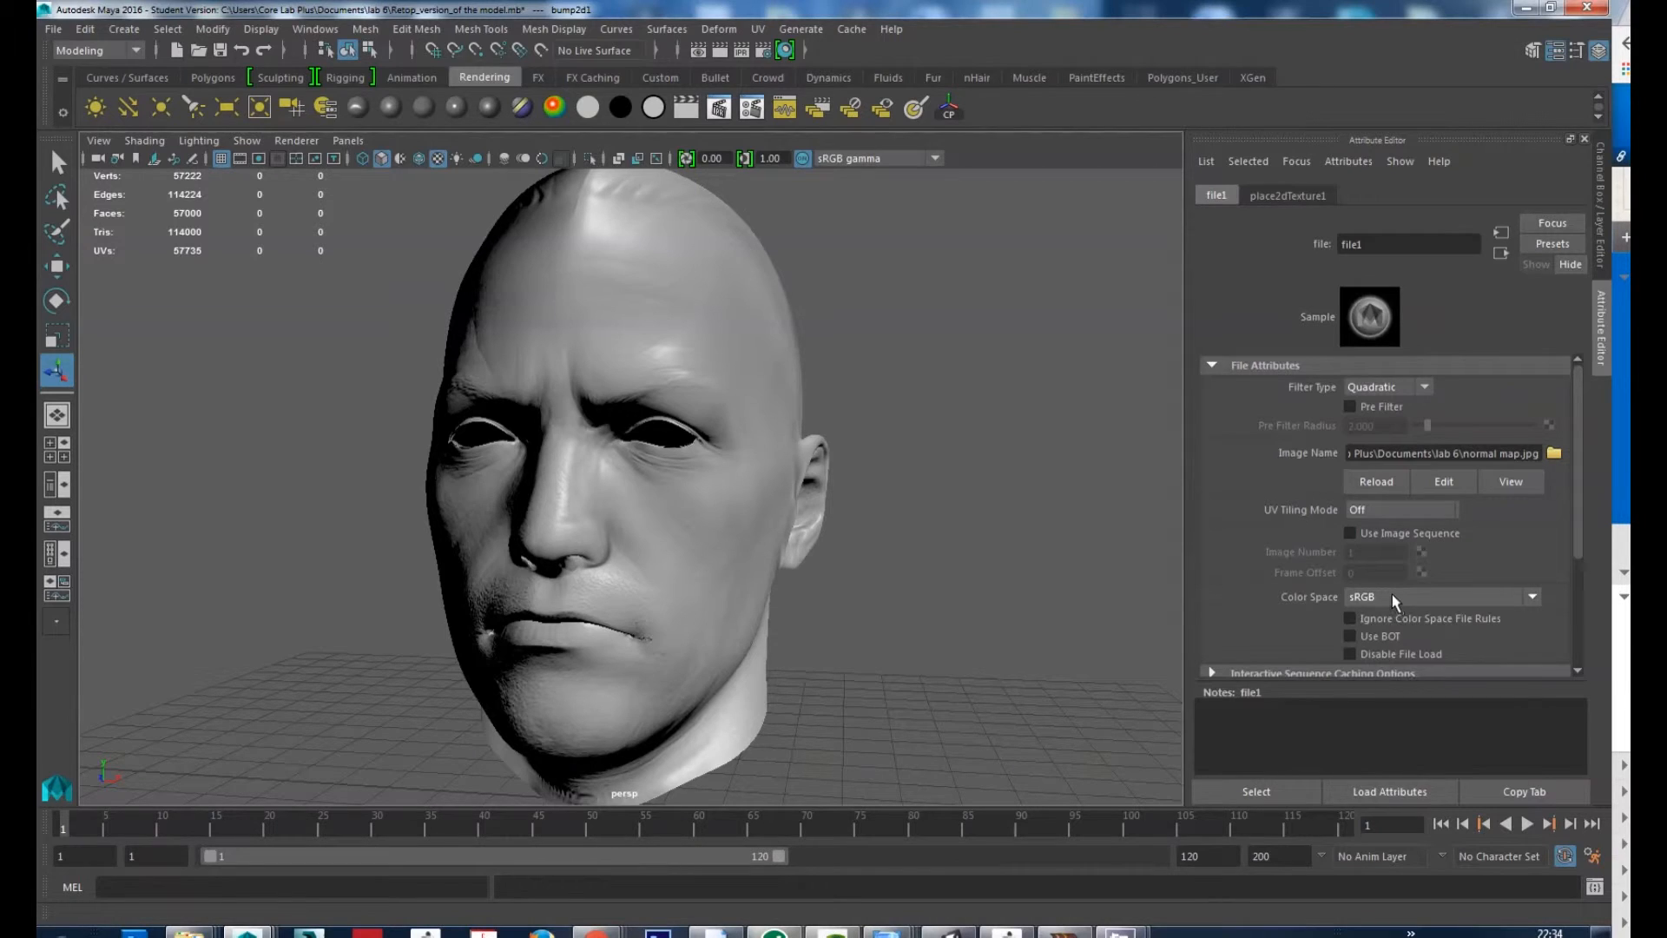
Step: Change the normal map's Color Space from sRGB to Raw
left_click(1528, 595)
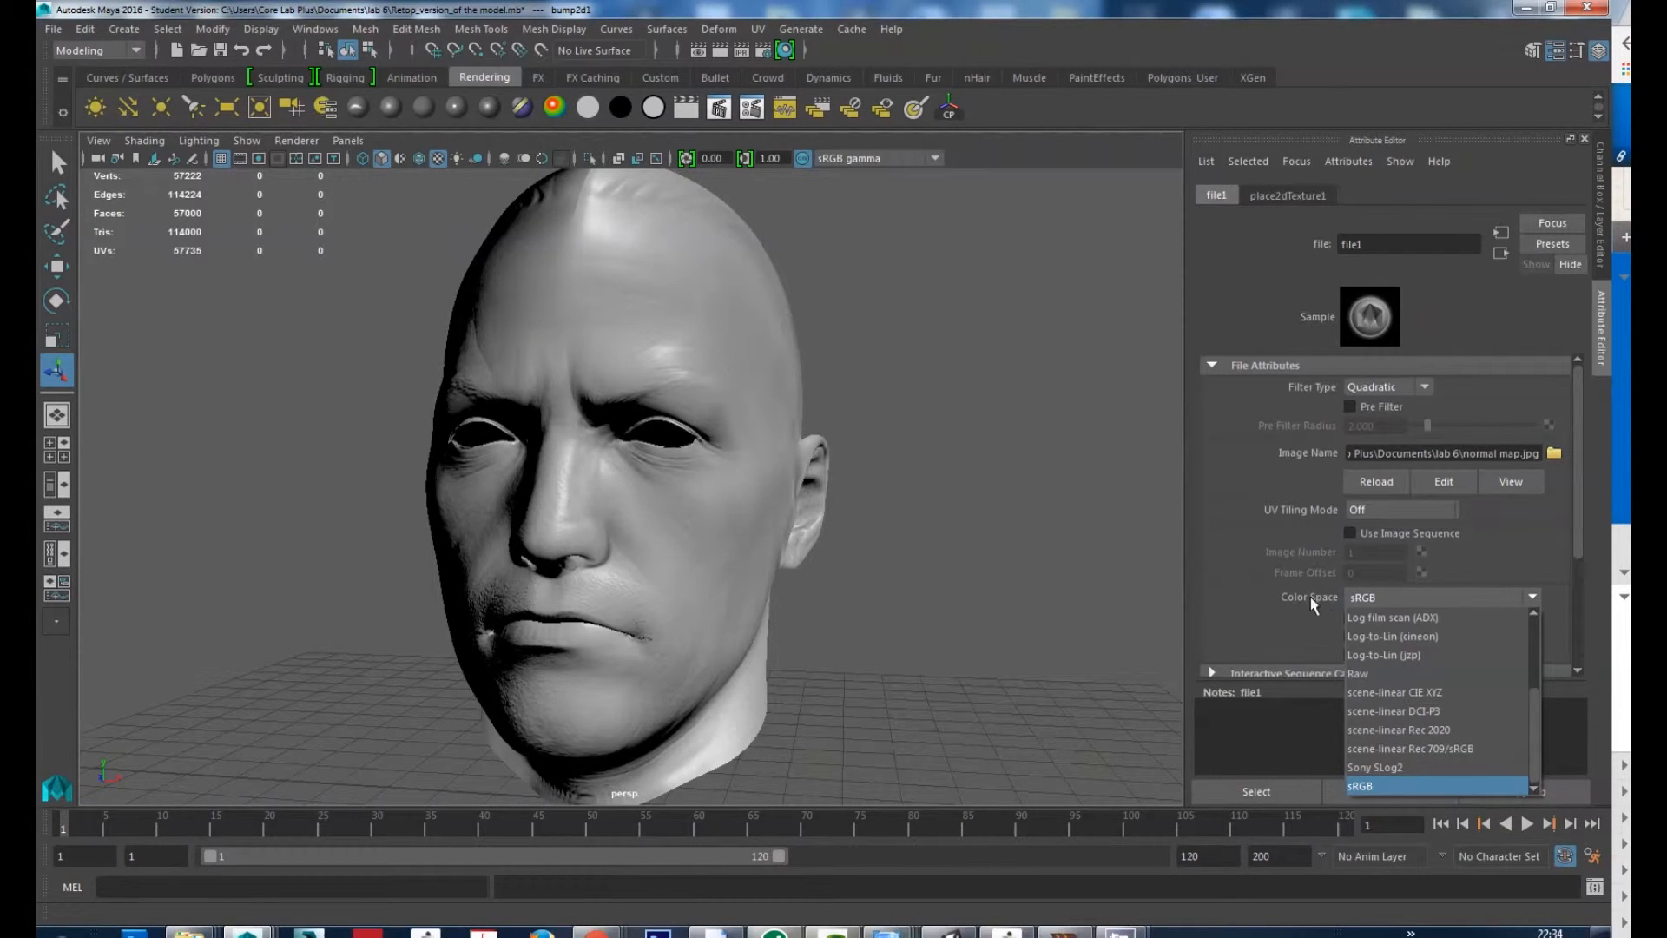
left_click(1358, 674)
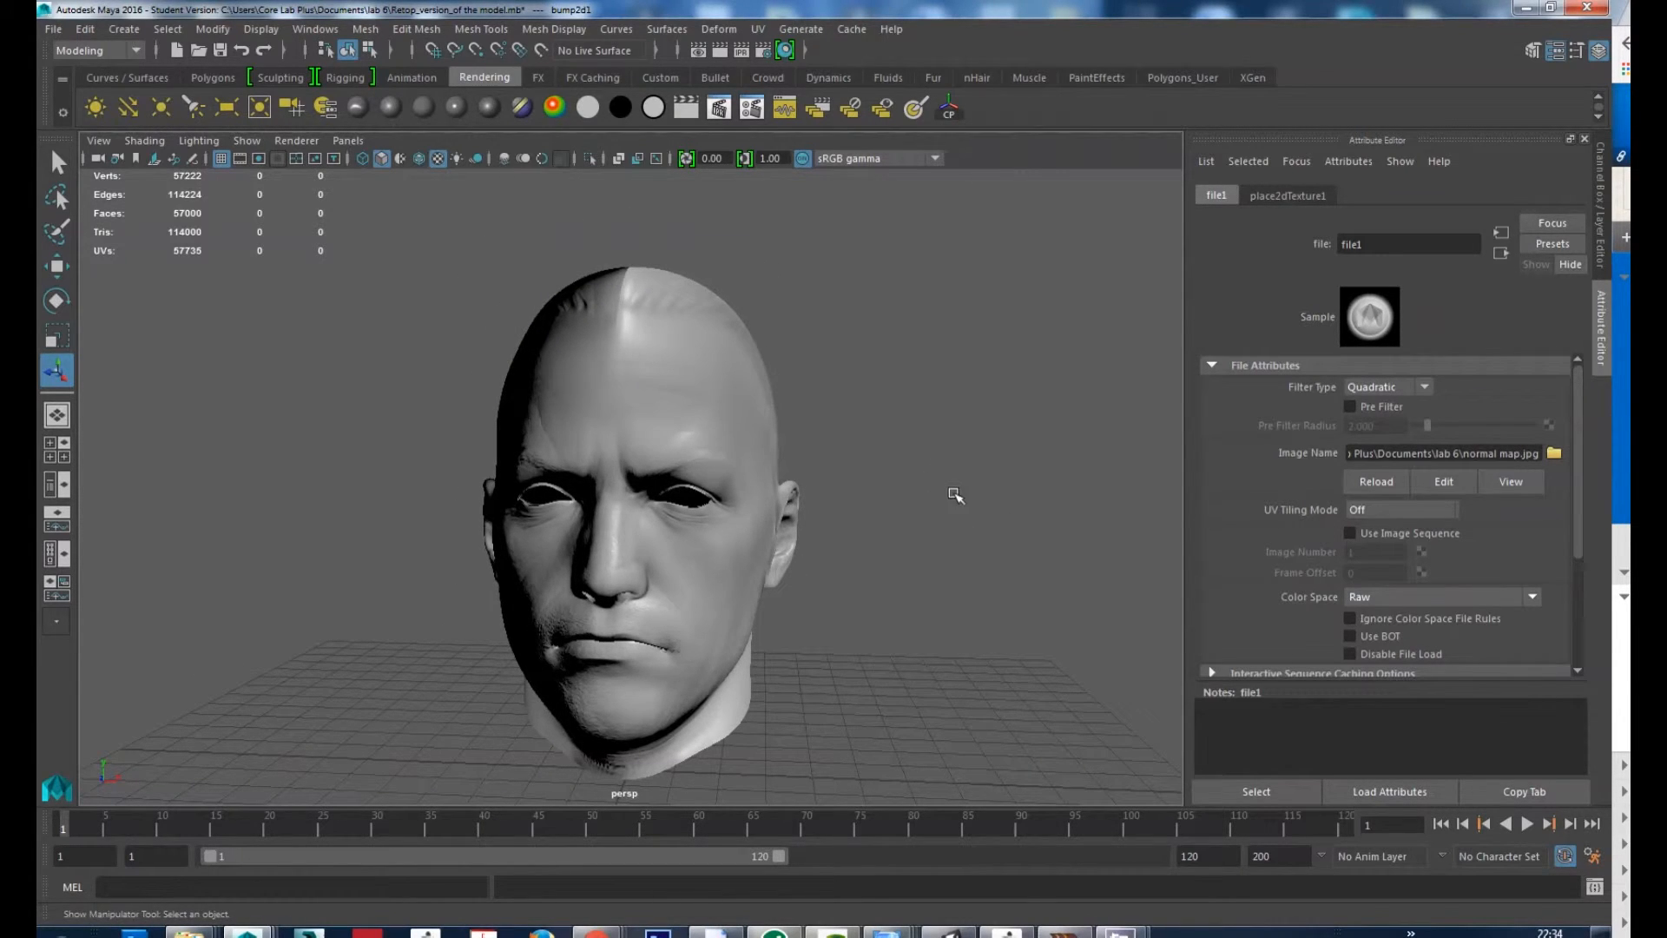
mouse_move(1228, 587)
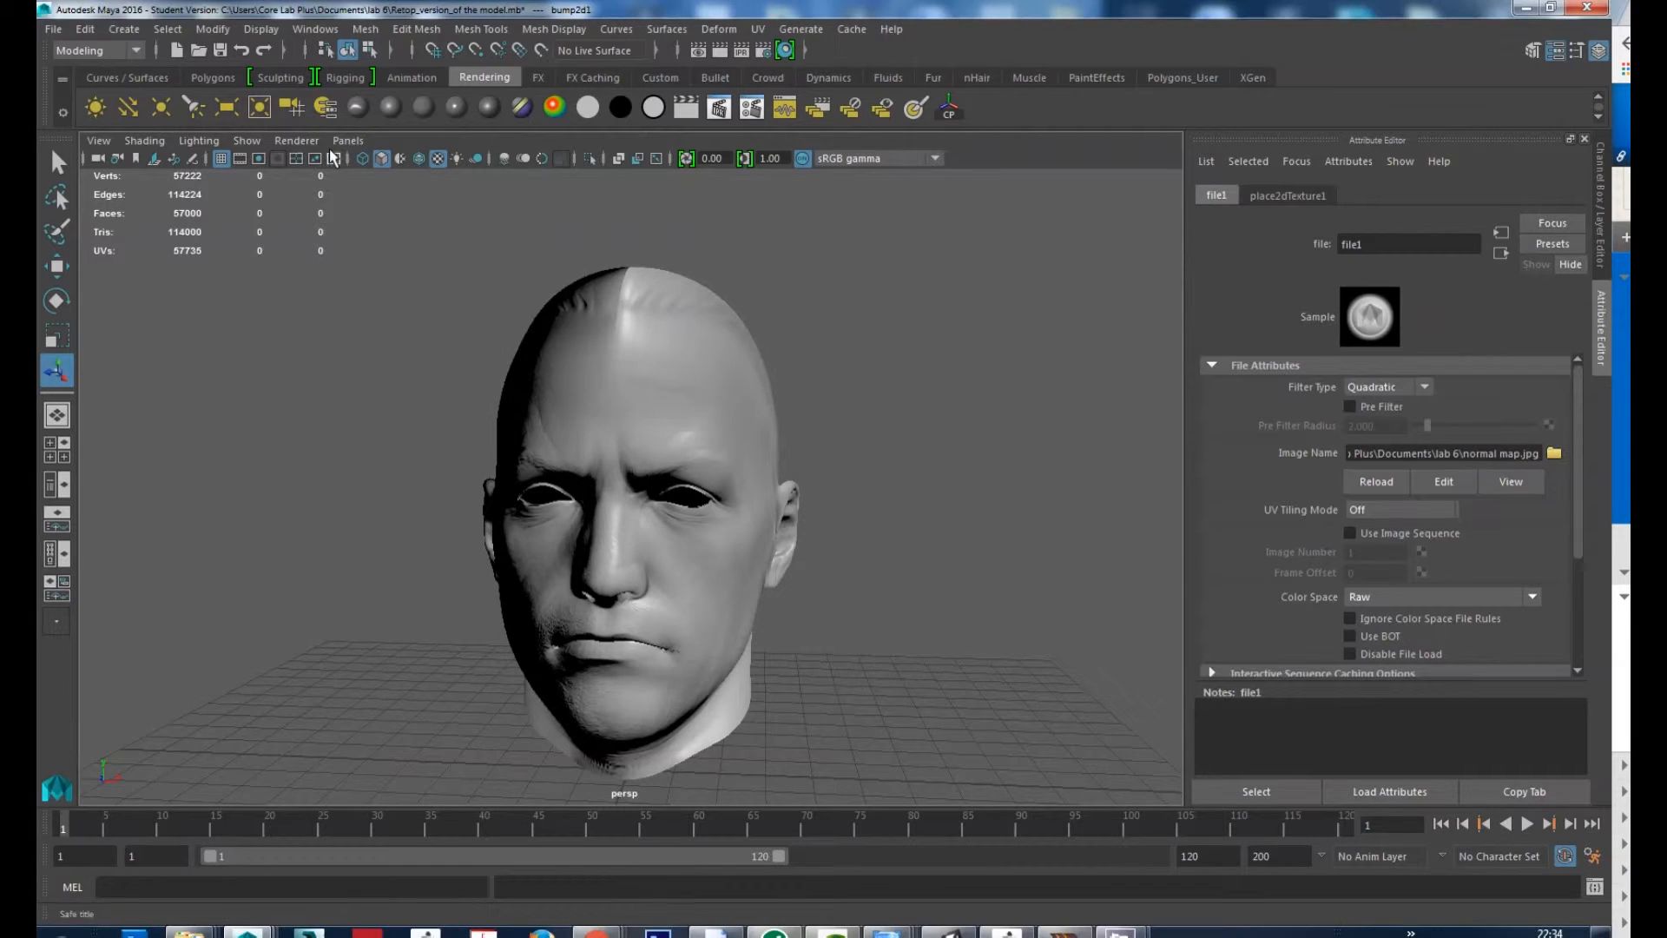
left_click(297, 139)
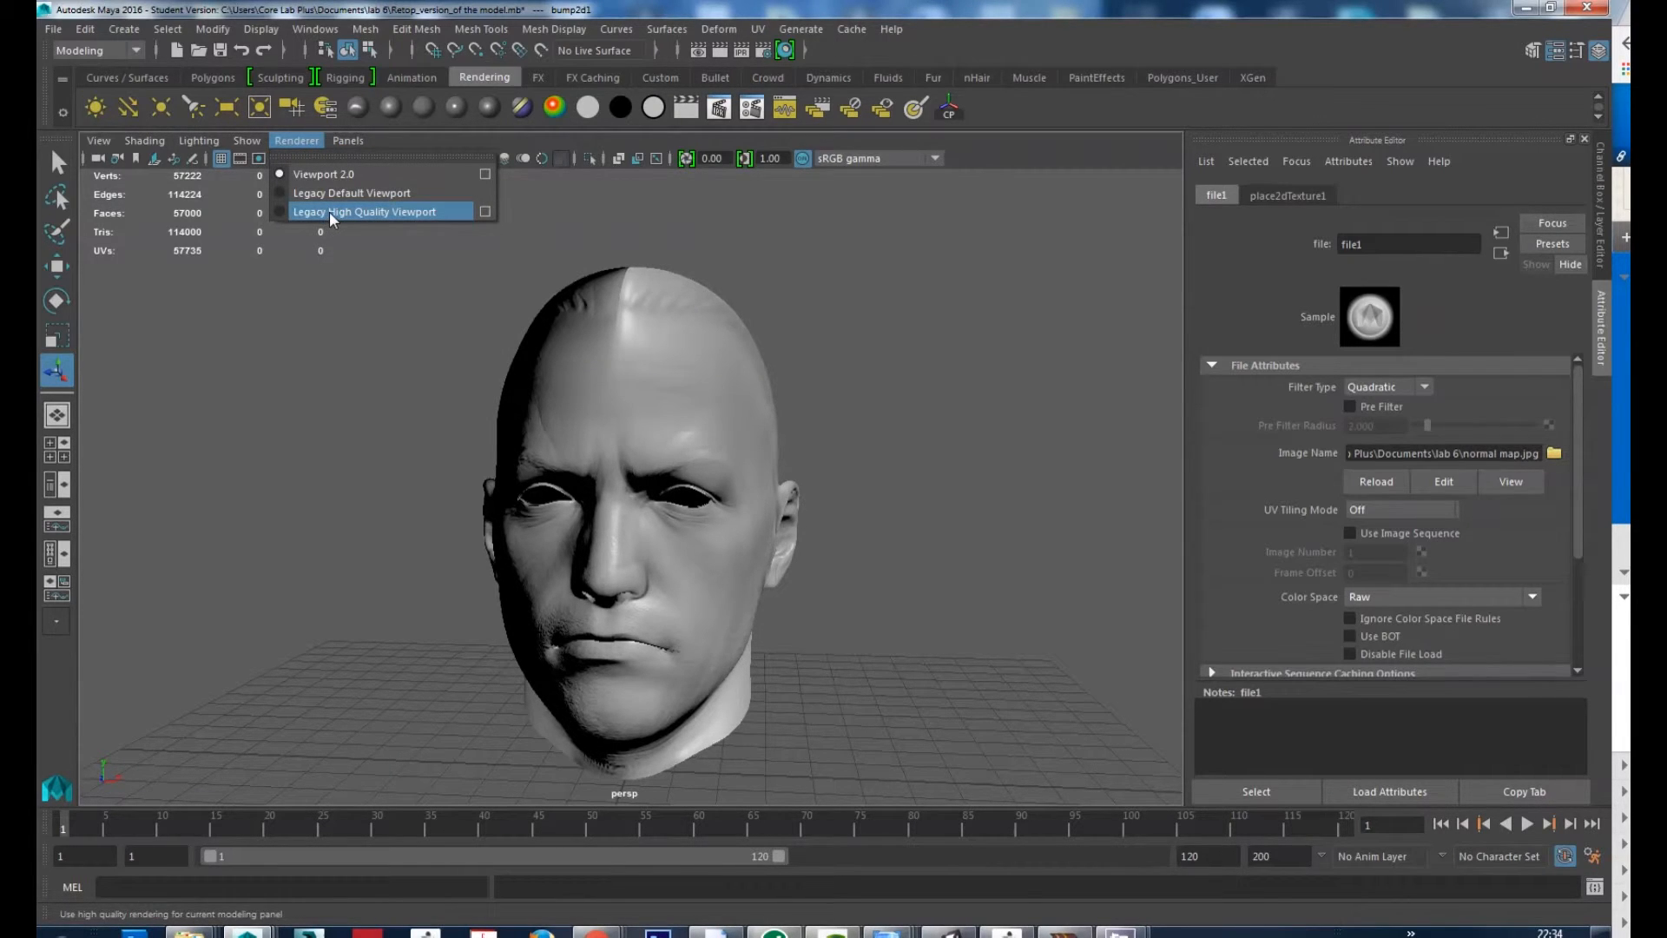
Step: Switch to Legacy High Quality Viewport and inspect the side of the face up close
left_click(365, 210)
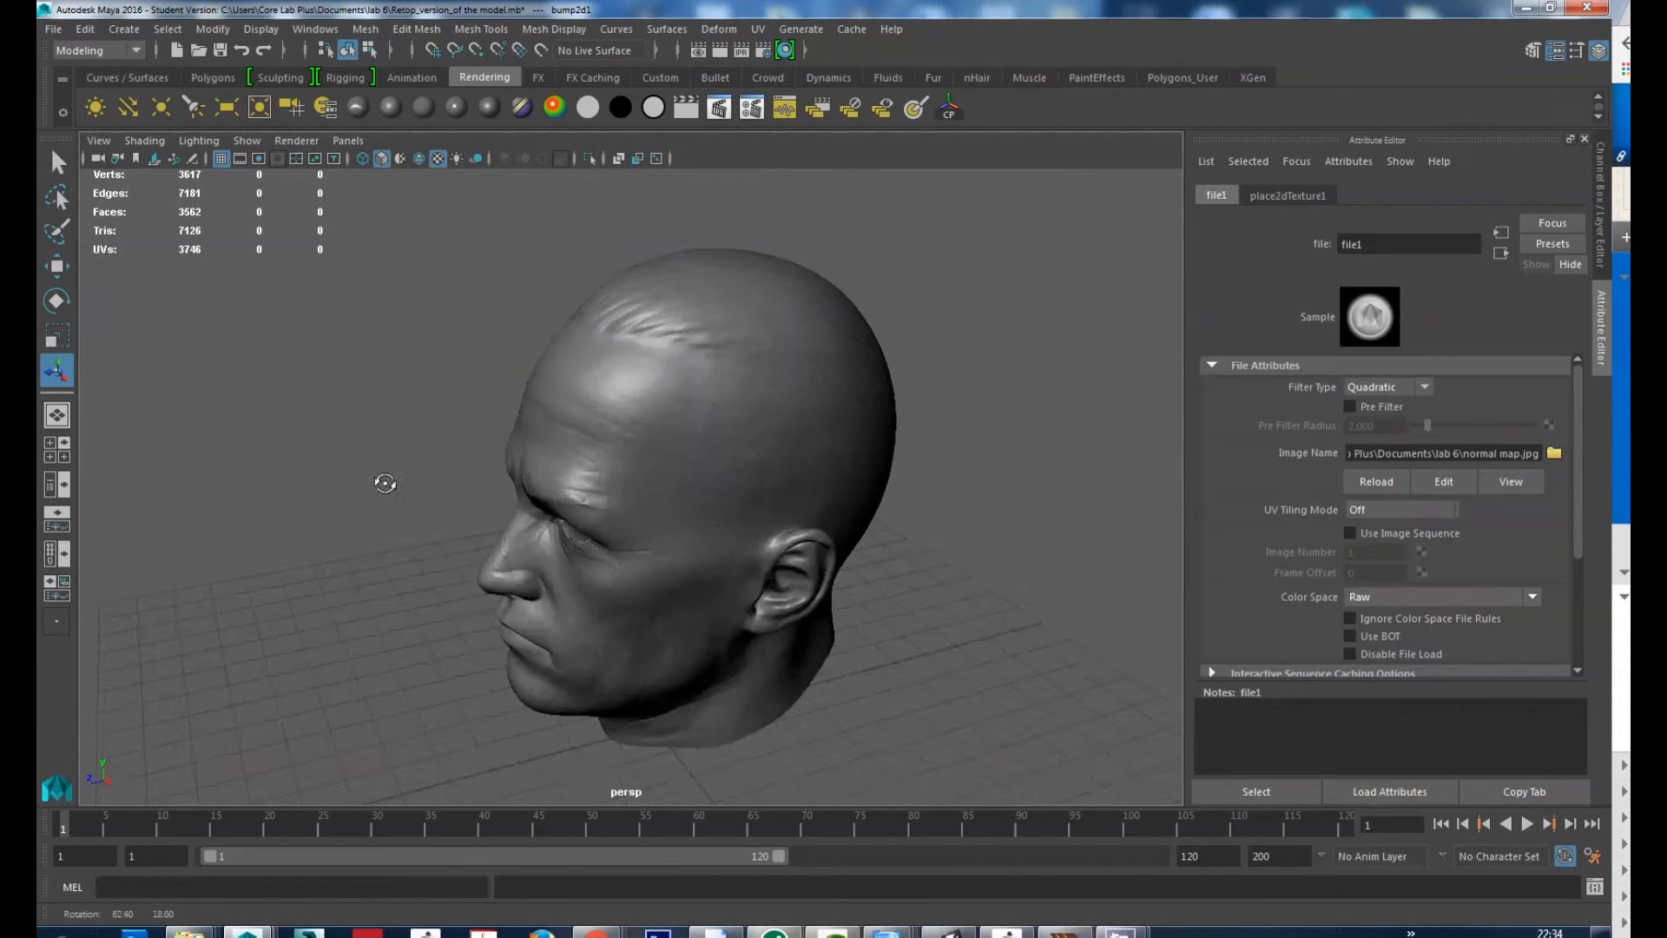
left_click_drag(386, 483, 710, 509)
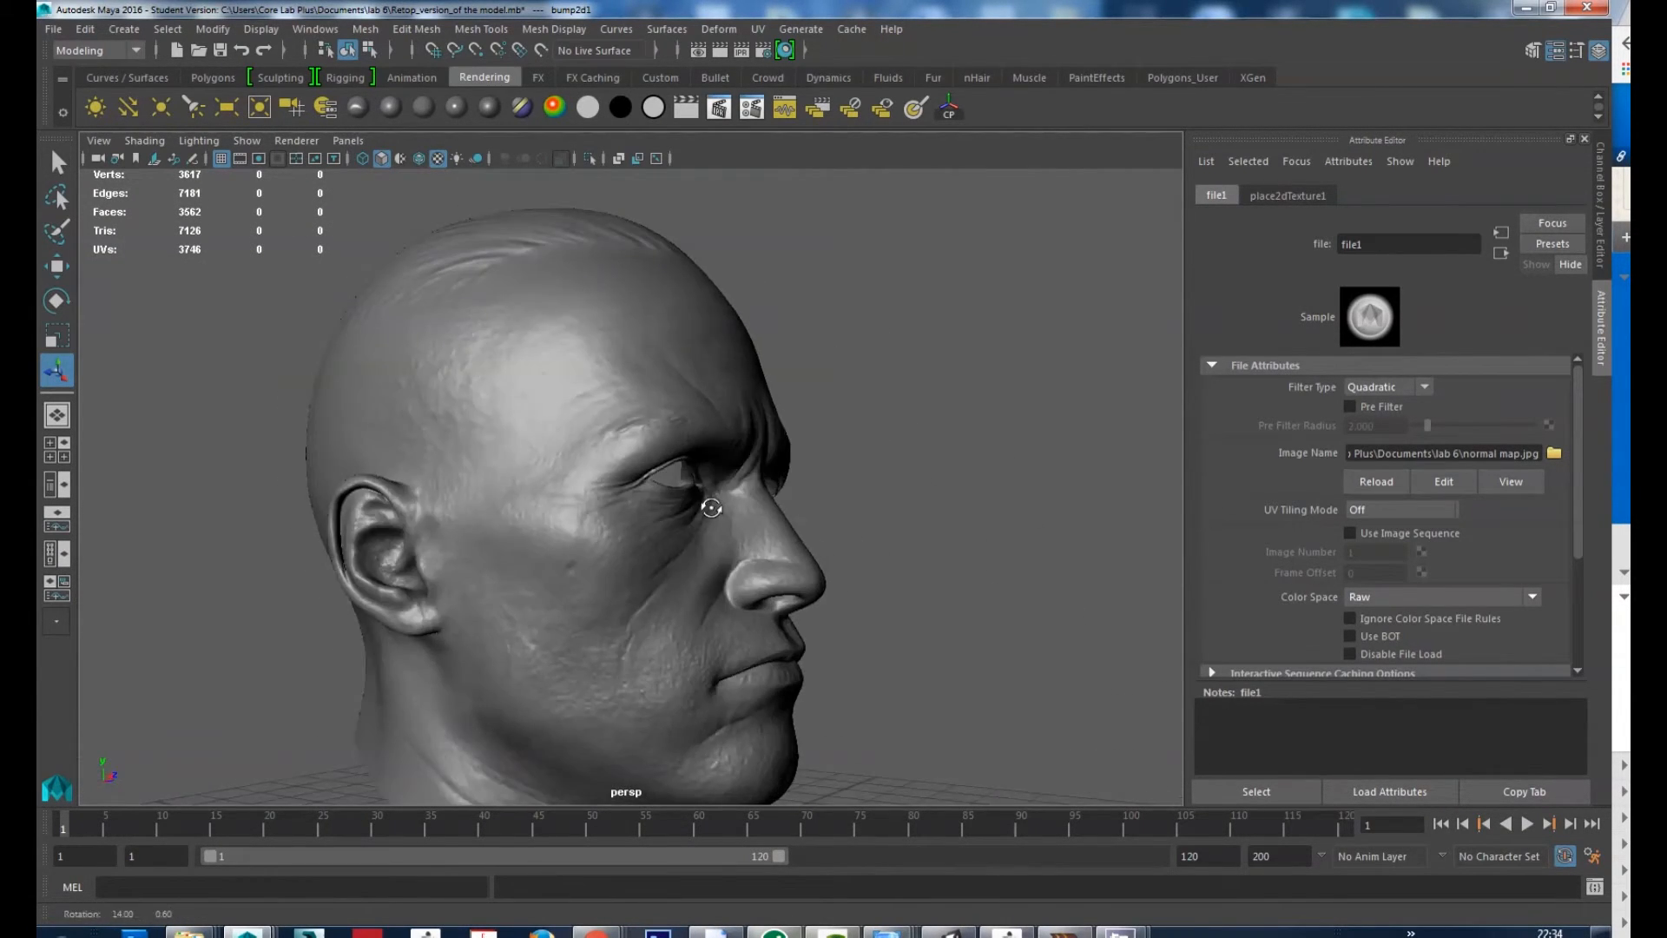
left_click_drag(710, 507, 550, 438)
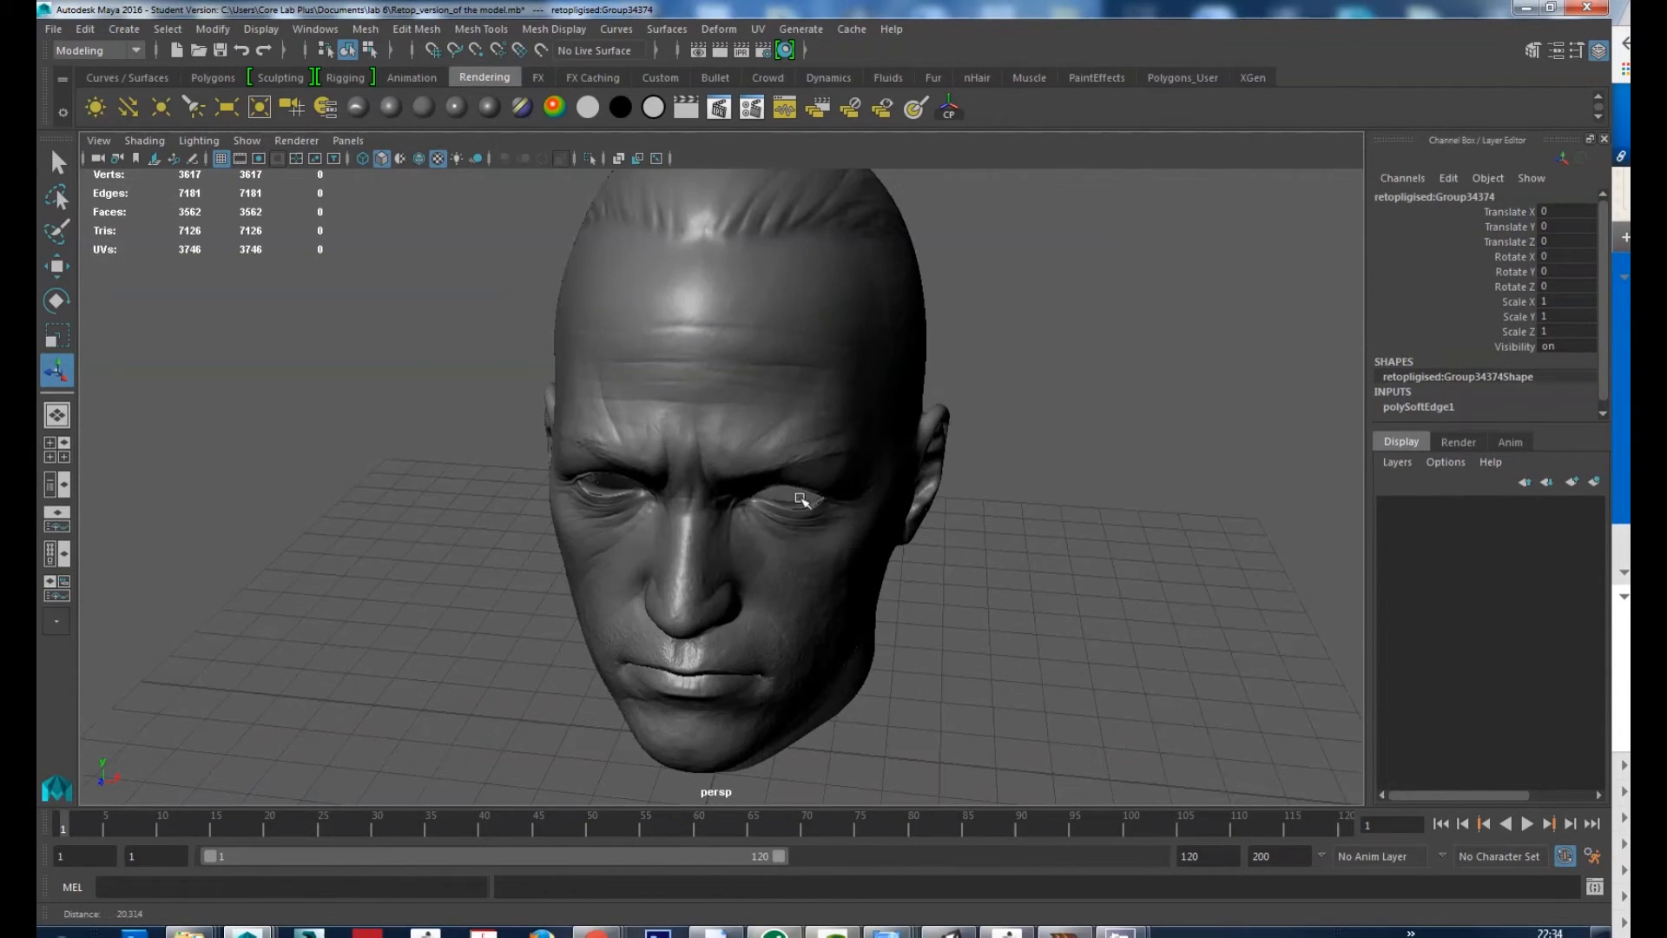
Step: Select the head, try Viewport 2.0 briefly, then return to Legacy High Quality
left_click(297, 139)
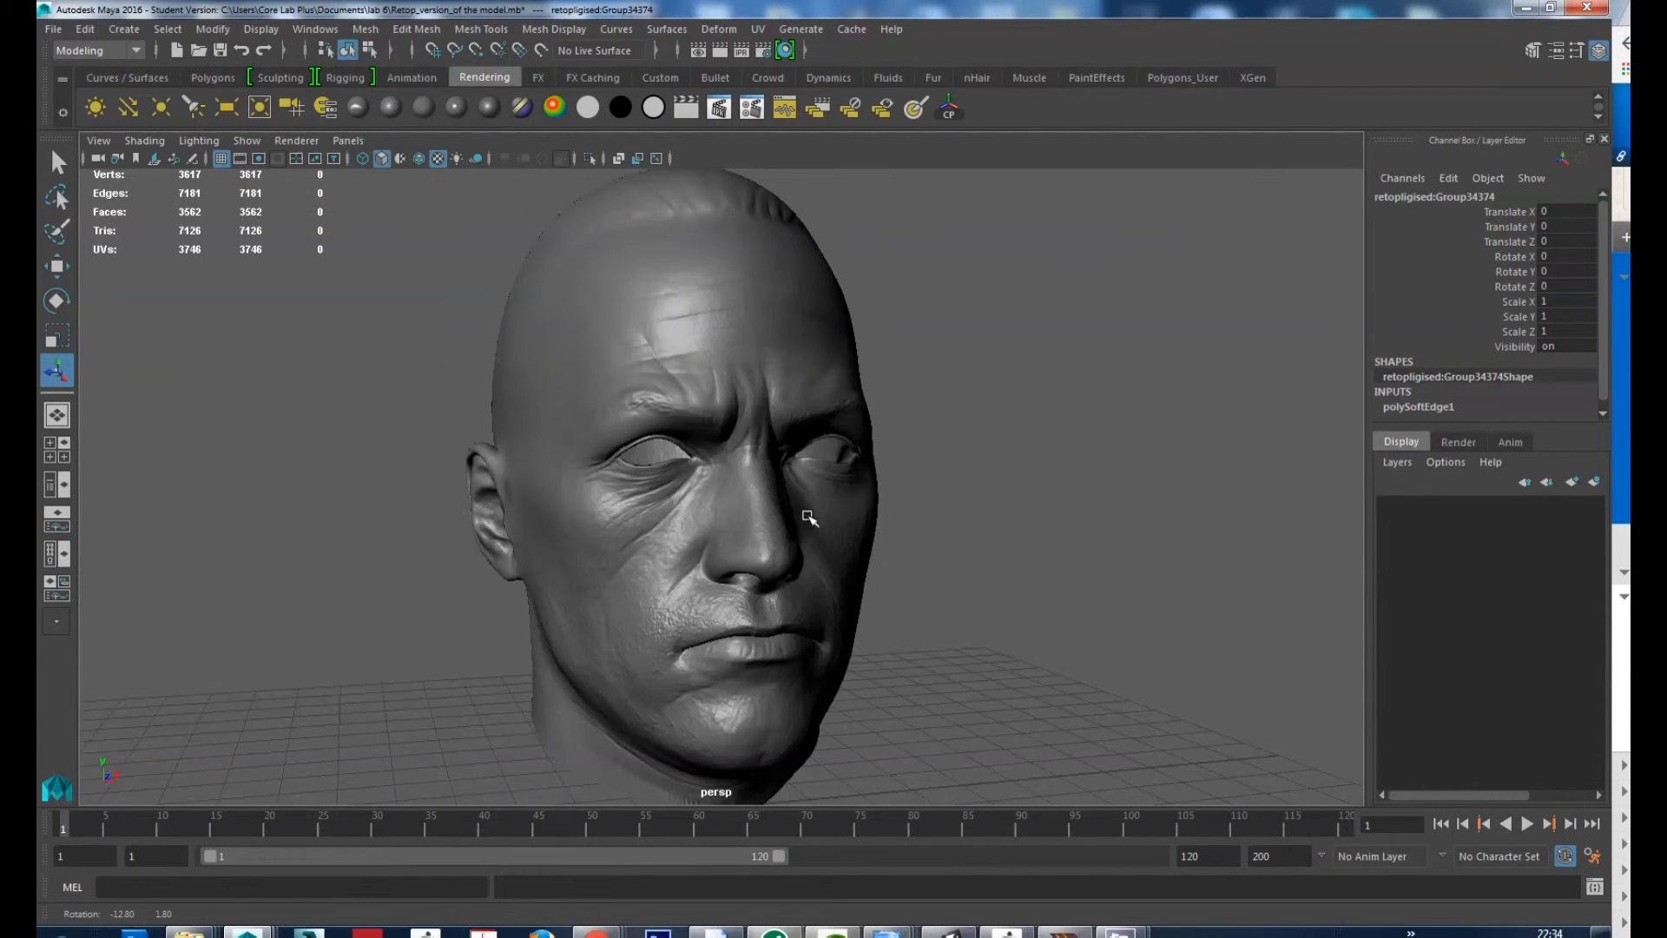
left_click(295, 139)
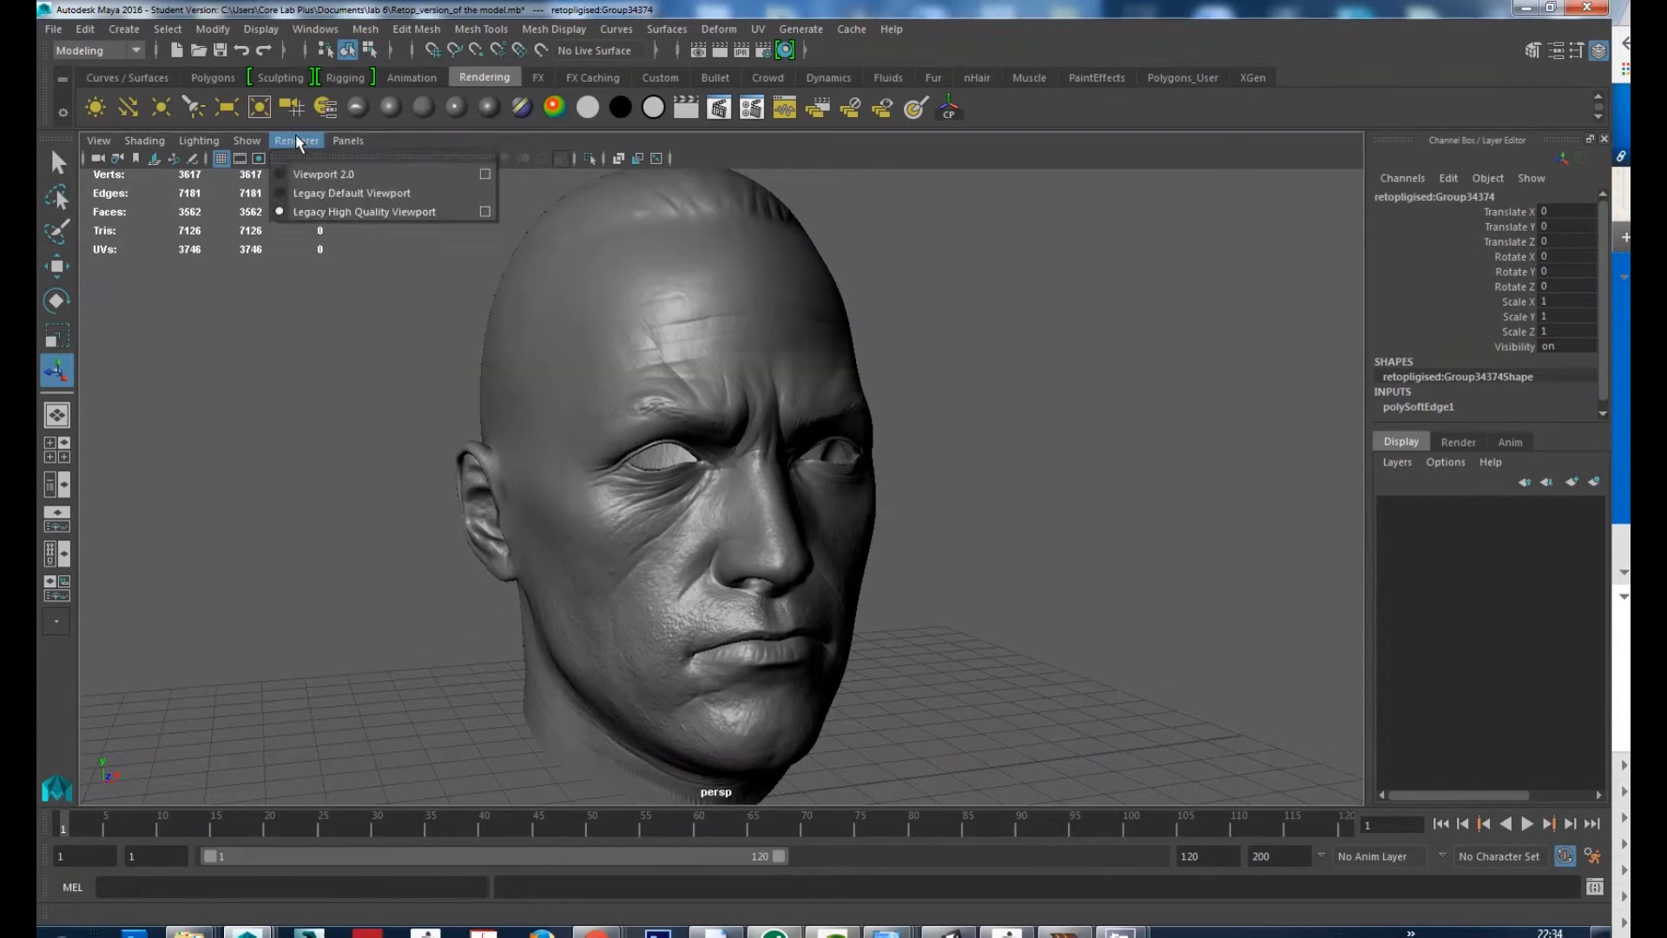
left_click(323, 173)
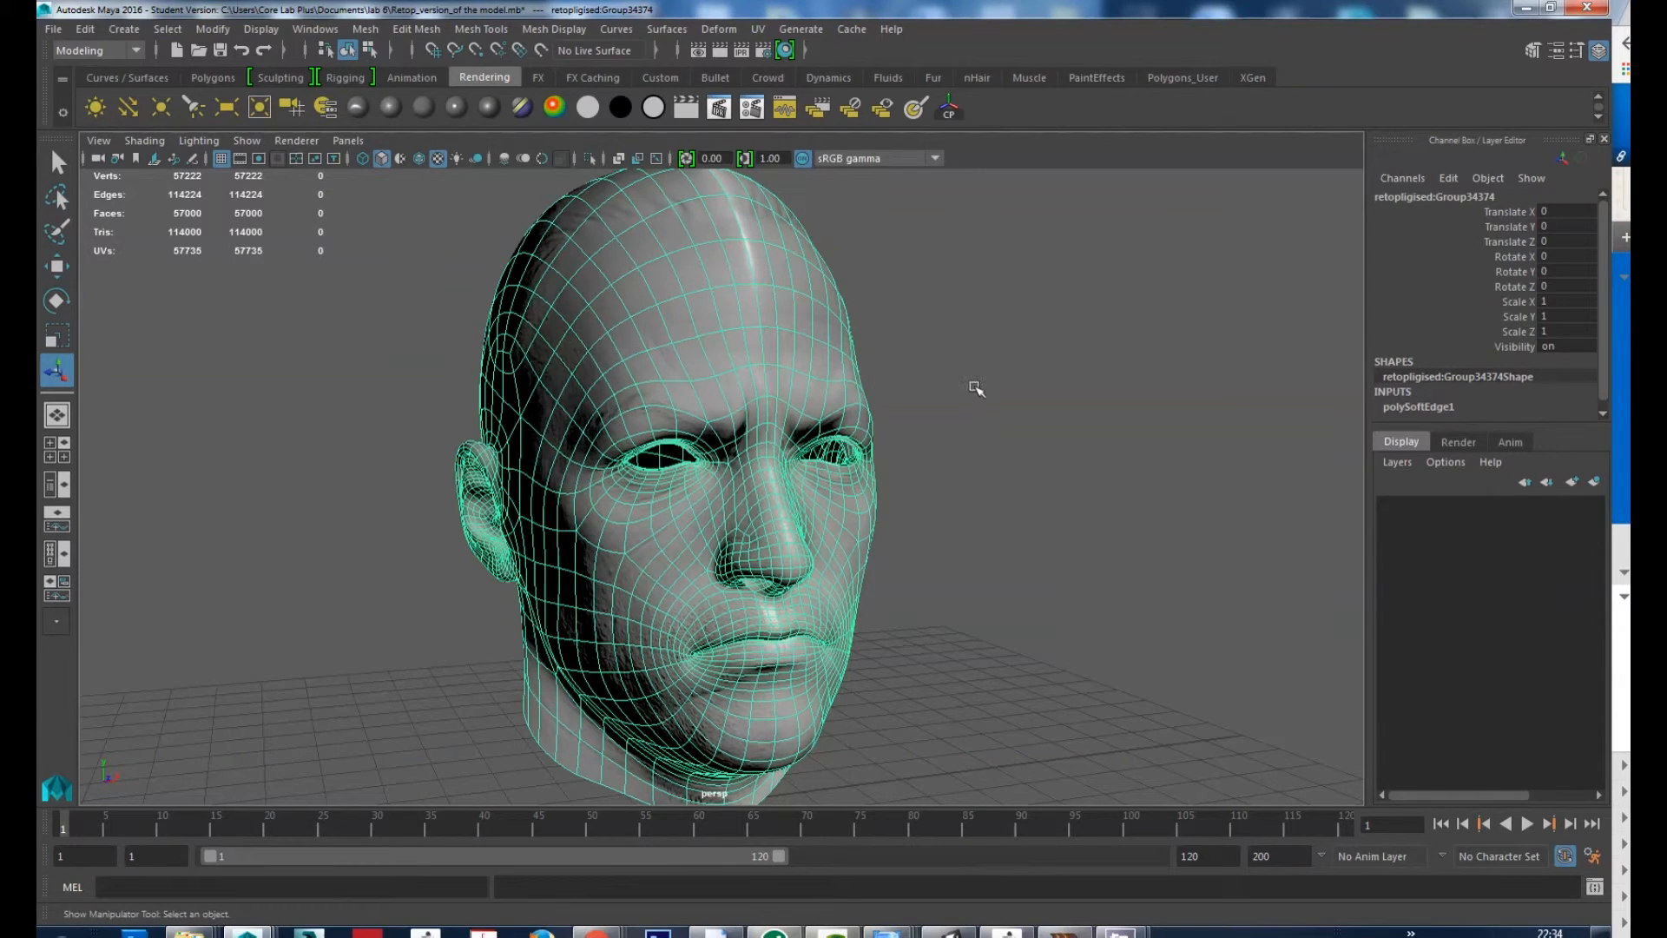
left_click(297, 139)
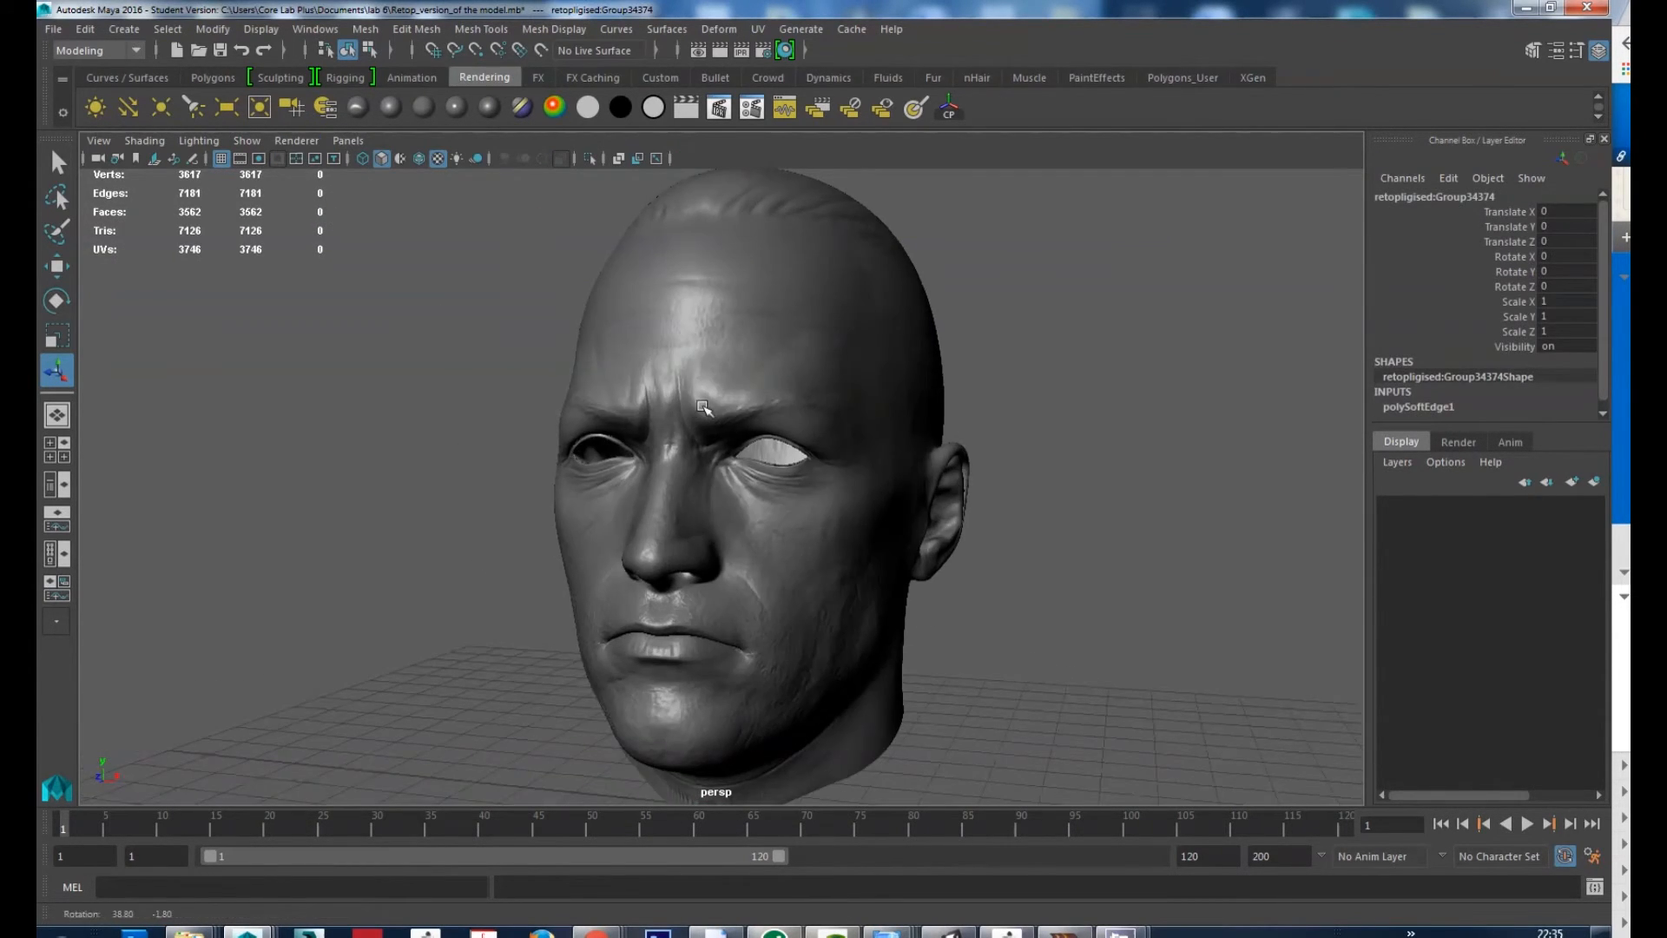
left_click(297, 139)
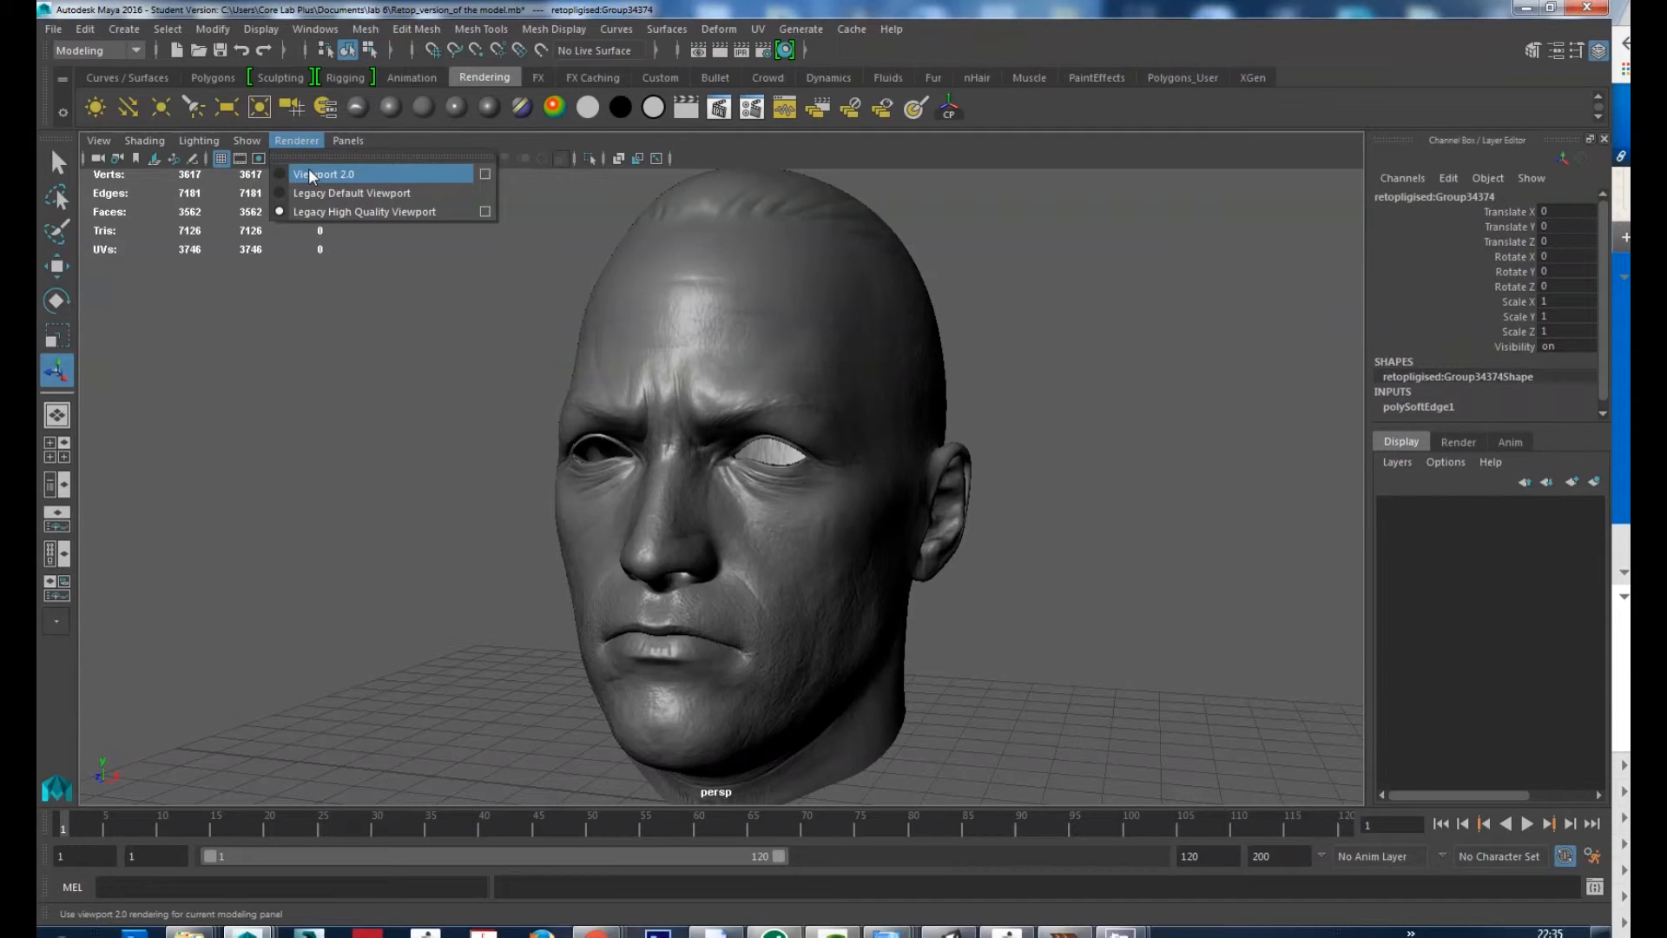
left_click(321, 174)
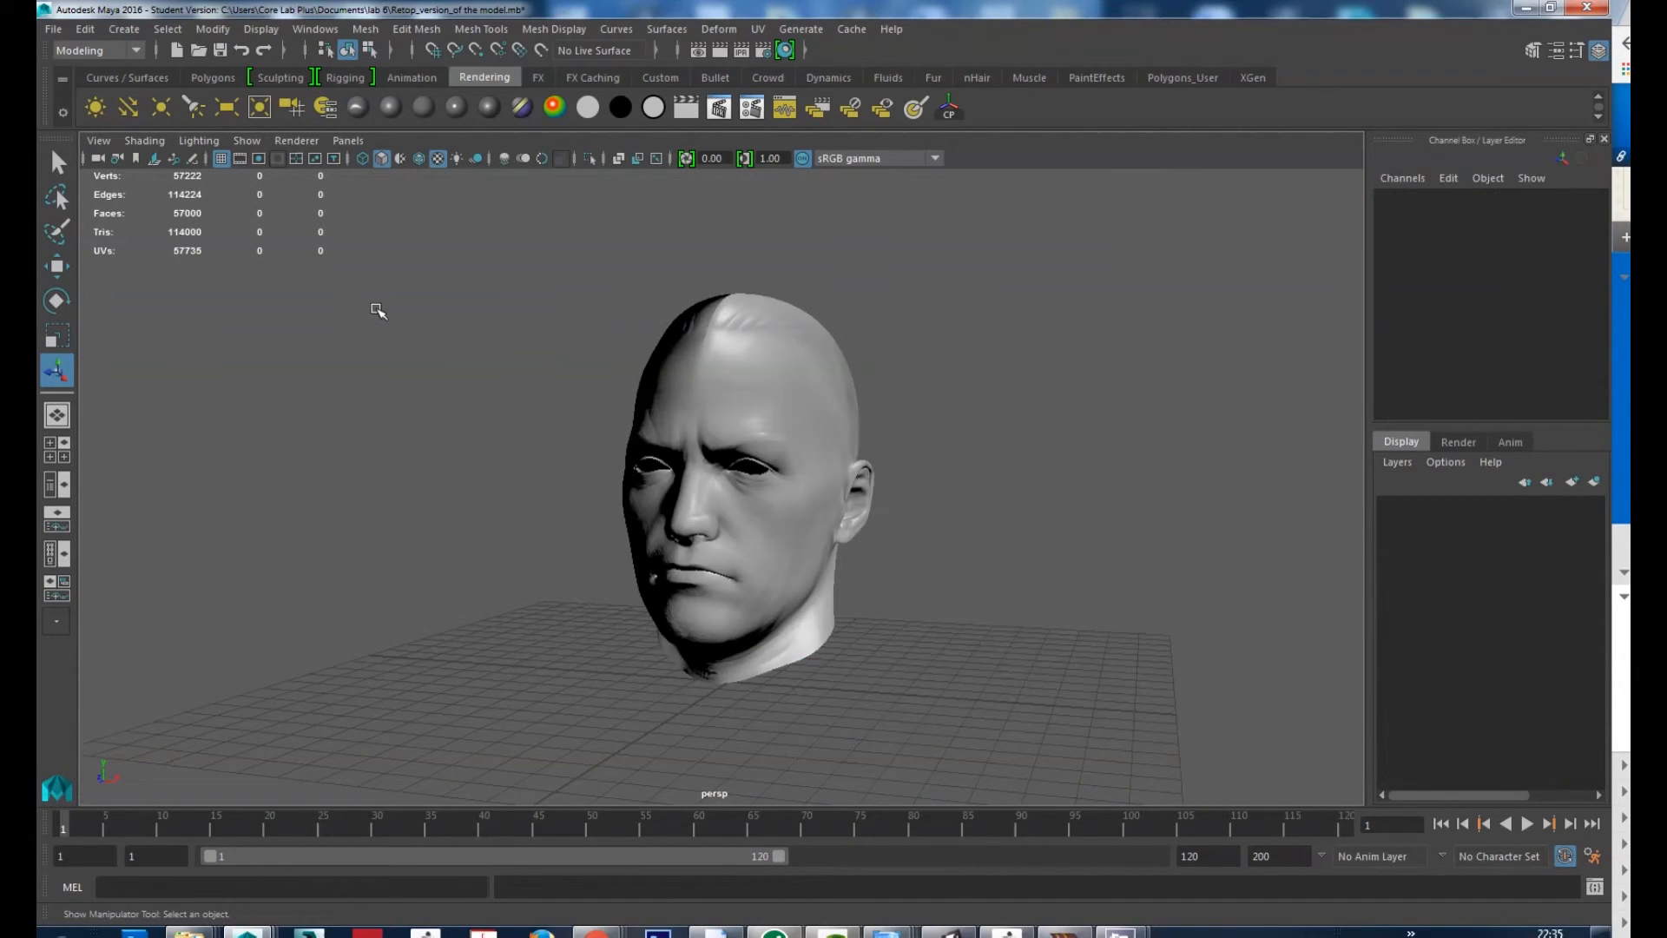
left_click_drag(377, 310, 627, 351)
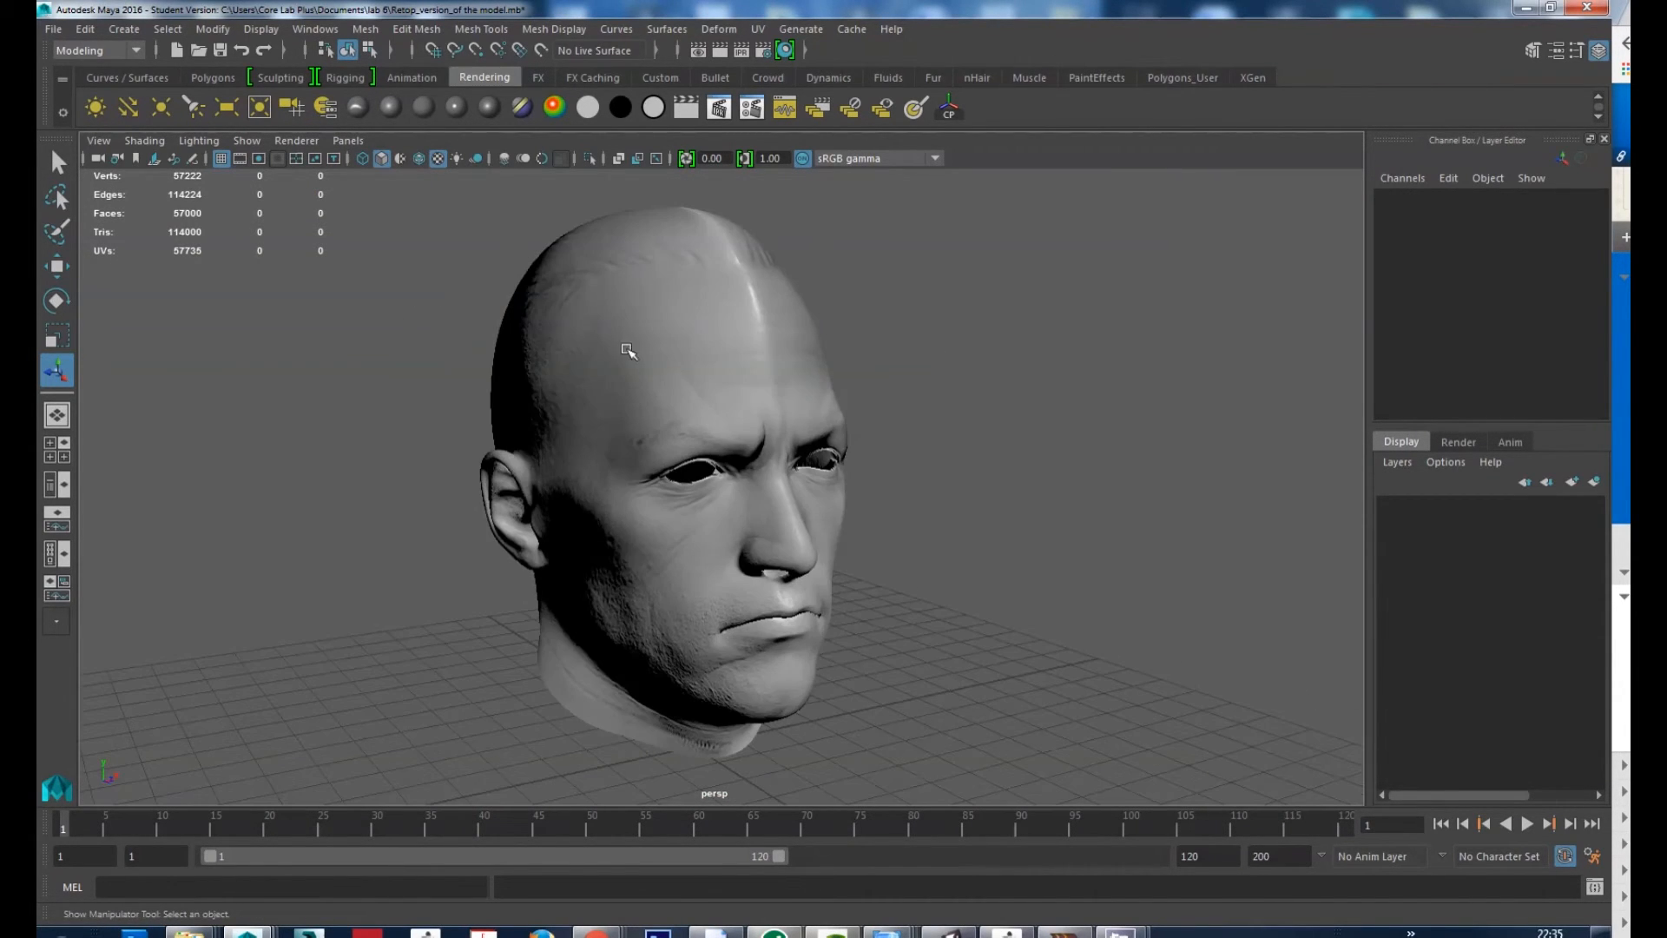
mouse_move(517, 256)
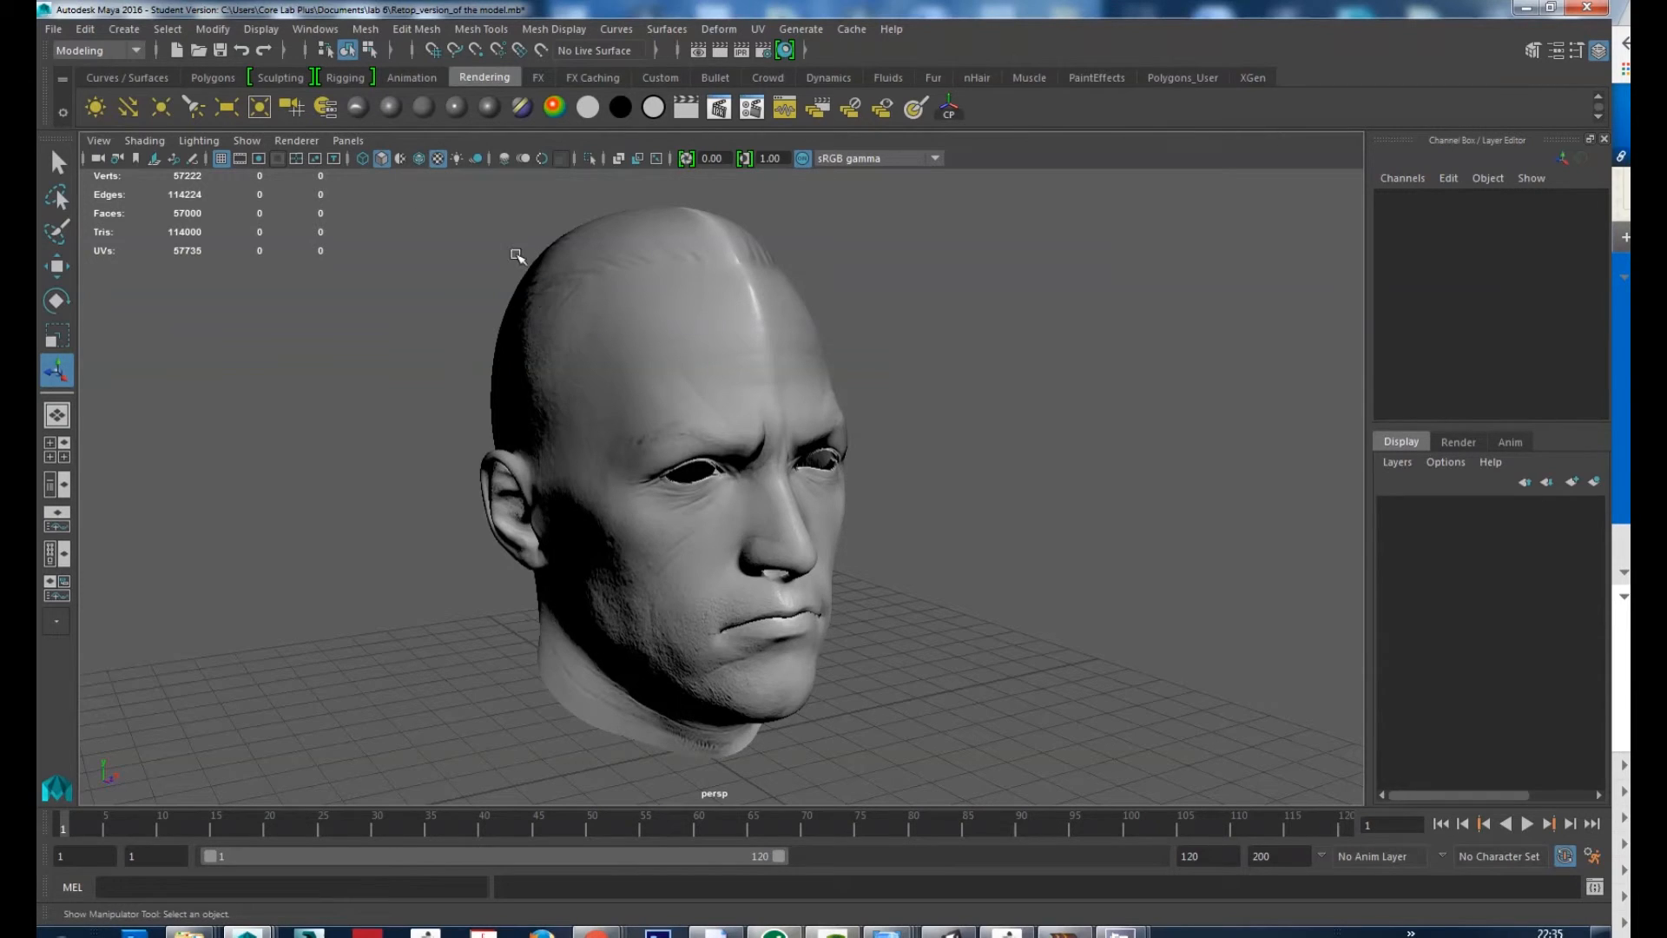
mouse_move(201, 427)
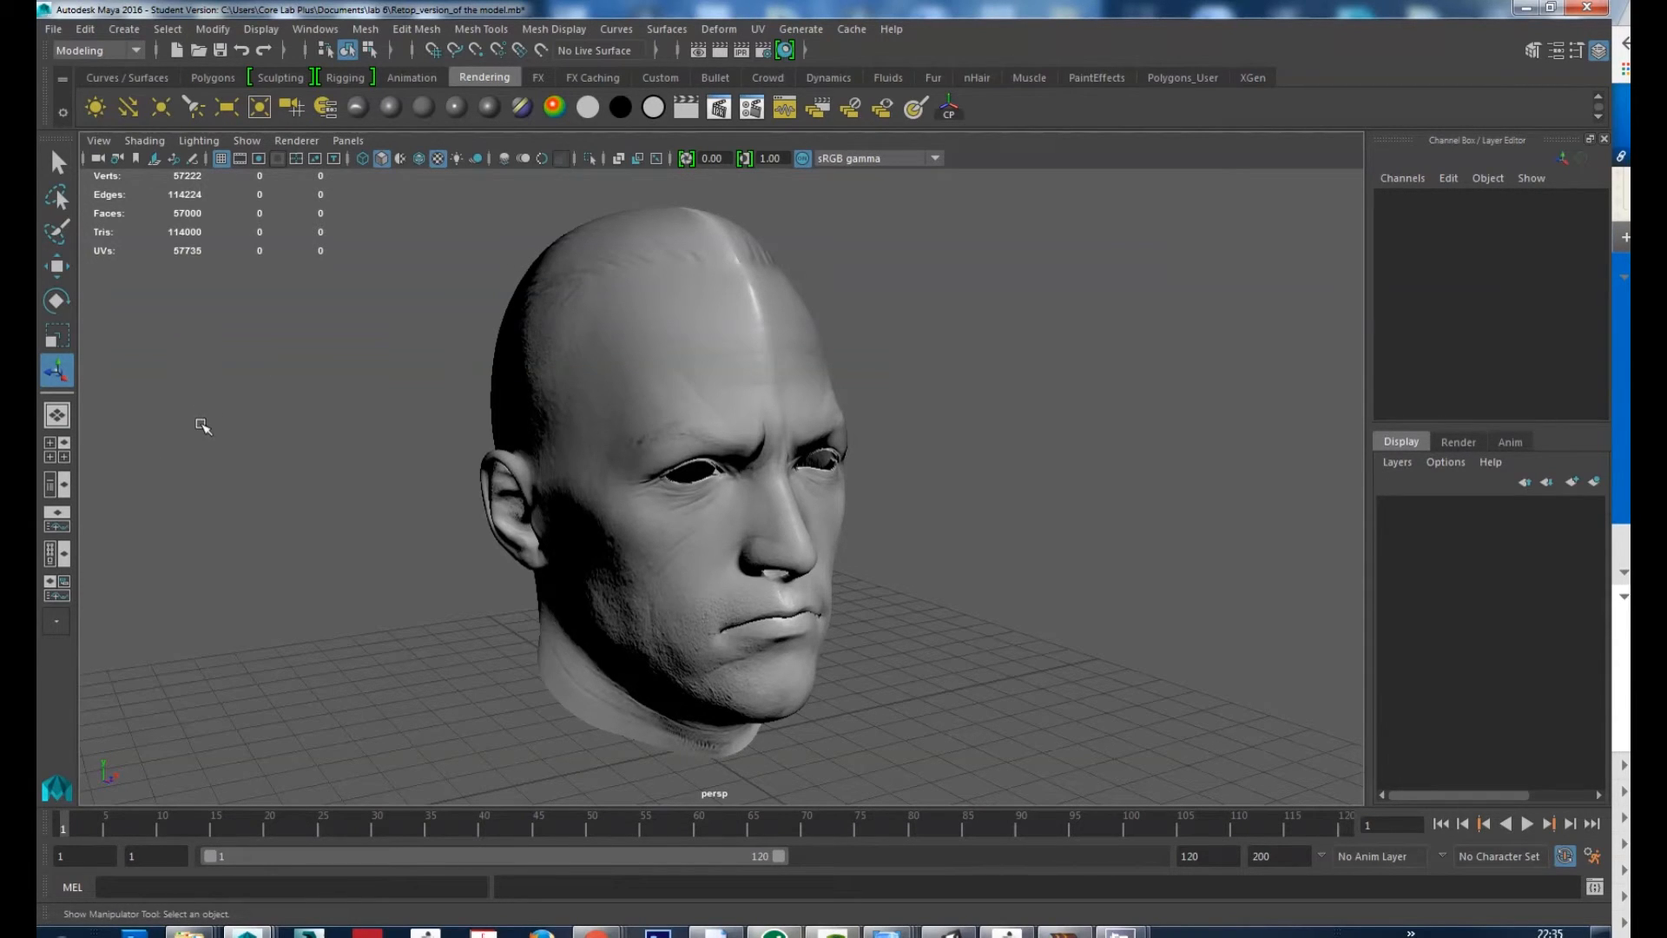
mouse_move(83, 511)
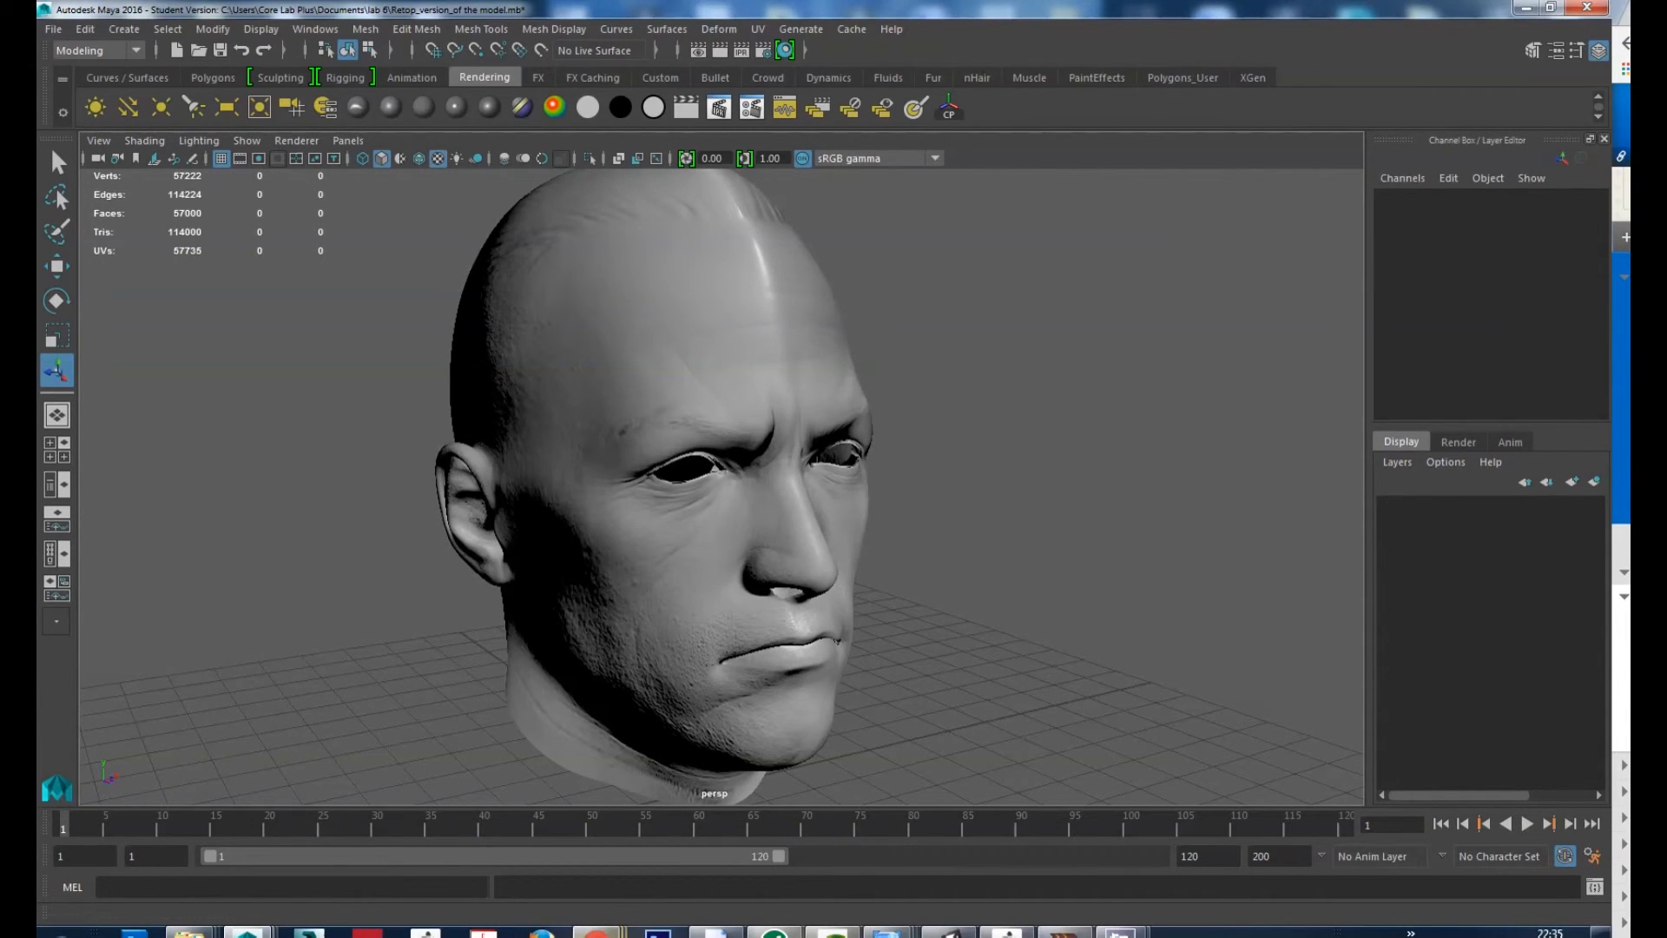
mouse_move(601, 935)
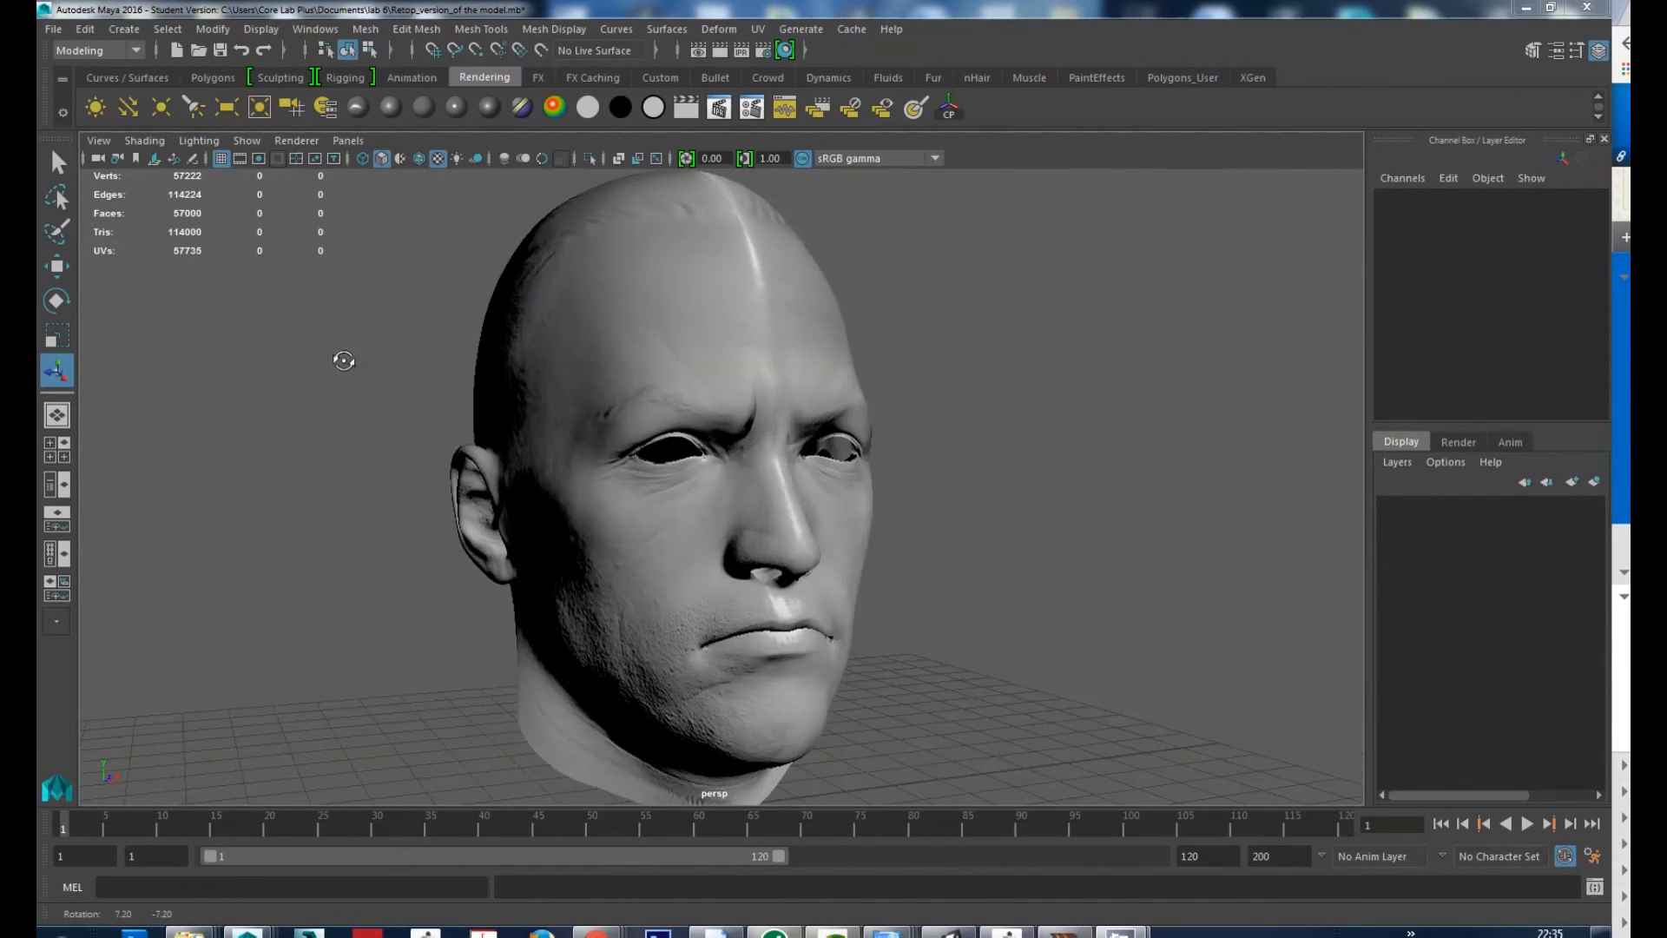
left_click_drag(343, 360, 415, 410)
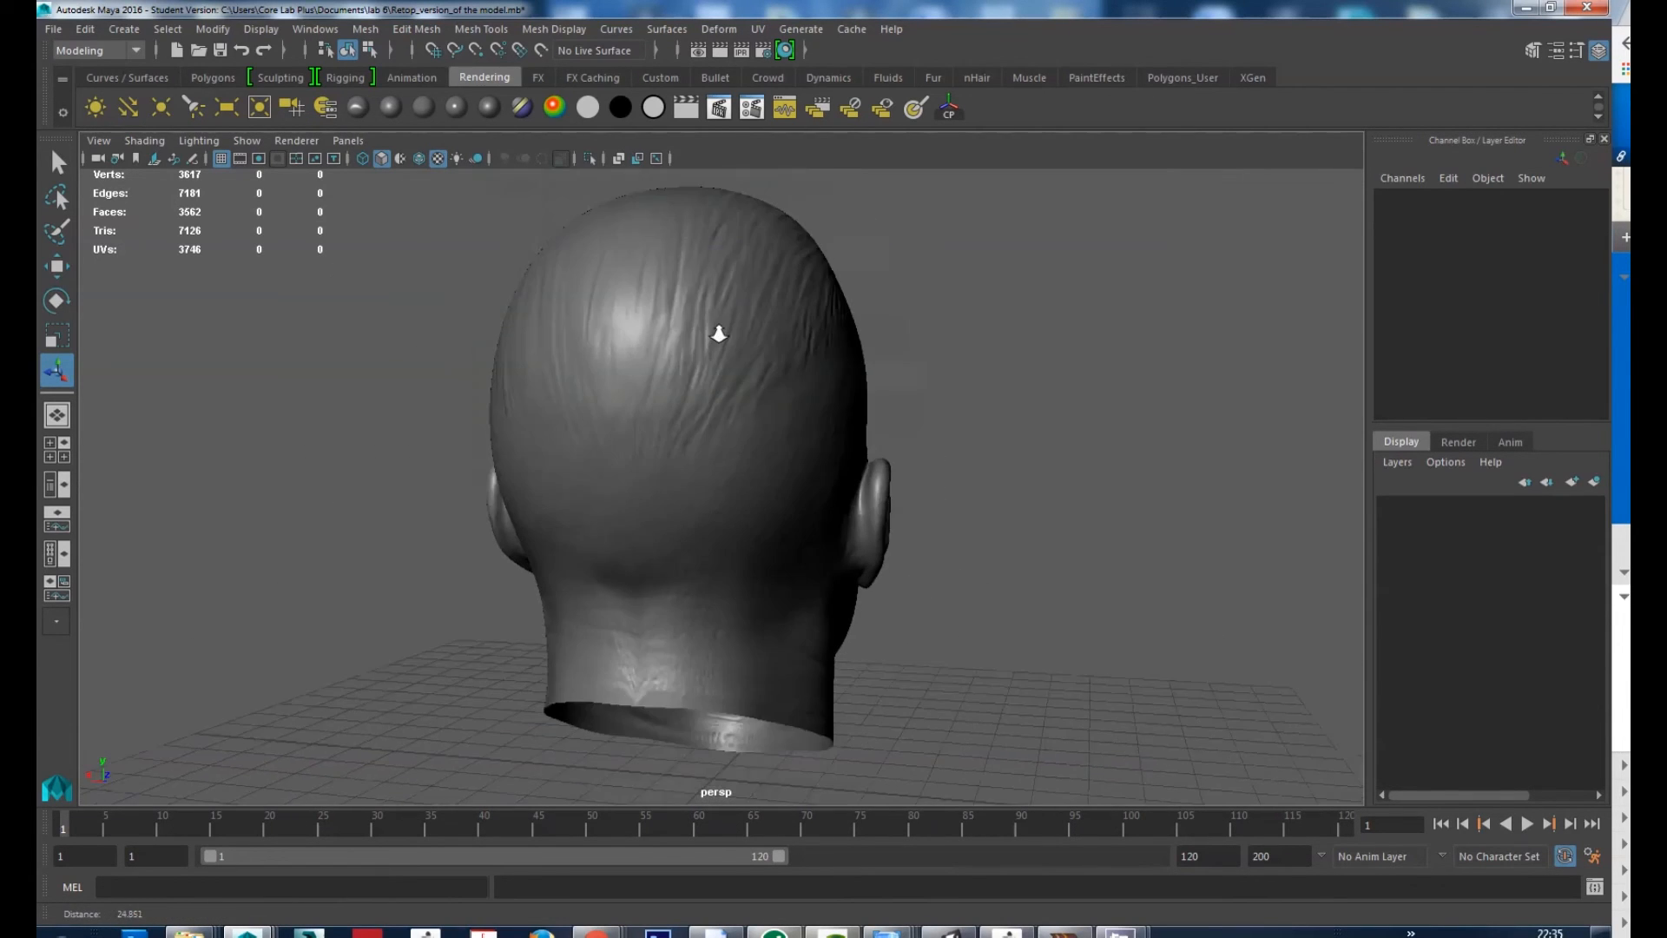
left_click_drag(719, 335, 1188, 373)
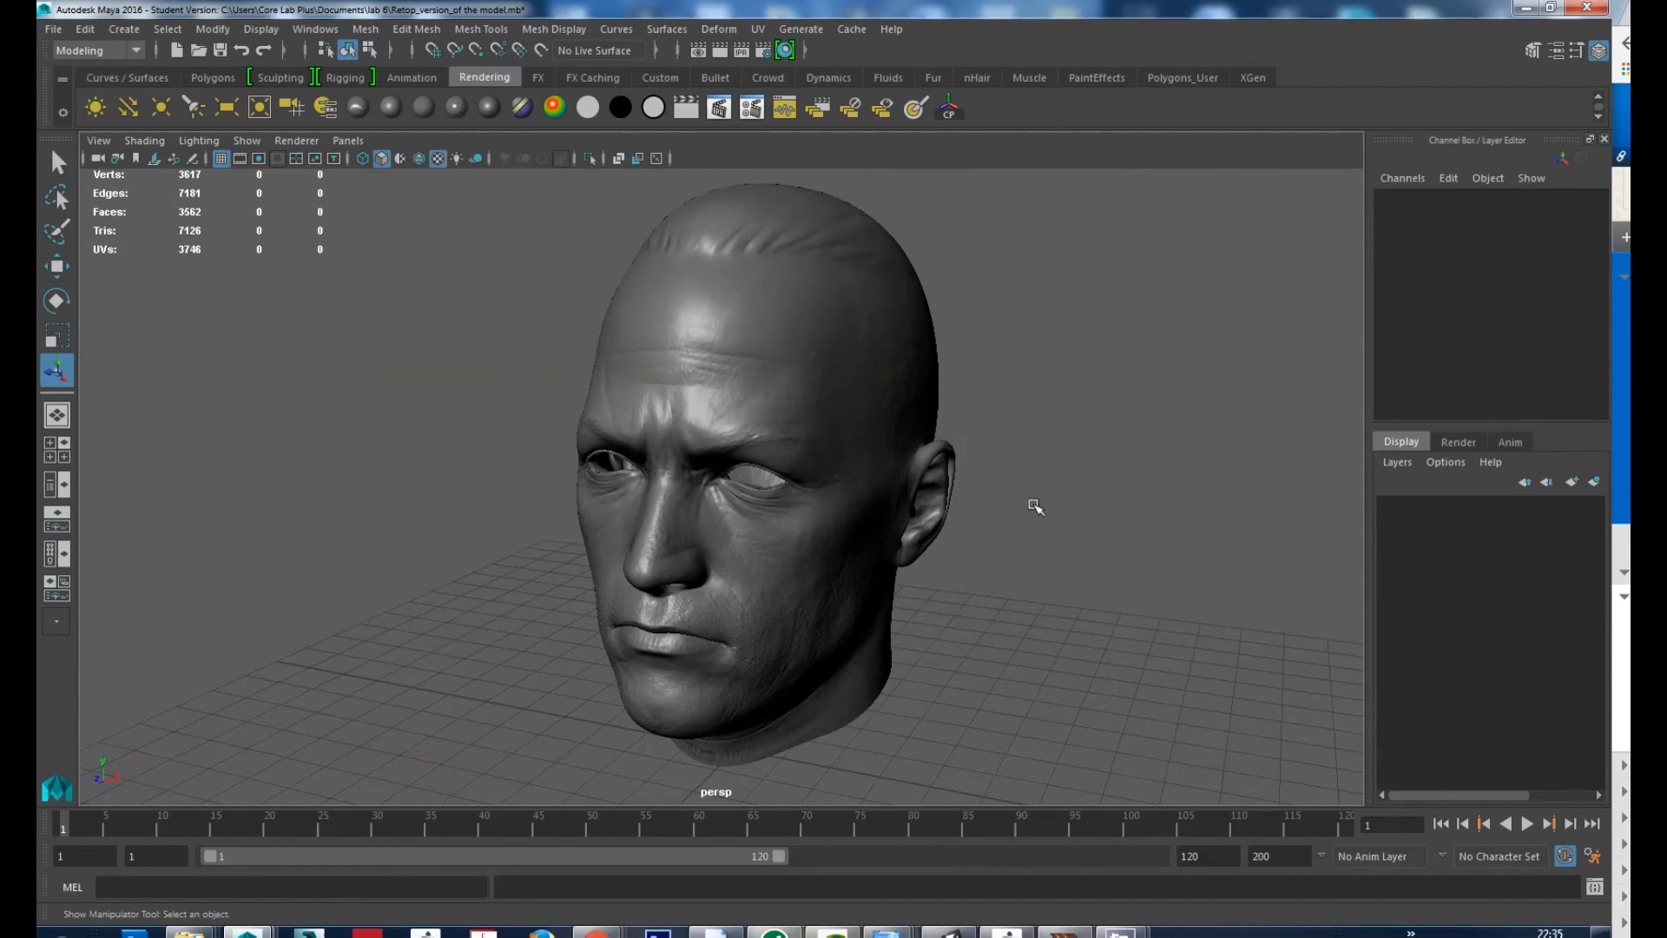
left_click_drag(1036, 505, 1071, 590)
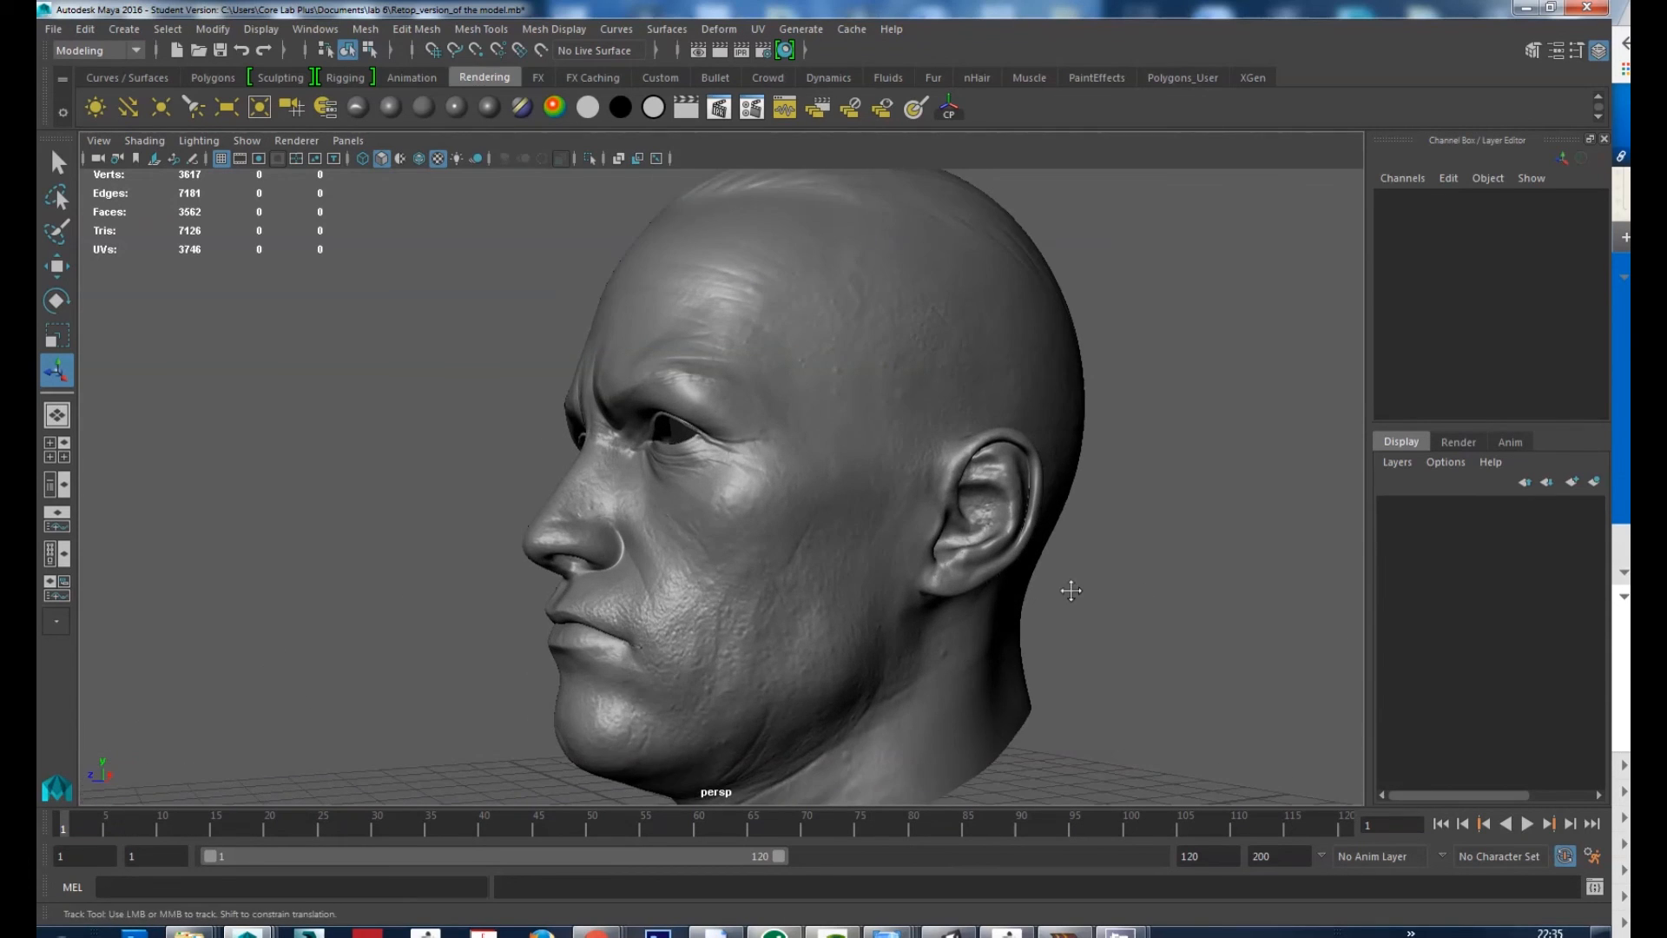